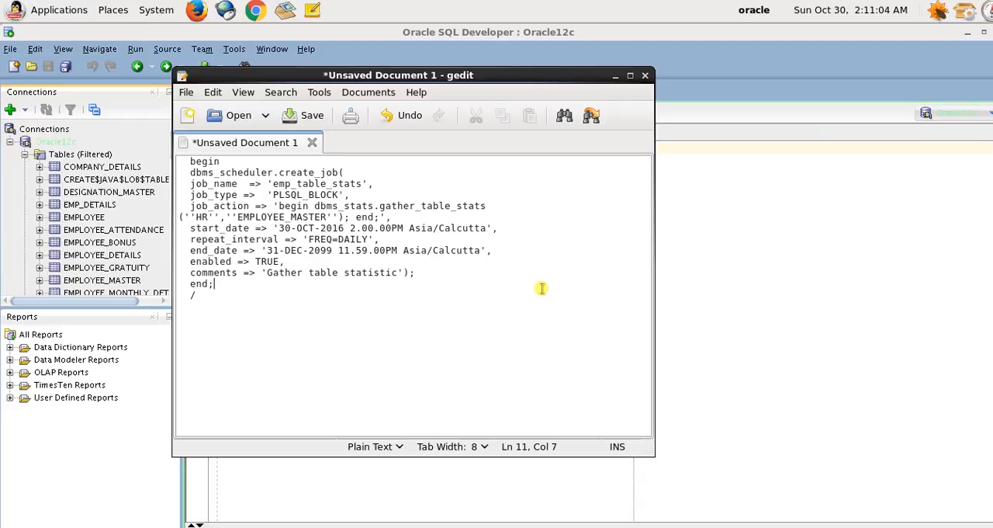
{"action": "mouse_move", "coordinate": [498, 241]}
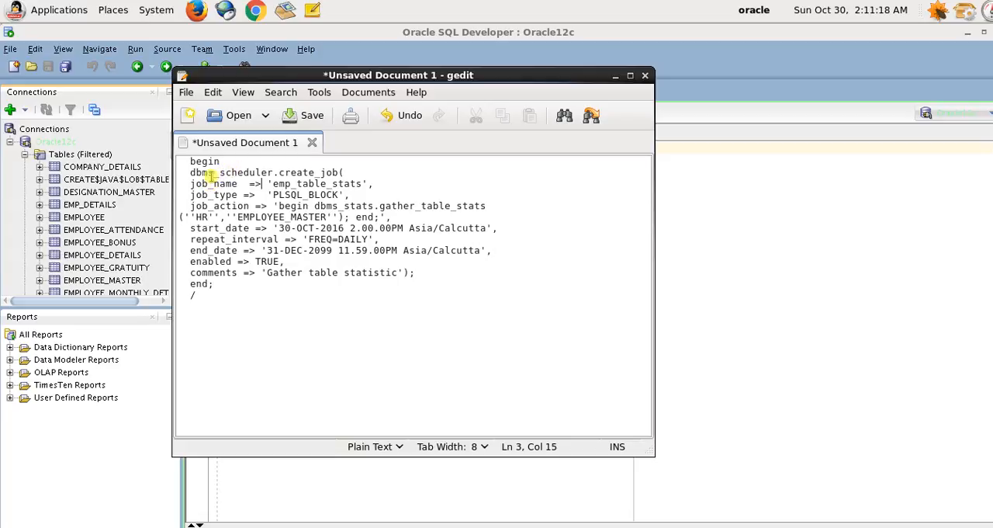
Change the job start_date to '30-OCT-2016 2.45.00PM Asia/Calcutta' and begin saving the script.
{"action": "left_click", "coordinate": [203, 173]}
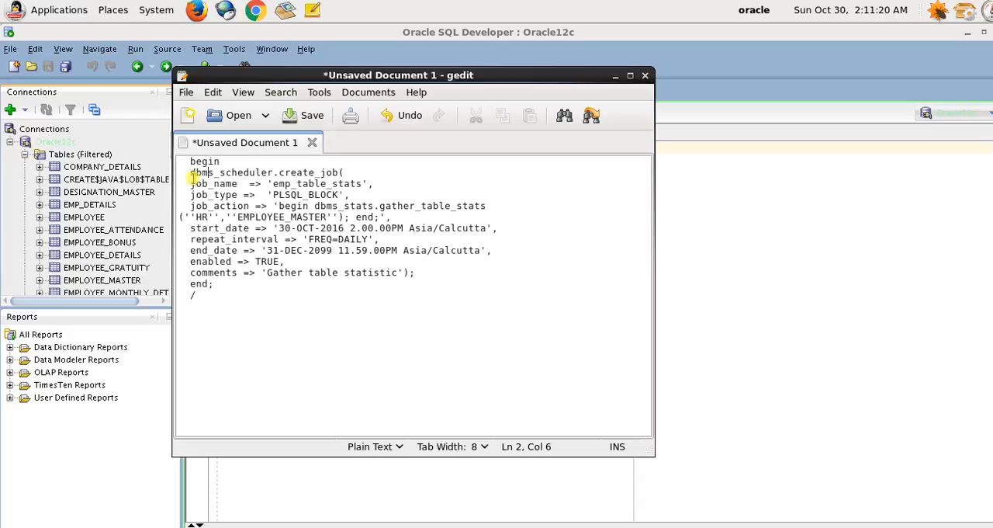
{"action": "left_click", "coordinate": [300, 183]}
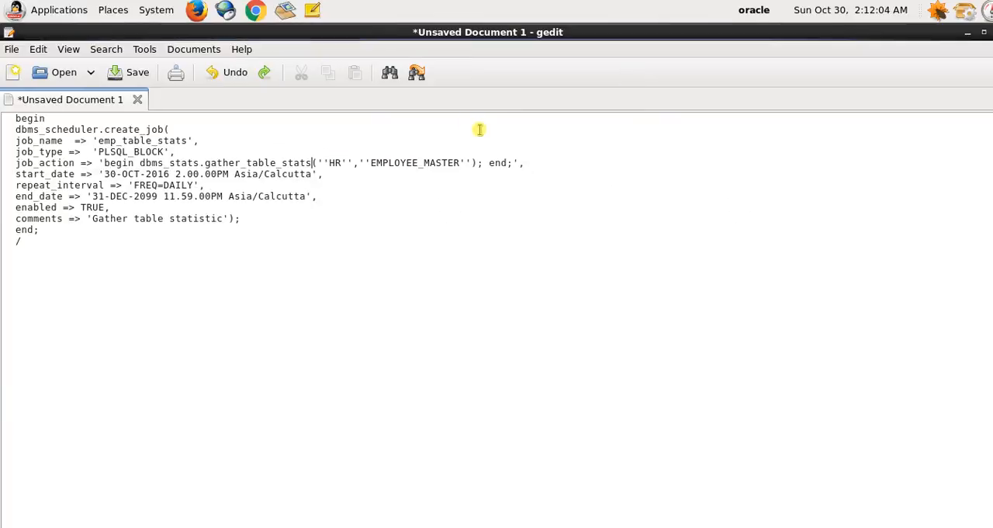
{"action": "mouse_move", "coordinate": [402, 161]}
{"action": "type", "text": "45"}
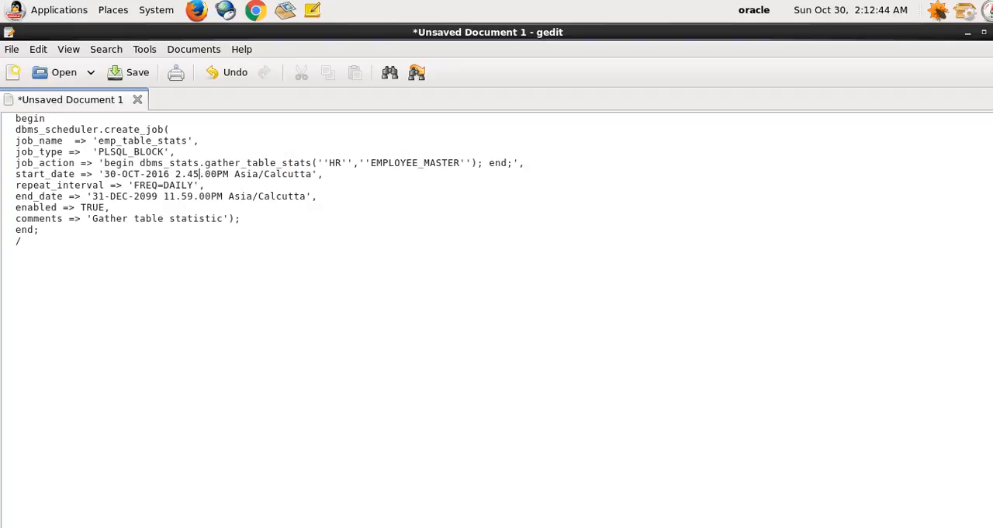
{"action": "left_click", "coordinate": [128, 72]}
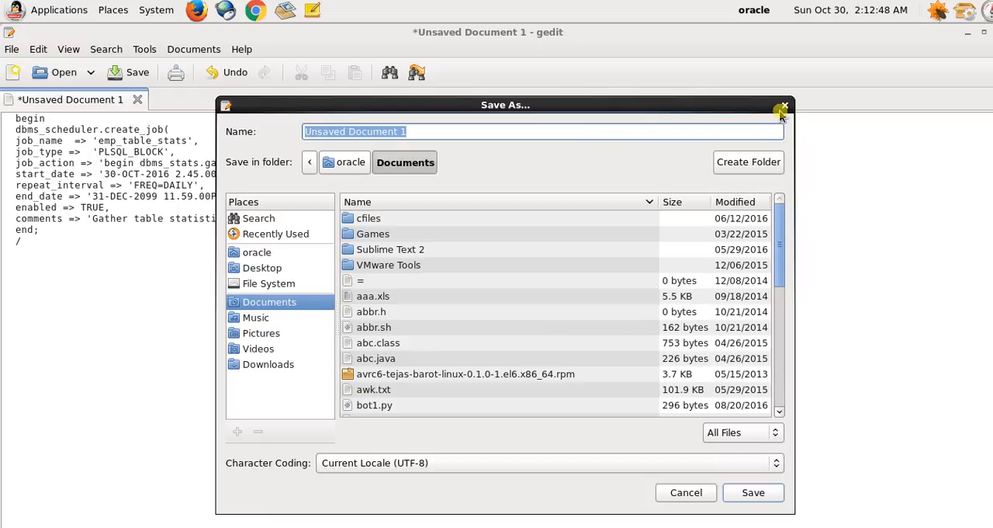
{"action": "left_click", "coordinate": [784, 104]}
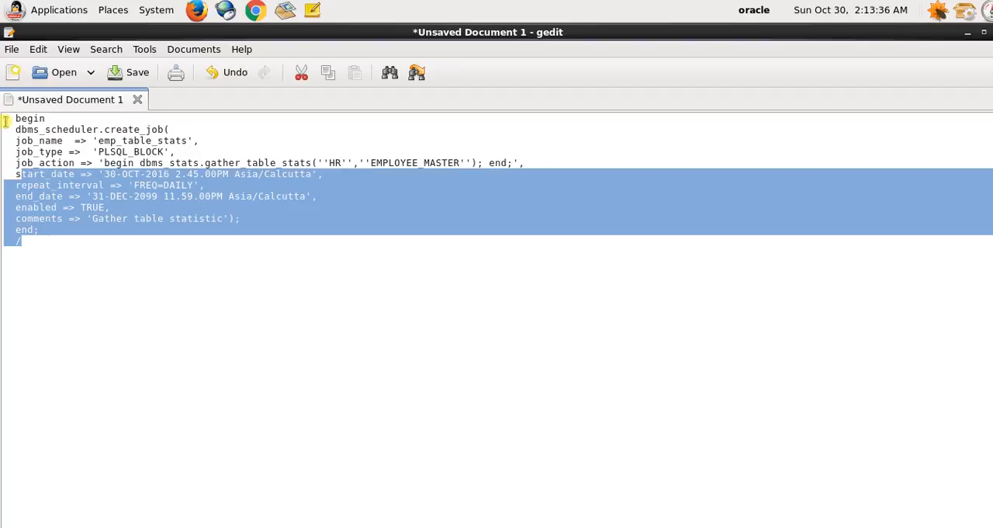
Select the whole job script and launch 'sqlplus / as sysdba' in PuTTY.
{"action": "key", "text": "ctrl+a"}
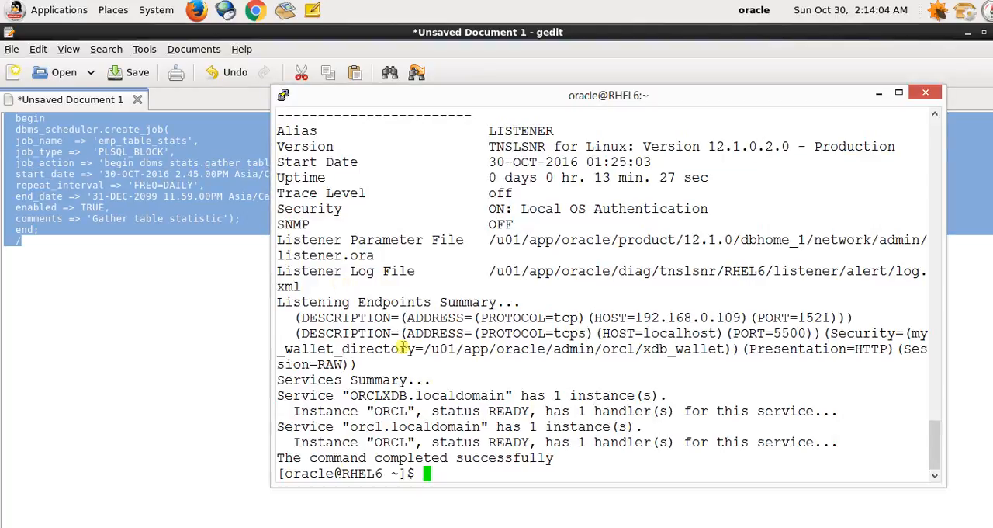
{"action": "type", "text": "sql"}
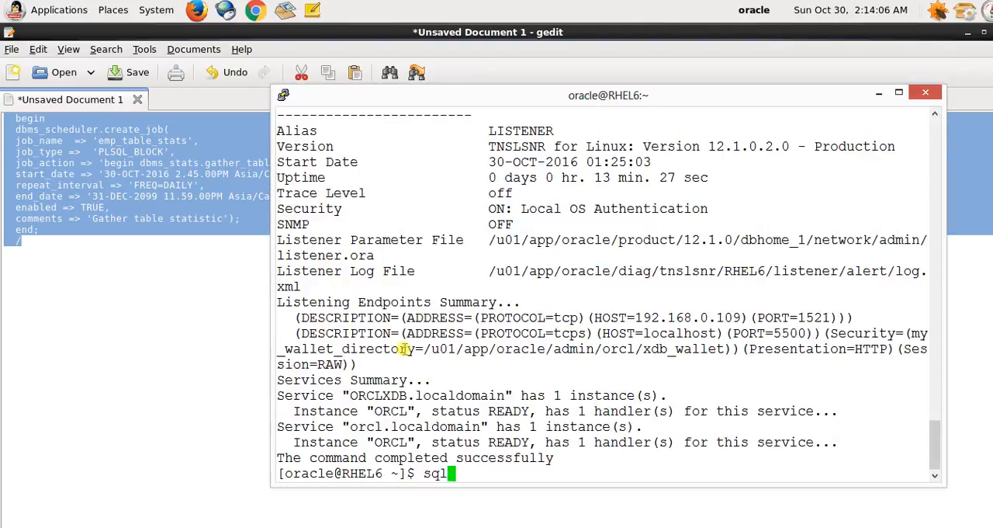
{"action": "type", "text": "plus"}
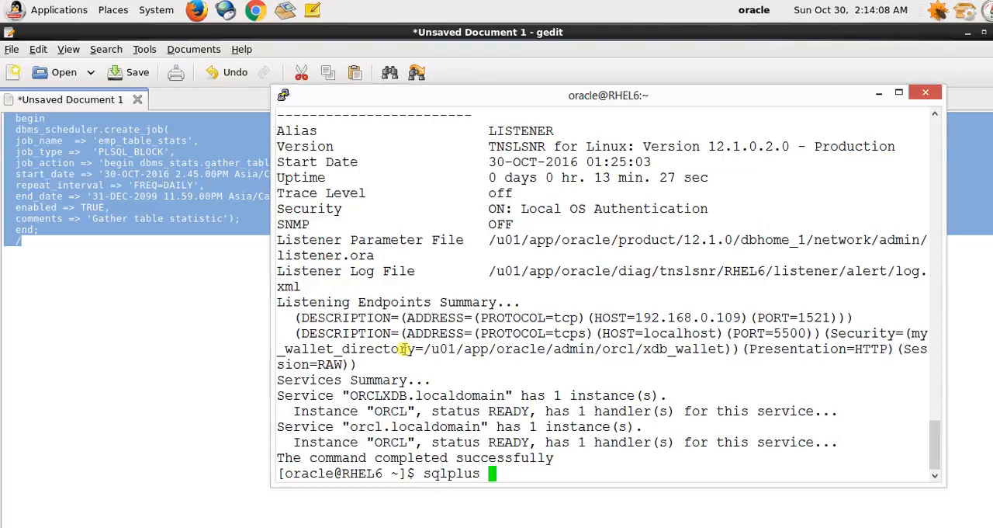
{"action": "type", "text": "/"}
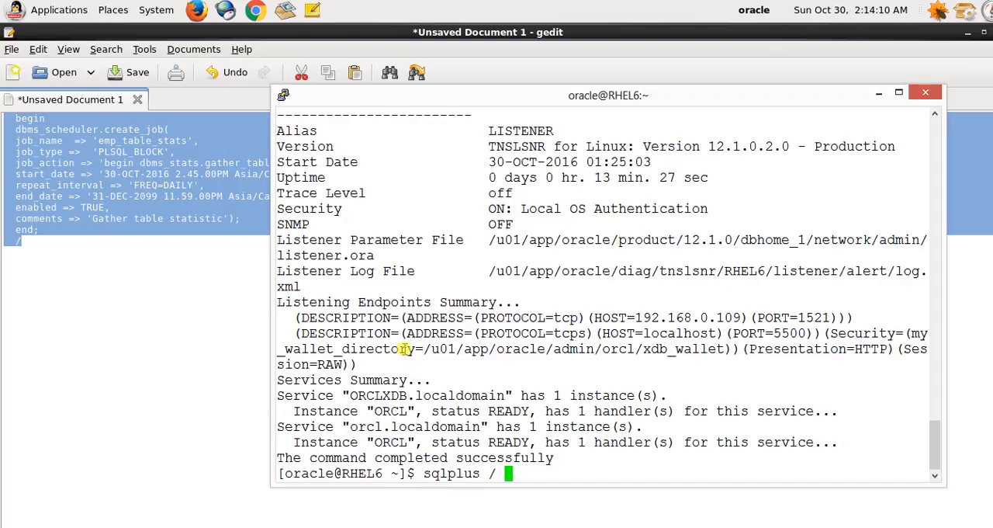
{"action": "type", "text": "sys"}
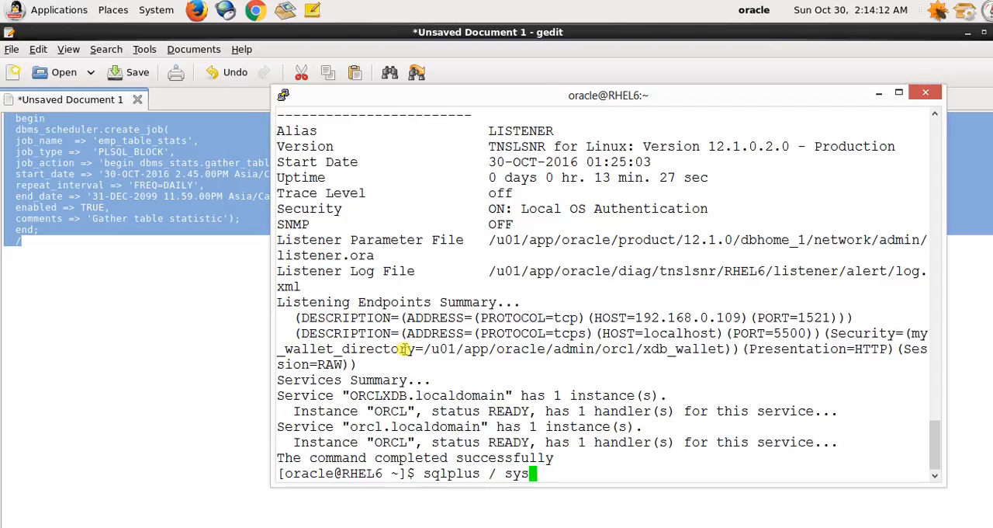
{"action": "type", "text": "dba"}
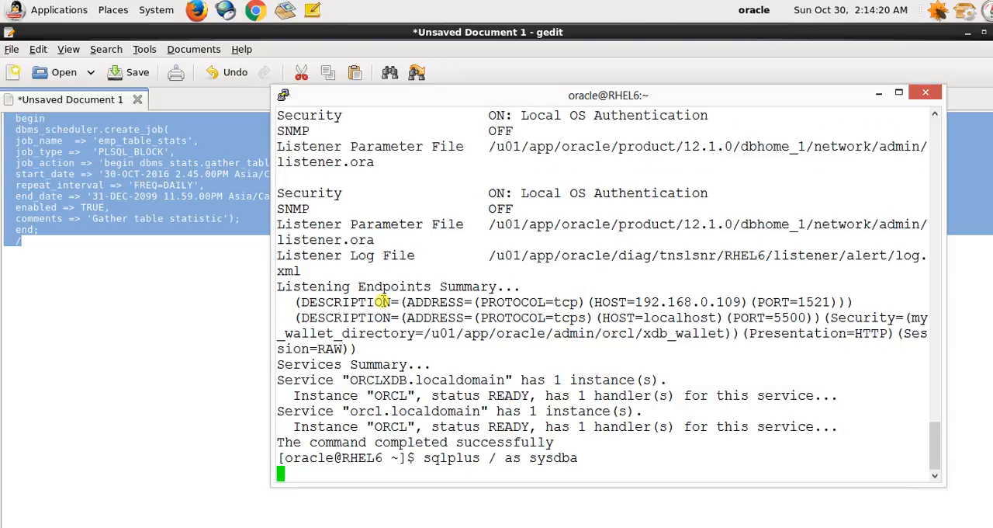
{"action": "key", "text": "Return"}
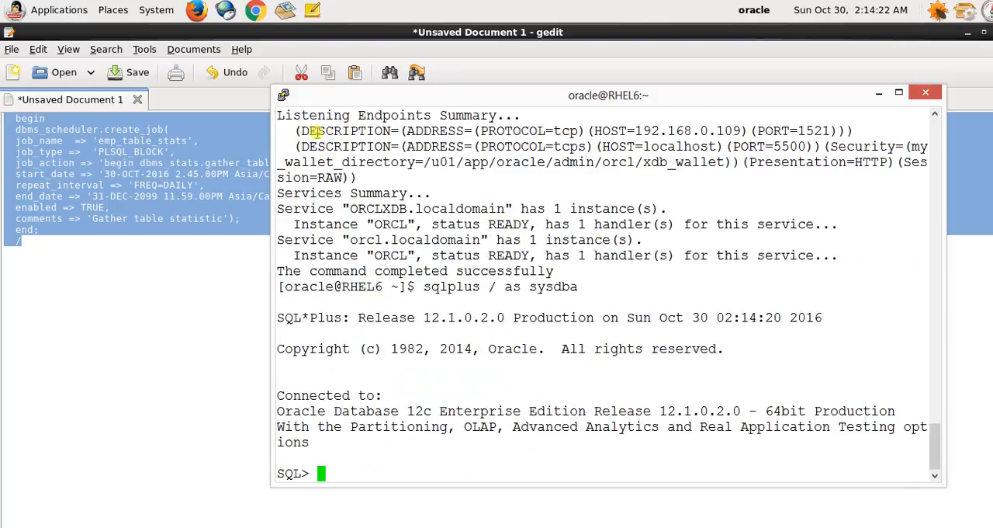
{"action": "left_click", "coordinate": [284, 95]}
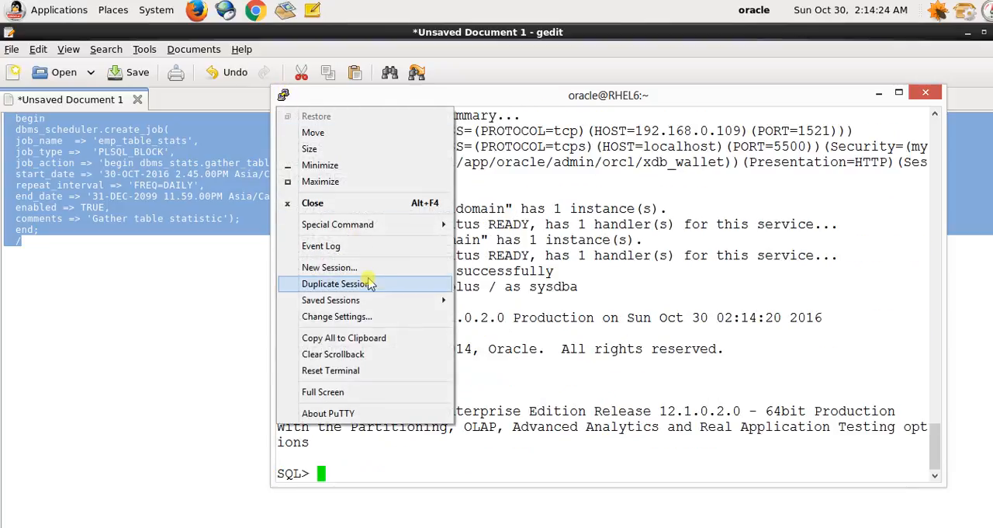
{"action": "mouse_move", "coordinate": [490, 335]}
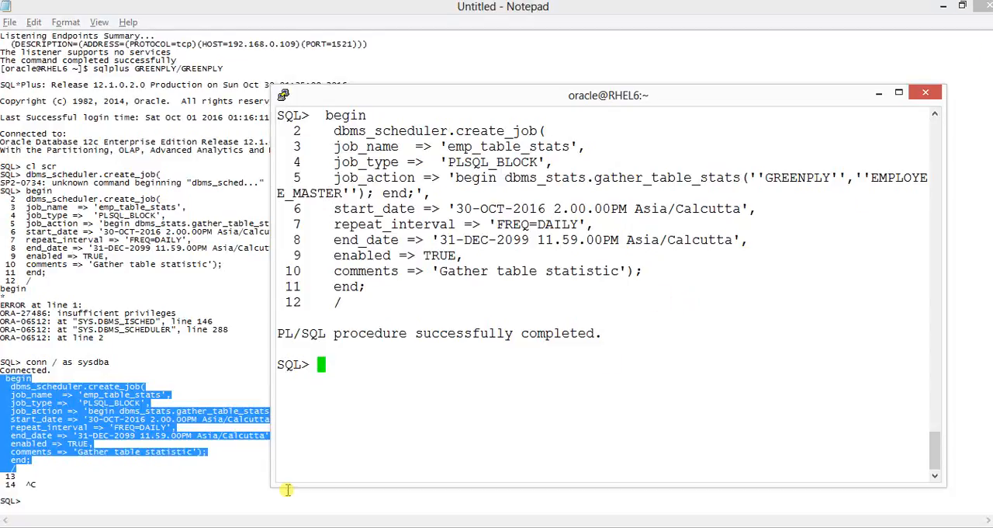
{"action": "mouse_move", "coordinate": [293, 235]}
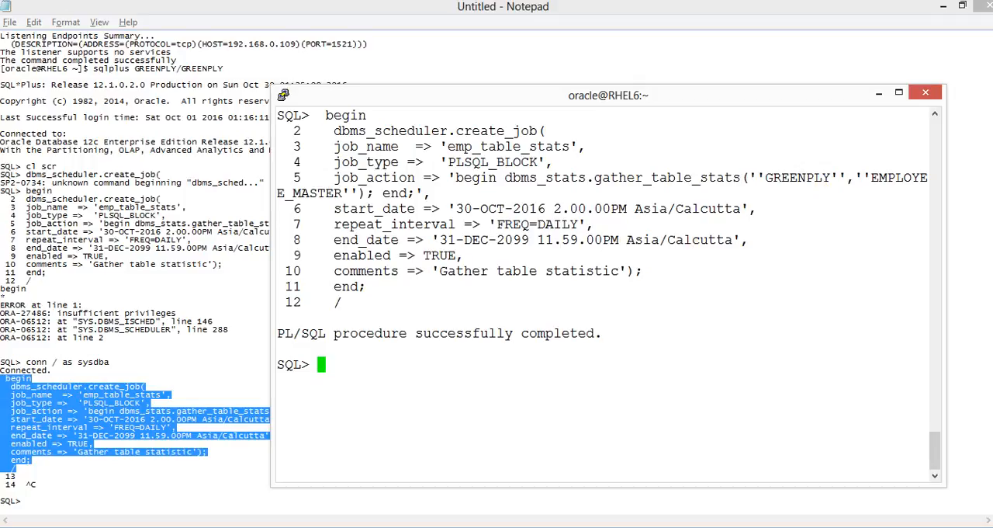
{"action": "mouse_move", "coordinate": [190, 21]}
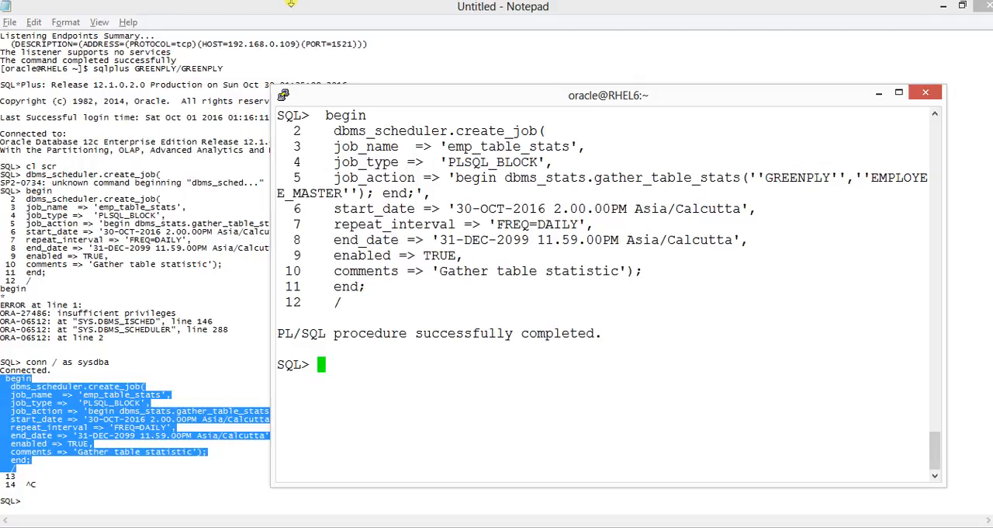
{"action": "mouse_move", "coordinate": [291, 6]}
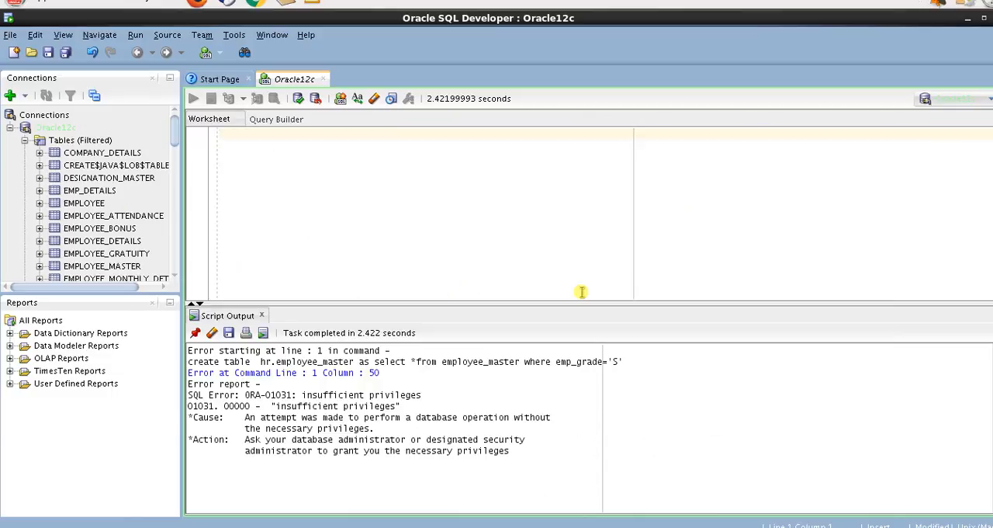
{"action": "mouse_move", "coordinate": [598, 280]}
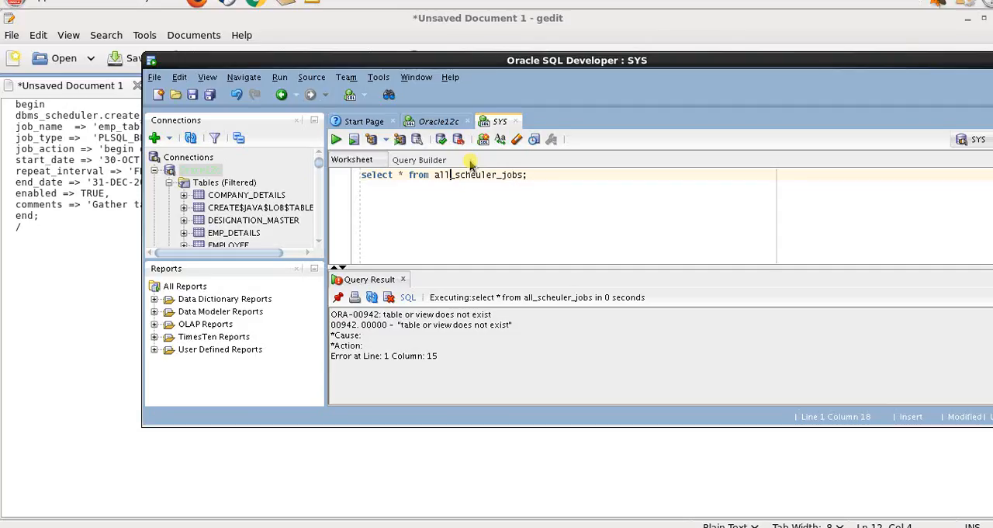
Change the view name to user_scheuler_jobs, run it, then correct it toward dba_scheduler_jobs.
{"action": "key", "text": "BackSpace"}
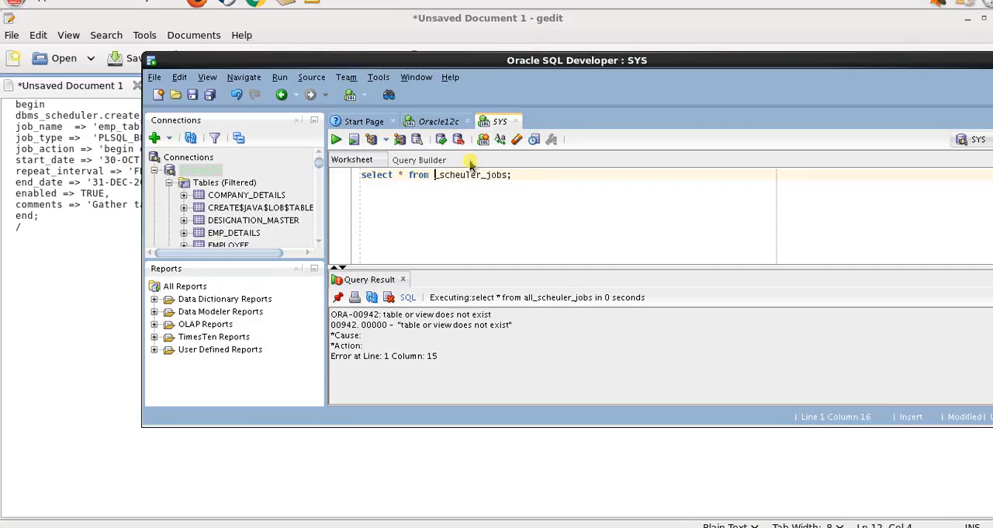
{"action": "type", "text": "user"}
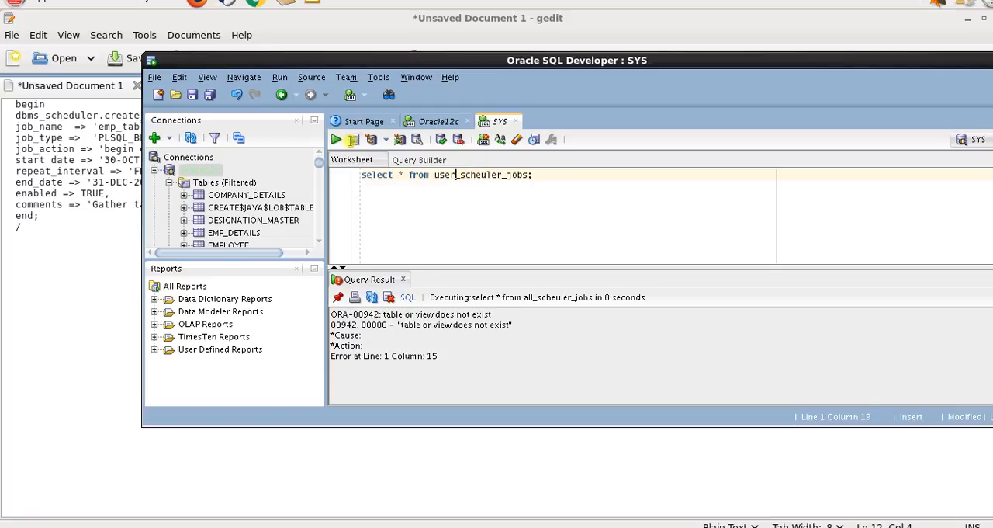
{"action": "left_click", "coordinate": [336, 139]}
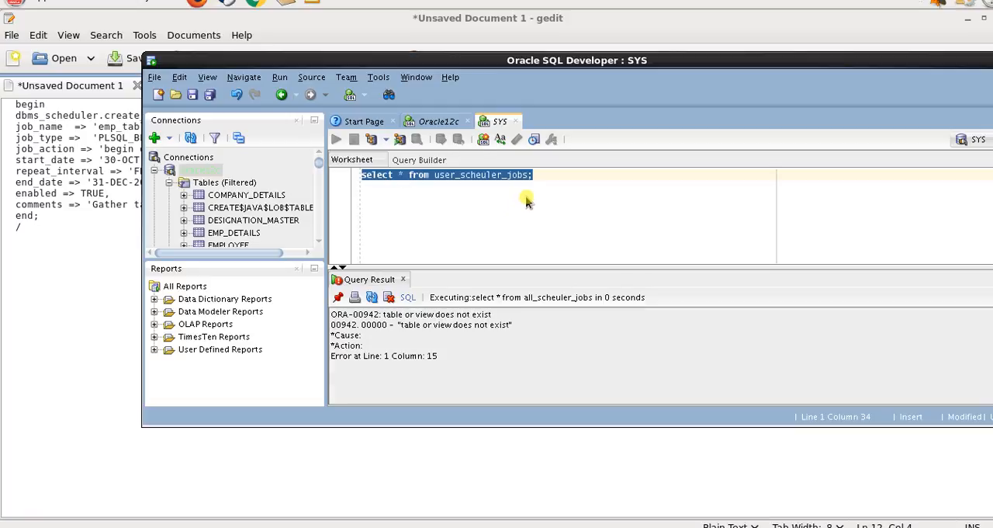
{"action": "left_click", "coordinate": [336, 139]}
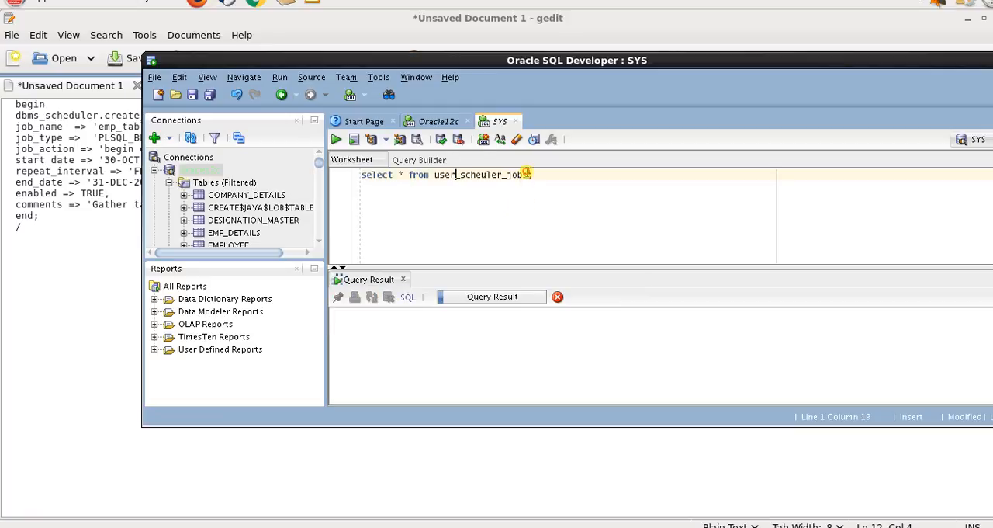
{"action": "left_click", "coordinate": [336, 139]}
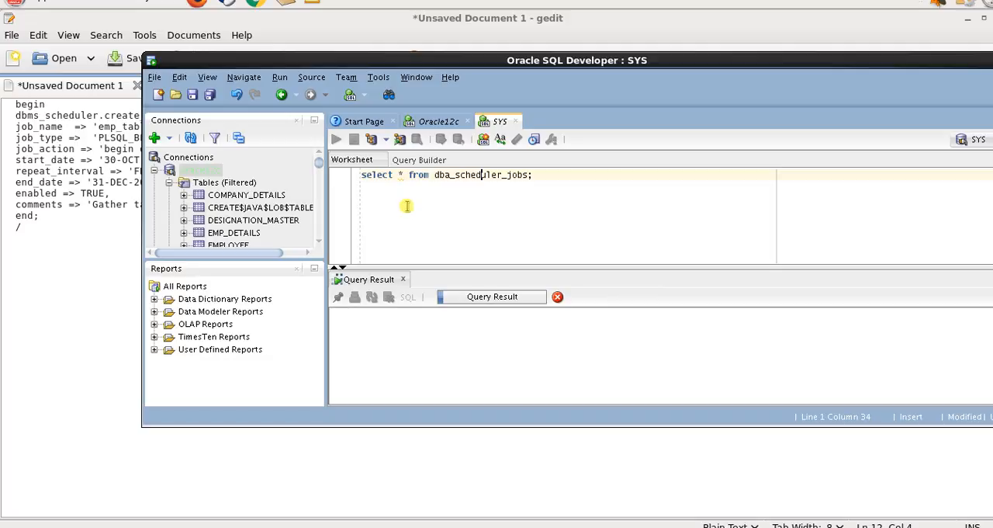
Filter dba_scheduler_jobs on lower(job_name) = 'emp_table_stats' and run the query.
{"action": "left_click", "coordinate": [336, 139]}
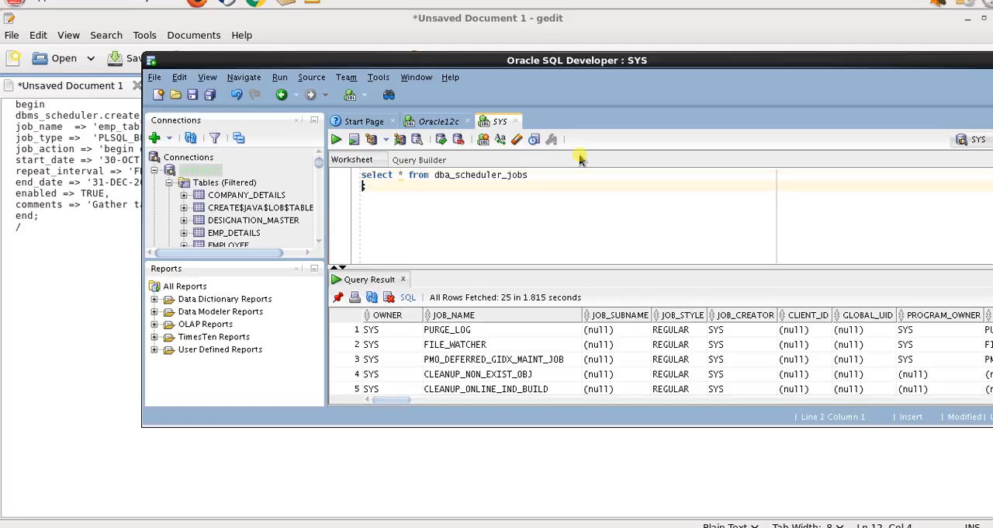
{"action": "type", "text": "where job_"}
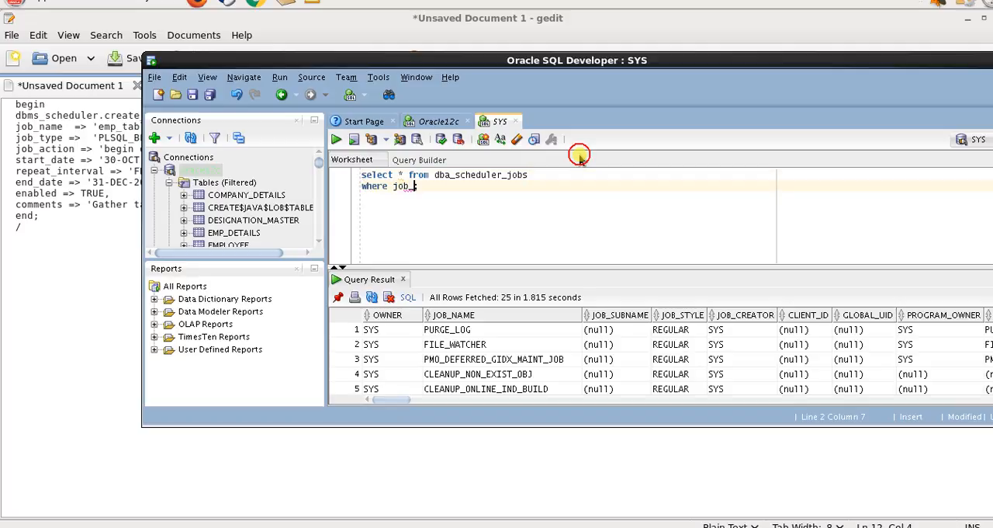
{"action": "type", "text": "name"}
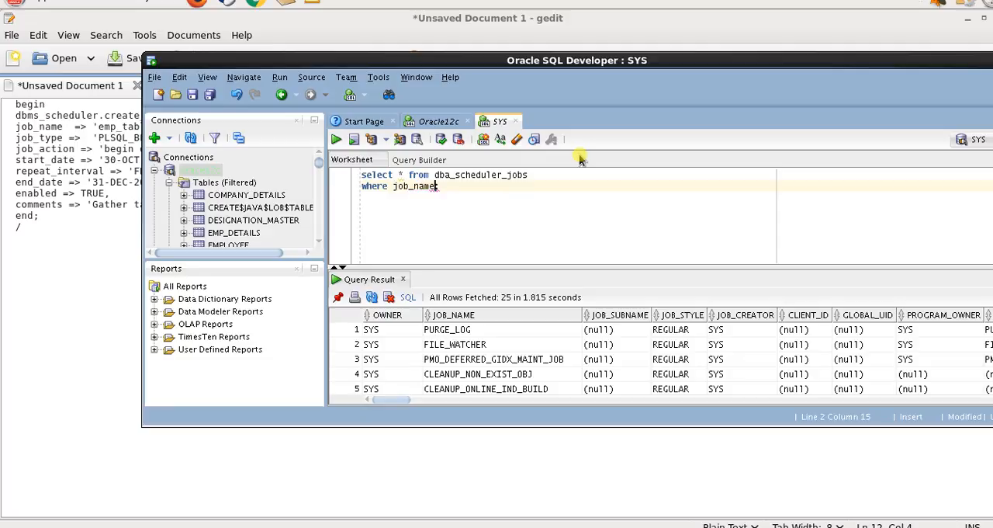
{"action": "type", "text": "='"}
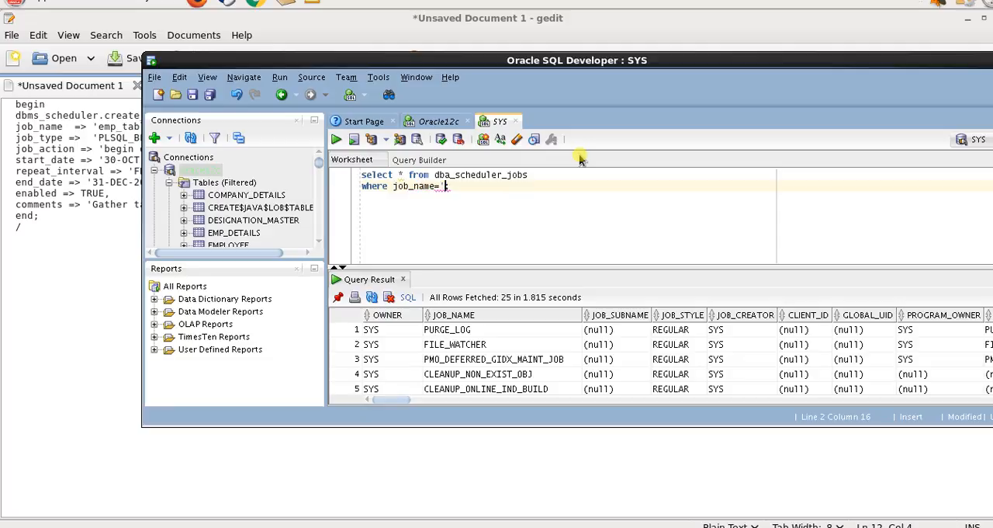
{"action": "type", "text": "emp_table_s"}
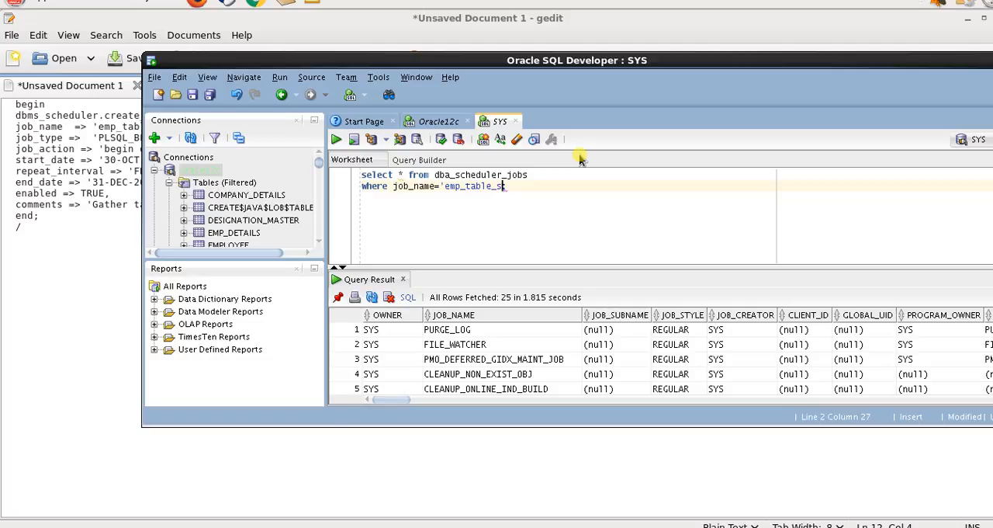
{"action": "type", "text": "tats';"}
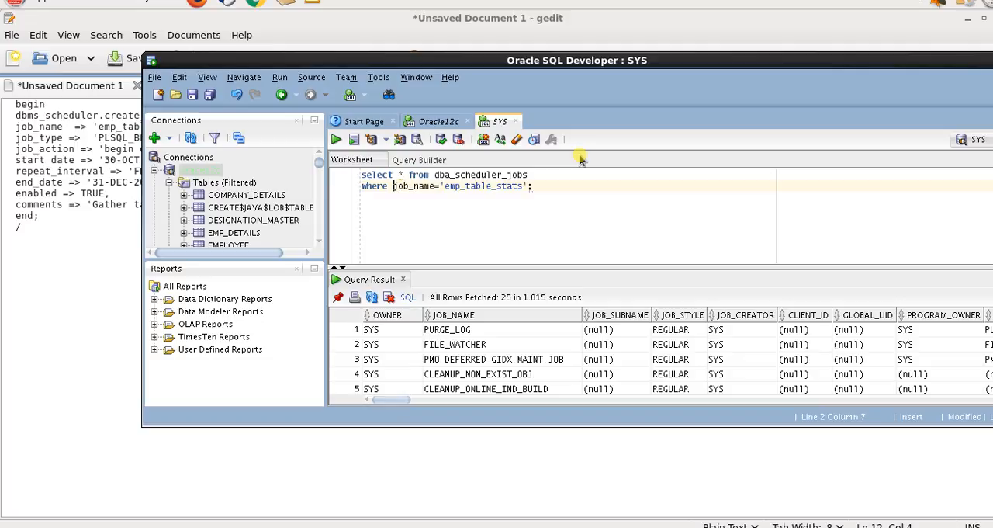
{"action": "type", "text": "lower"}
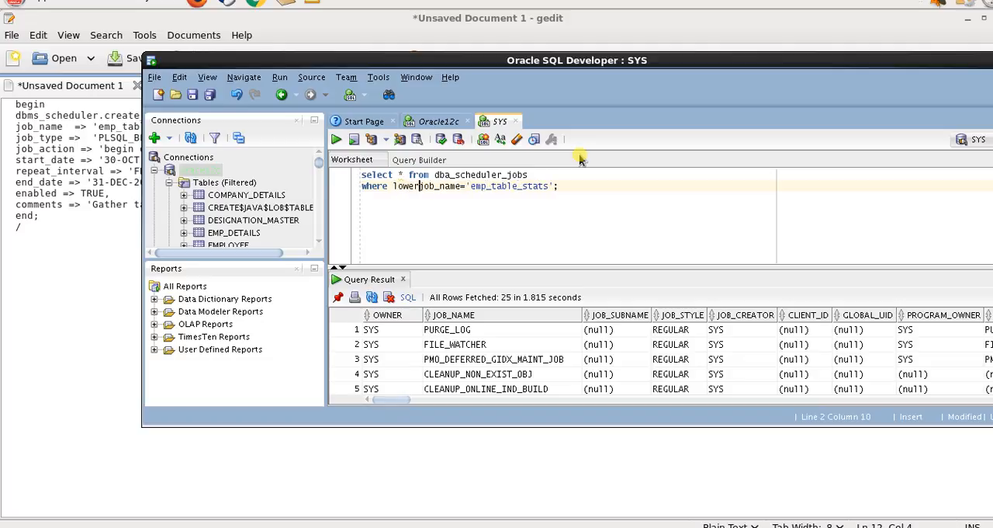
{"action": "type", "text": "("}
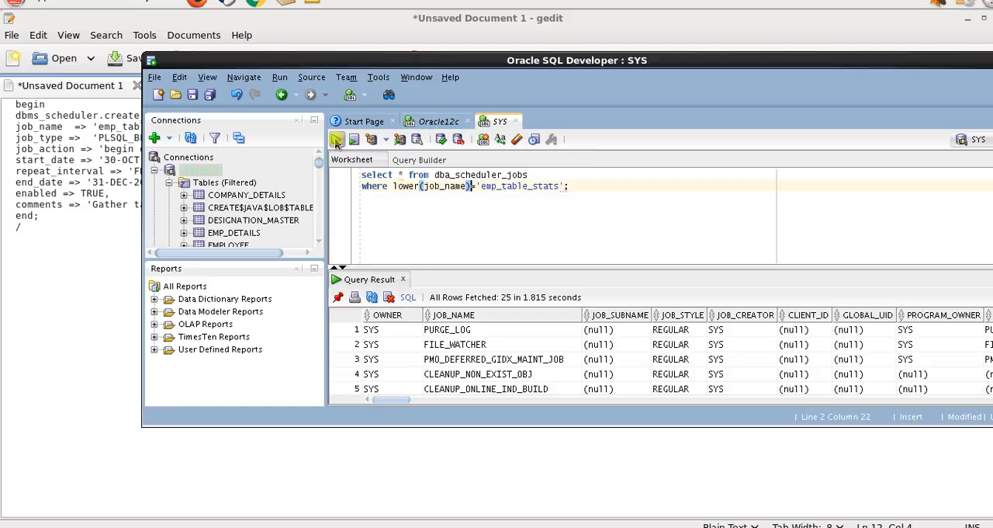
{"action": "left_click", "coordinate": [338, 139]}
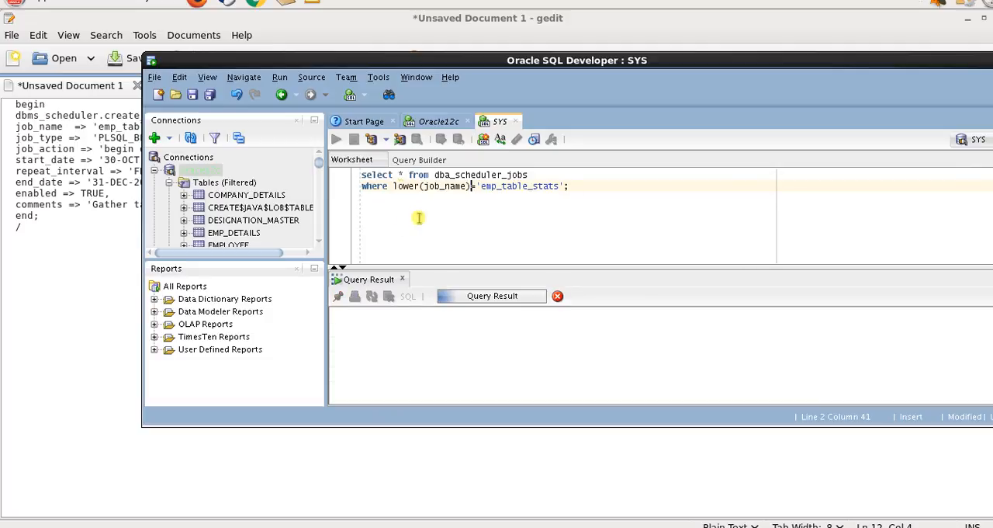
Inspect the emp_table_stats row: FREQ=DAILY, 30-OCT-16 start, 31-DEC-99 end, enabled TRUE.
{"action": "left_click", "coordinate": [336, 138]}
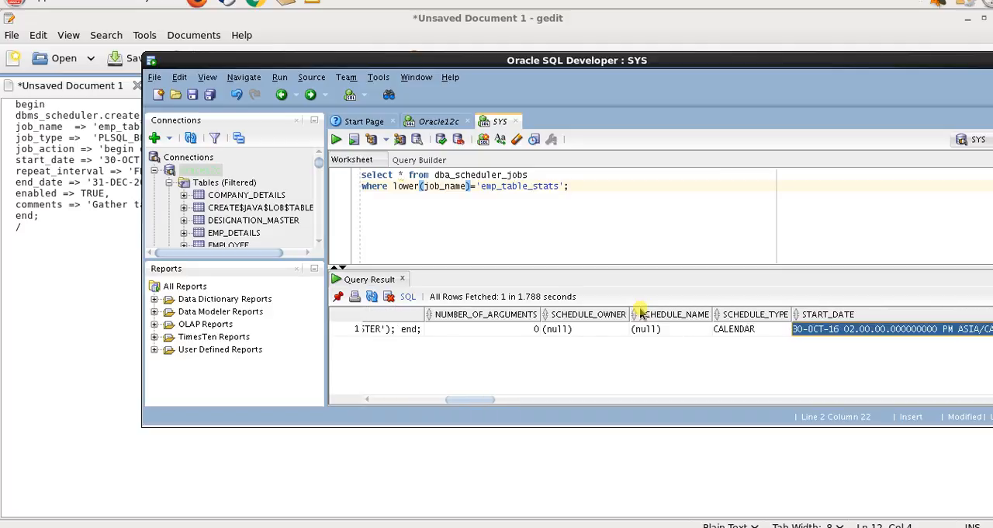
{"action": "mouse_move", "coordinate": [626, 258]}
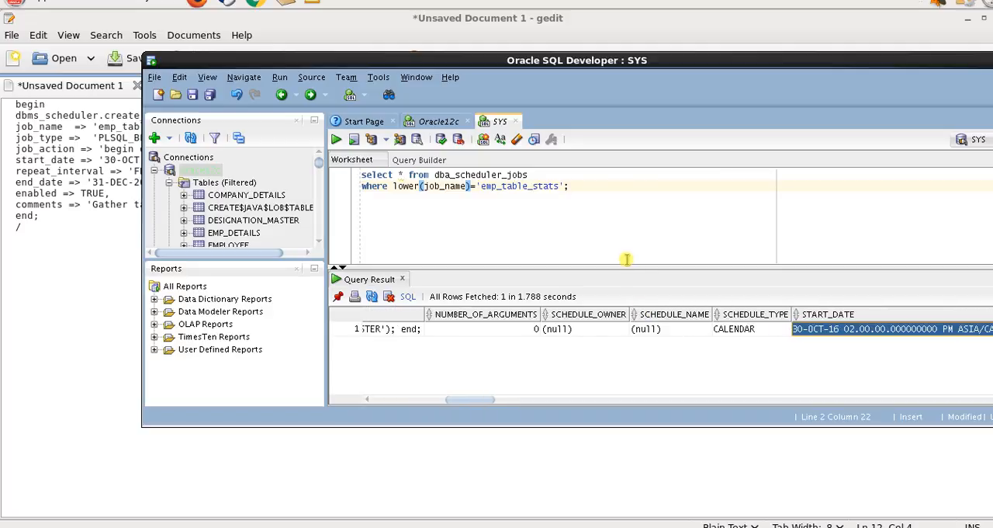
{"action": "scroll", "scroll_direction": "right", "scroll_amount": 3}
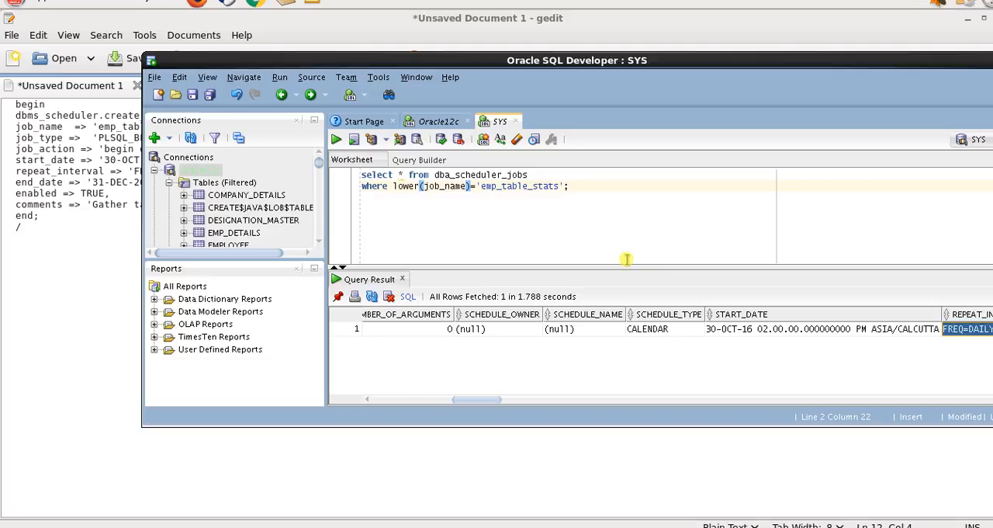
{"action": "scroll", "scroll_direction": "right", "scroll_amount": 3}
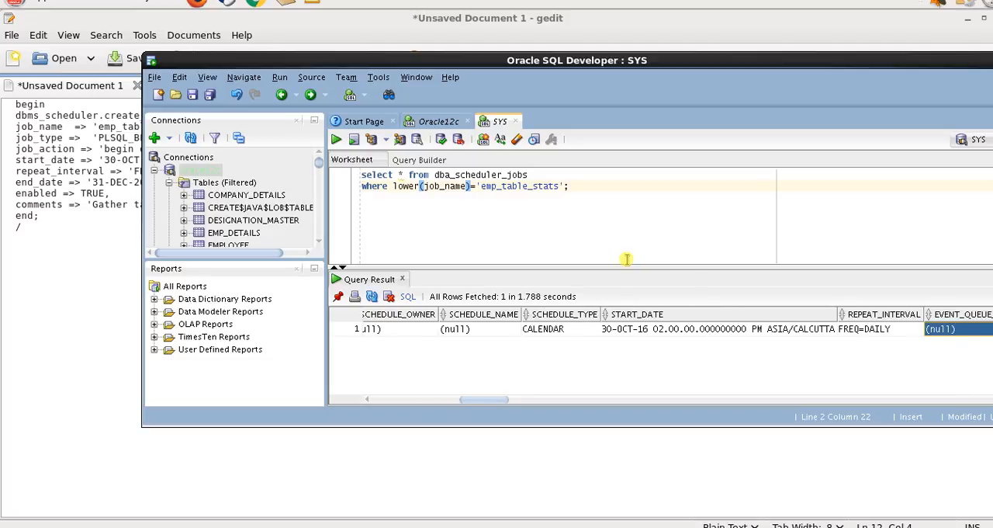
{"action": "left_click", "coordinate": [699, 328]}
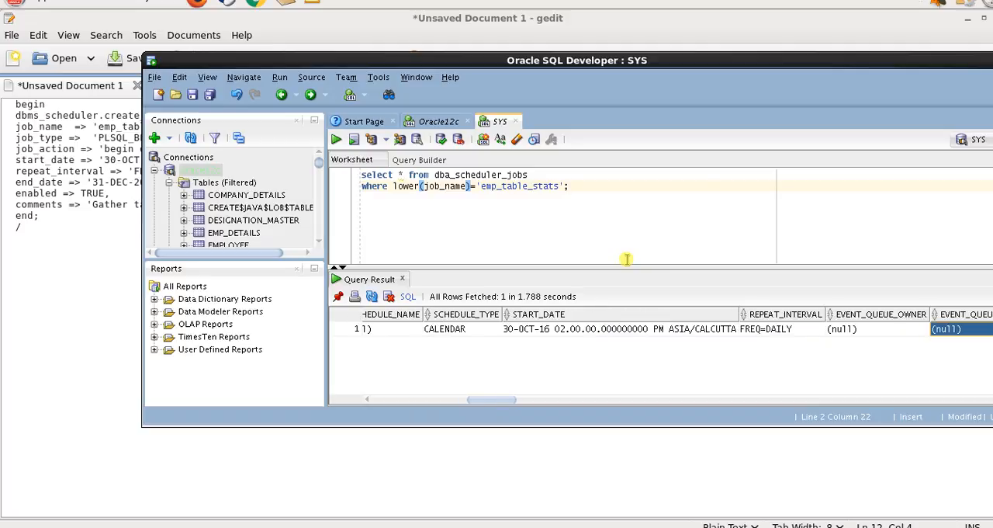
{"action": "scroll", "scroll_direction": "right", "scroll_amount": 3}
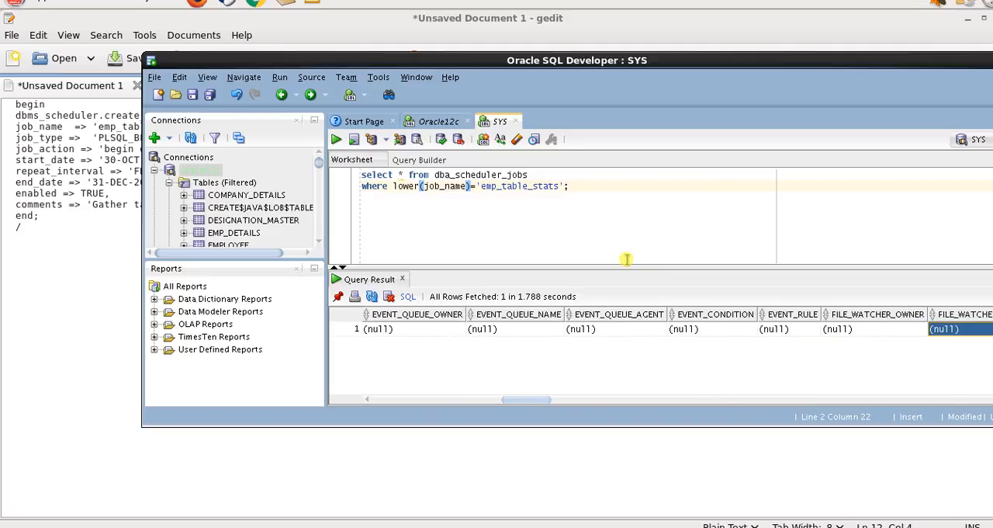
{"action": "scroll", "scroll_direction": "right", "scroll_amount": 3}
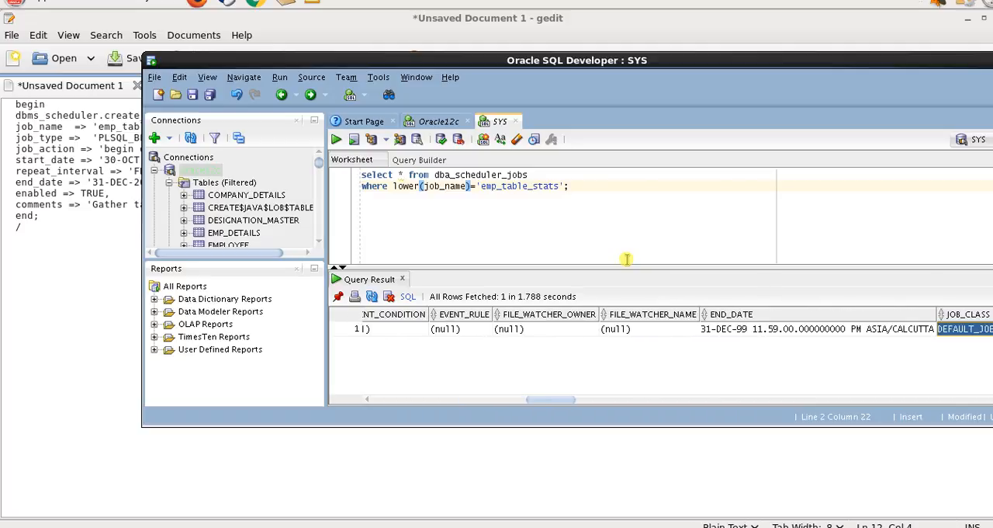
{"action": "scroll", "scroll_direction": "right", "scroll_amount": 3}
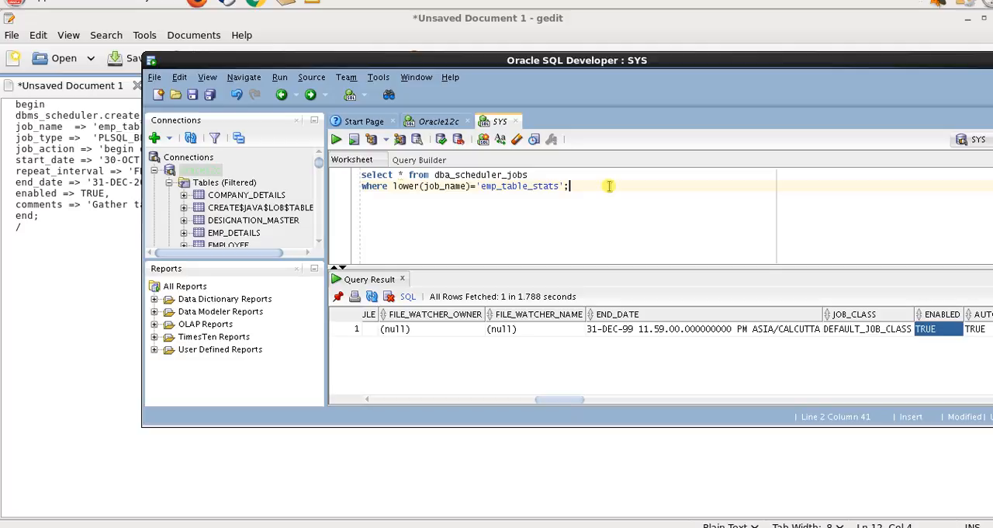
Run a bare dbms_scheduler.disable('emp_table_stats'); call, which errors.
{"action": "type", "text": "d"}
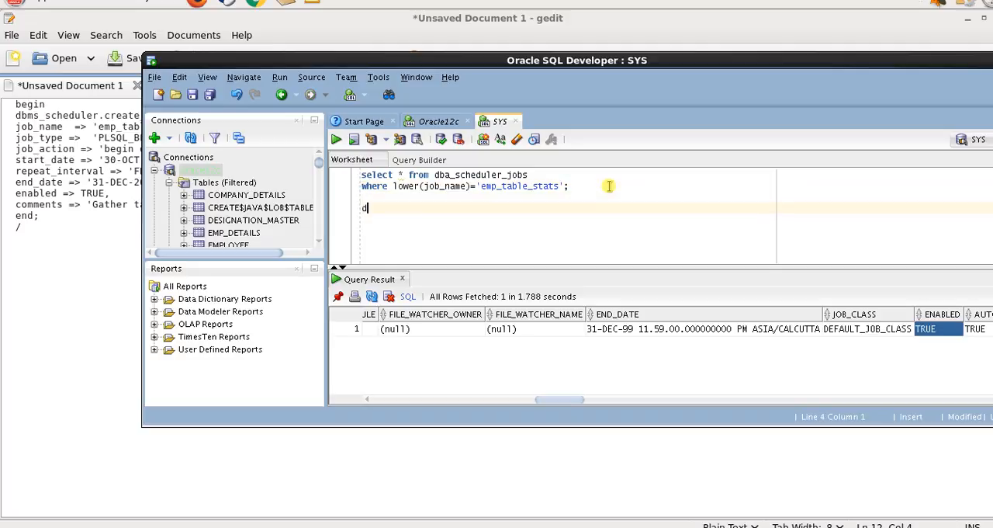
{"action": "type", "text": "bms_s"}
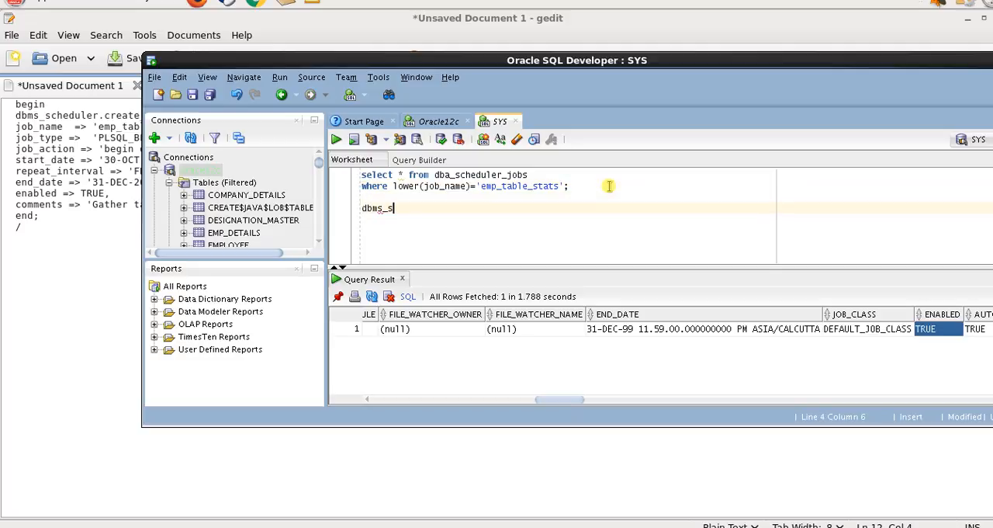
{"action": "type", "text": "chedule"}
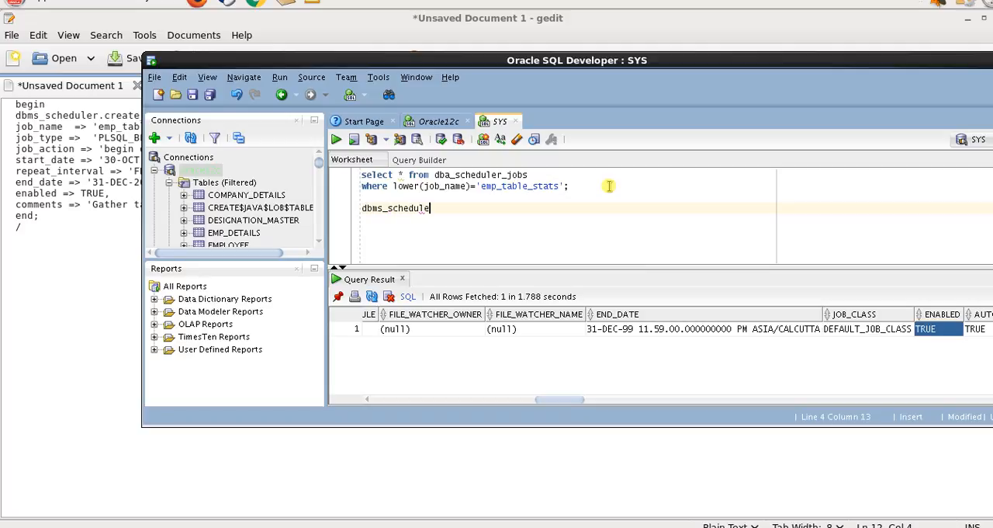
{"action": "type", "text": ".dis"}
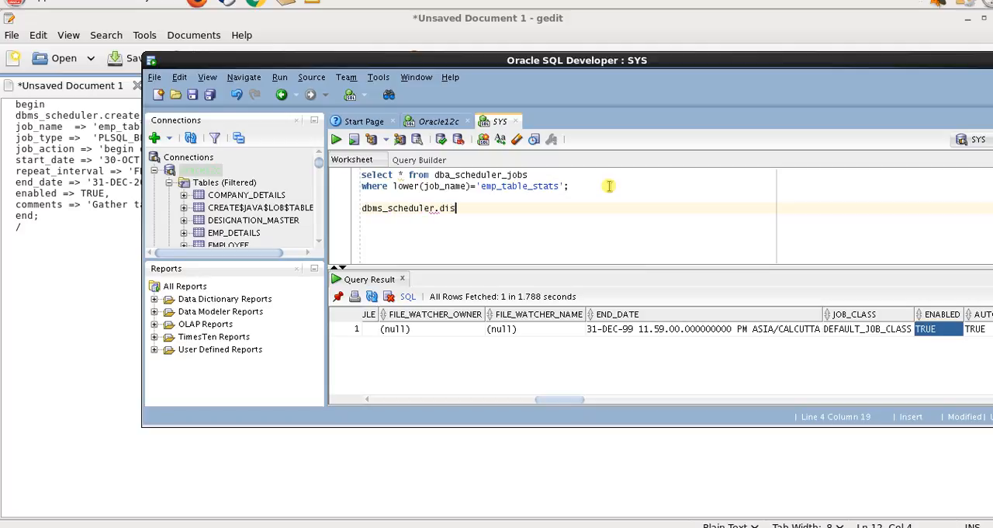
{"action": "type", "text": "able"}
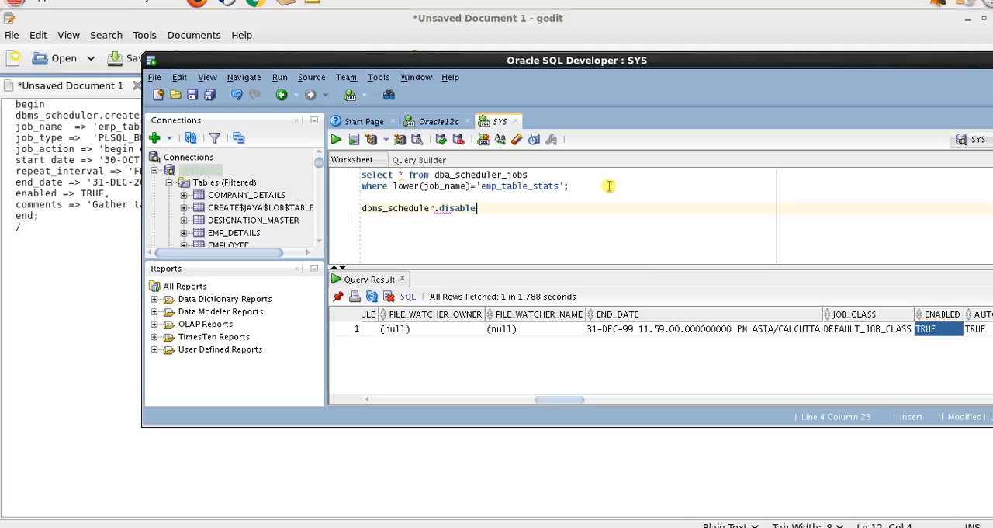
{"action": "type", "text": "('e"}
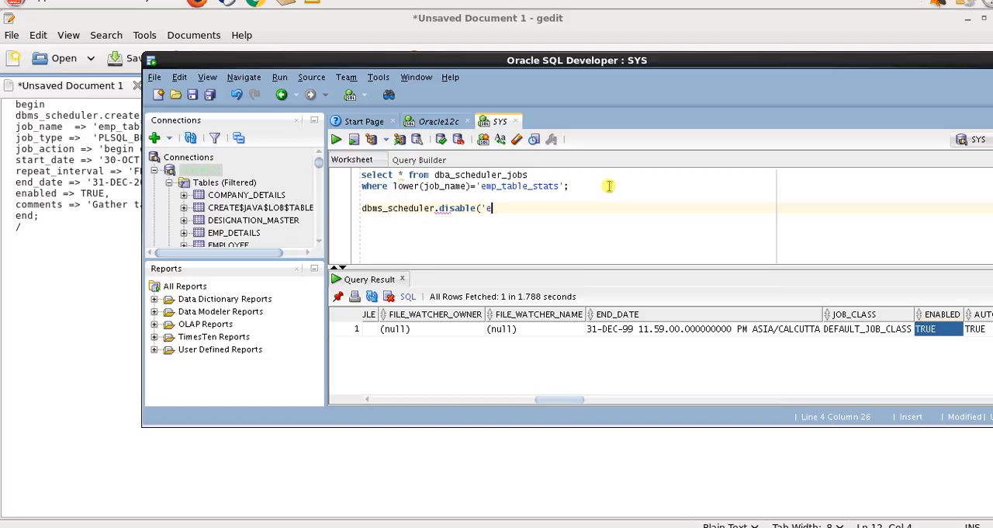
{"action": "type", "text": "emp_t"}
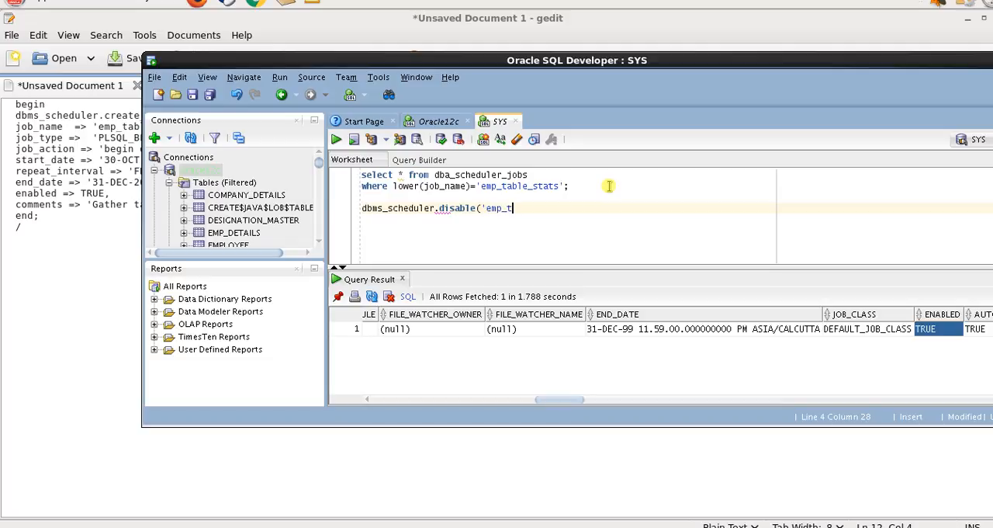
{"action": "type", "text": "able_stats"}
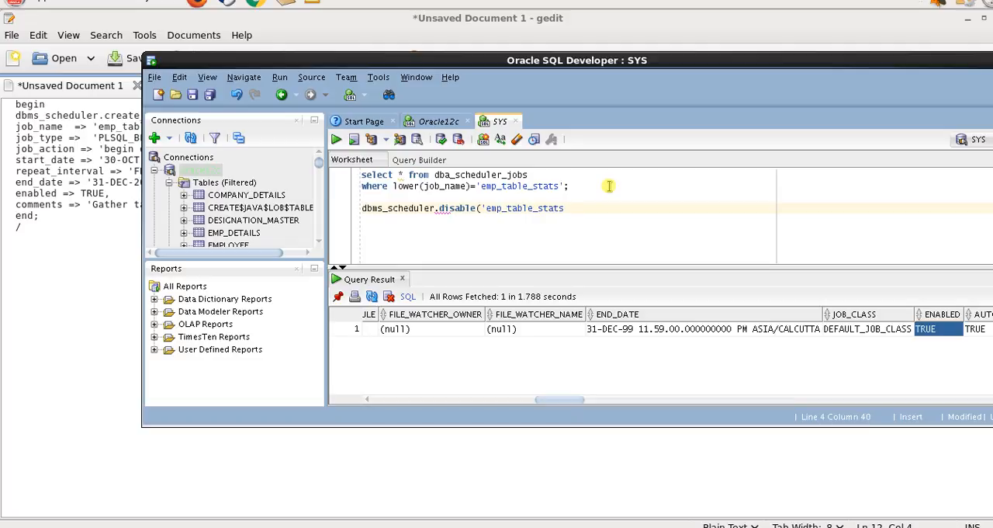
{"action": "type", "text": ");"}
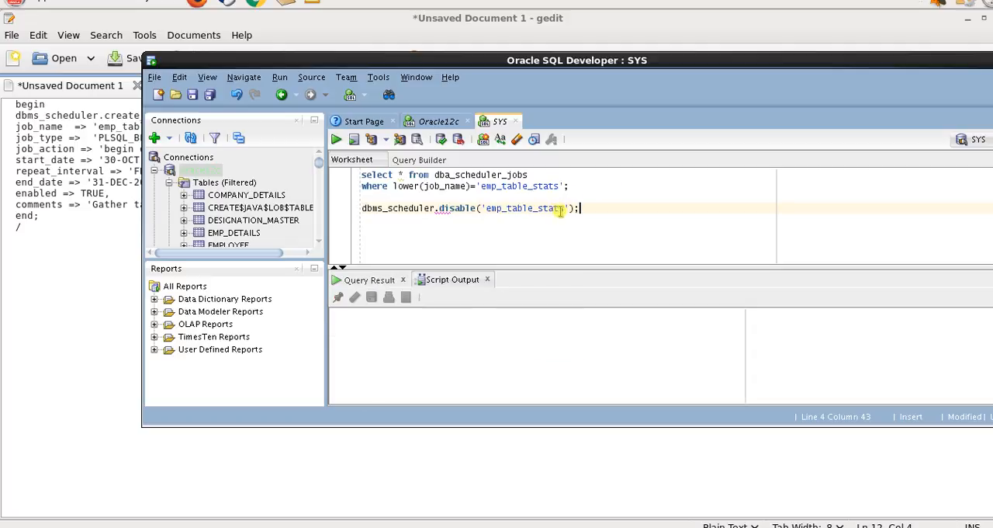
{"action": "left_click", "coordinate": [353, 139]}
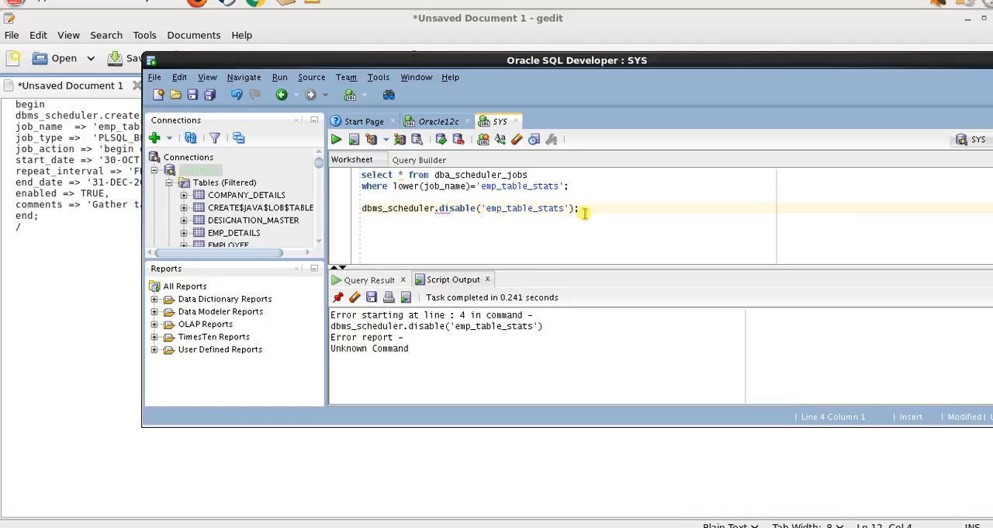
Prefix the disable call with exec, select the line and run it successfully.
{"action": "type", "text": "exec"}
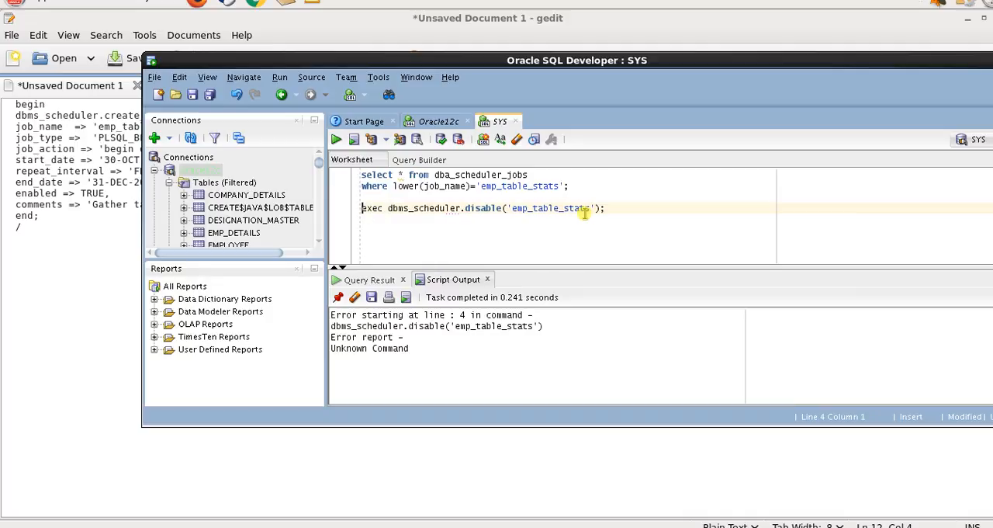
{"action": "triple_click", "coordinate": [482, 208]}
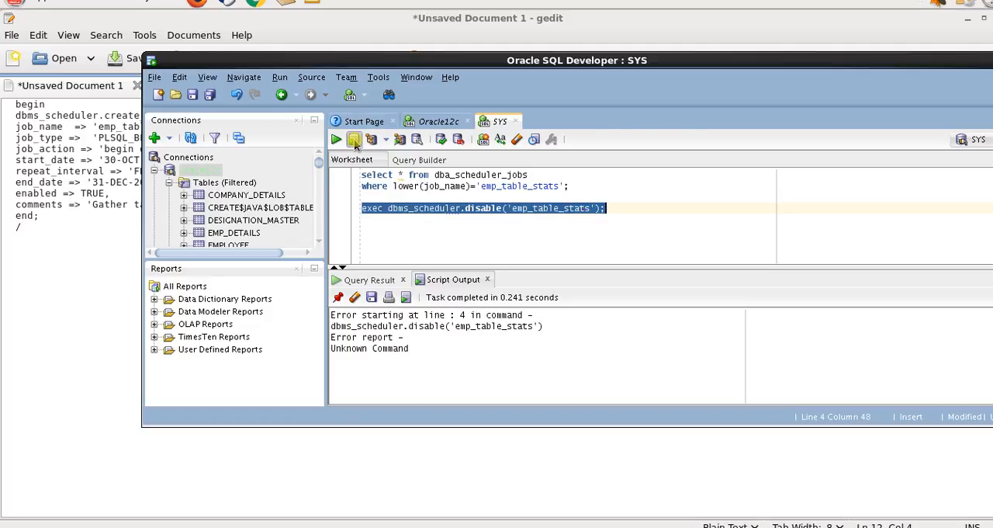
{"action": "left_click", "coordinate": [354, 139]}
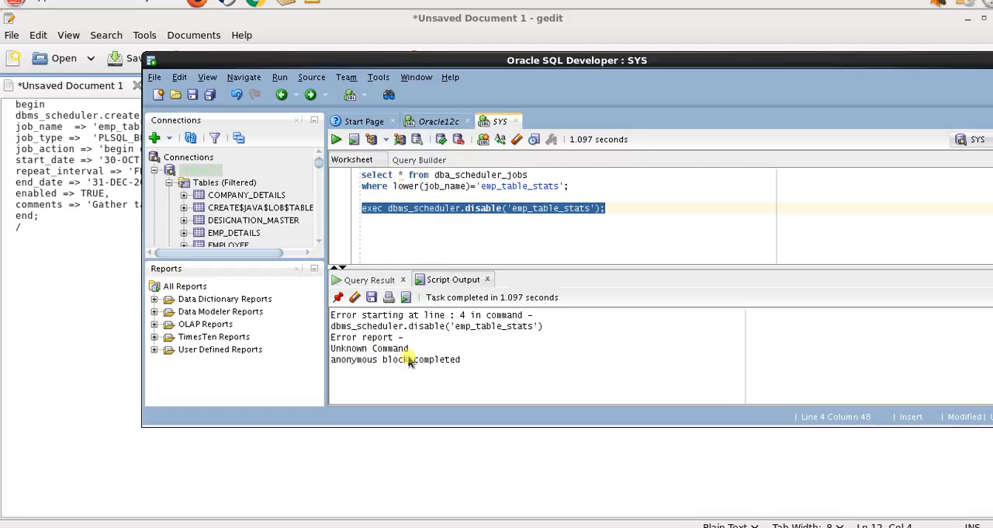
Rerun the job query and scroll to confirm emp_table_stats ENABLED is FALSE.
{"action": "left_click", "coordinate": [571, 187]}
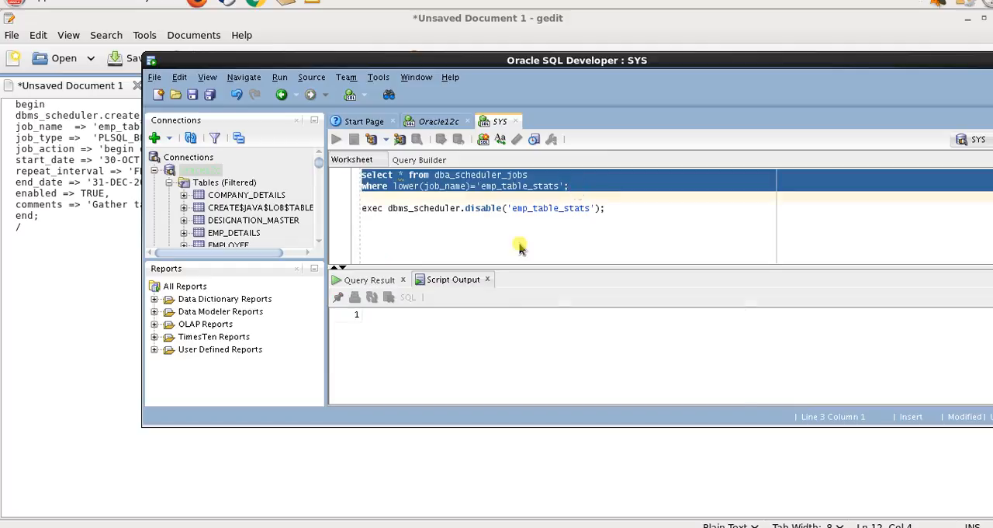
{"action": "left_click", "coordinate": [336, 139]}
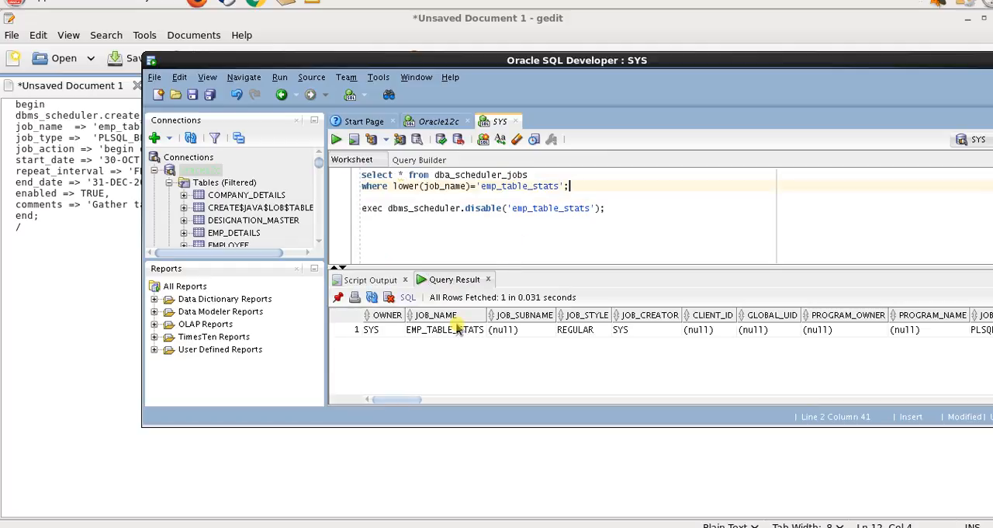
{"action": "double_click", "coordinate": [445, 329]}
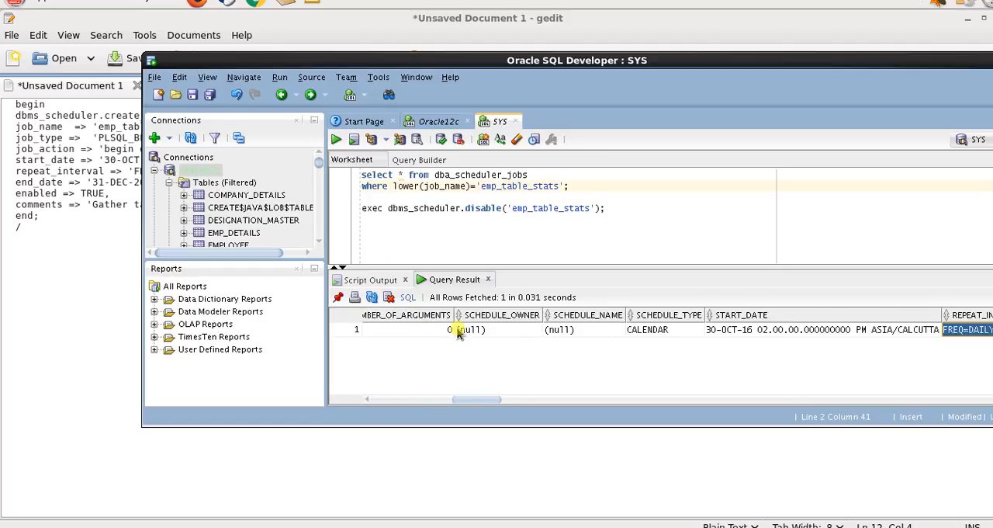
{"action": "scroll", "scroll_direction": "right", "scroll_amount": 3}
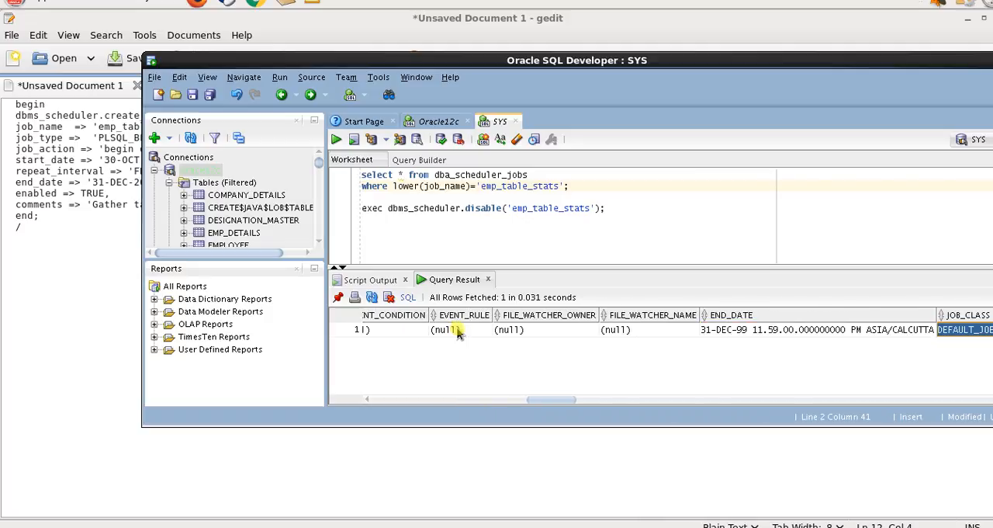
{"action": "scroll", "scroll_direction": "right", "scroll_amount": 3}
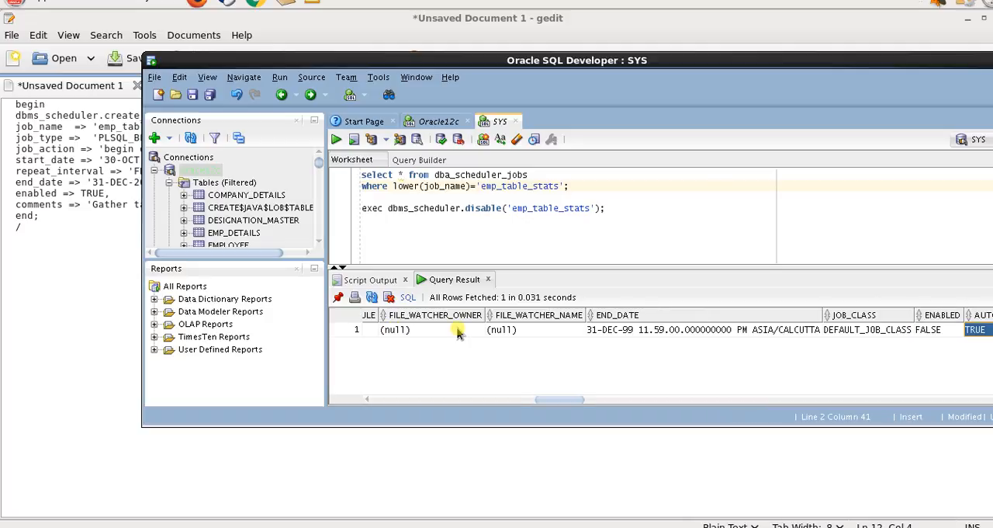
{"action": "scroll", "scroll_direction": "right", "scroll_amount": 3}
{"action": "type", "text": "en"}
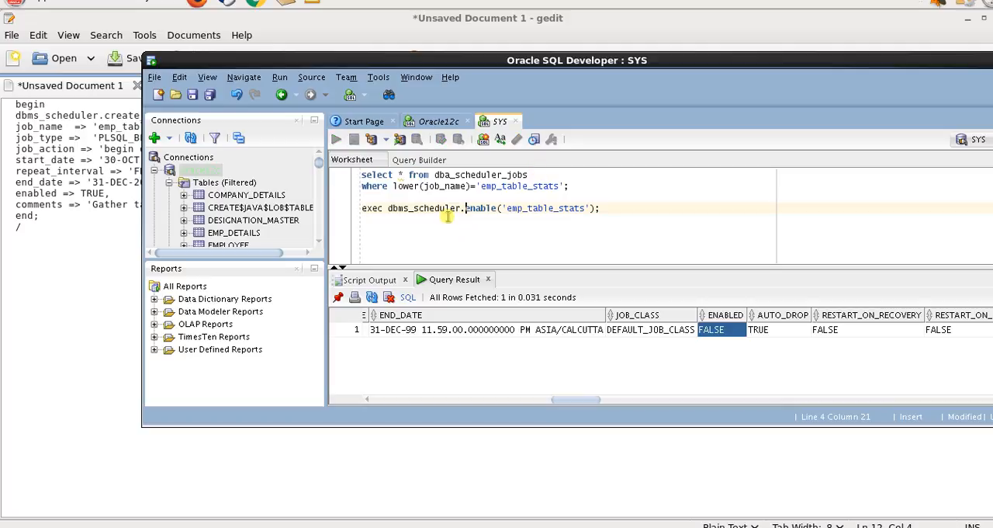
Run the worksheet script executing dbms_scheduler.enable('emp_table_stats'), then select the job query.
{"action": "left_click", "coordinate": [353, 139]}
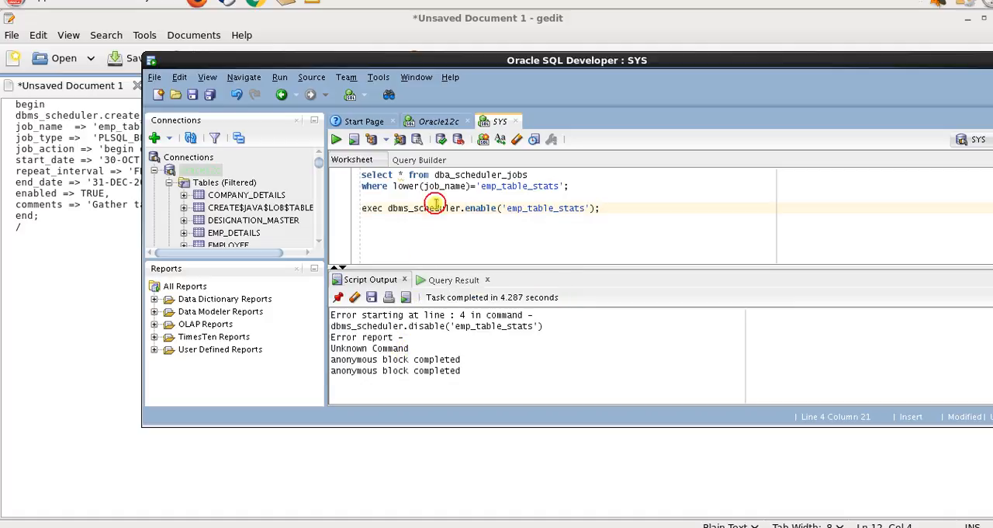
{"action": "left_click", "coordinate": [441, 208]}
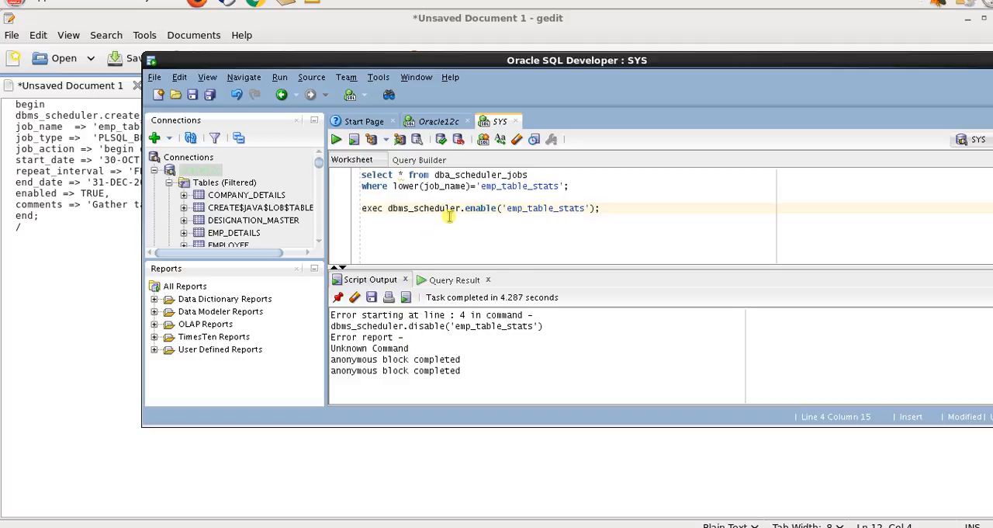
{"action": "left_click", "coordinate": [423, 173]}
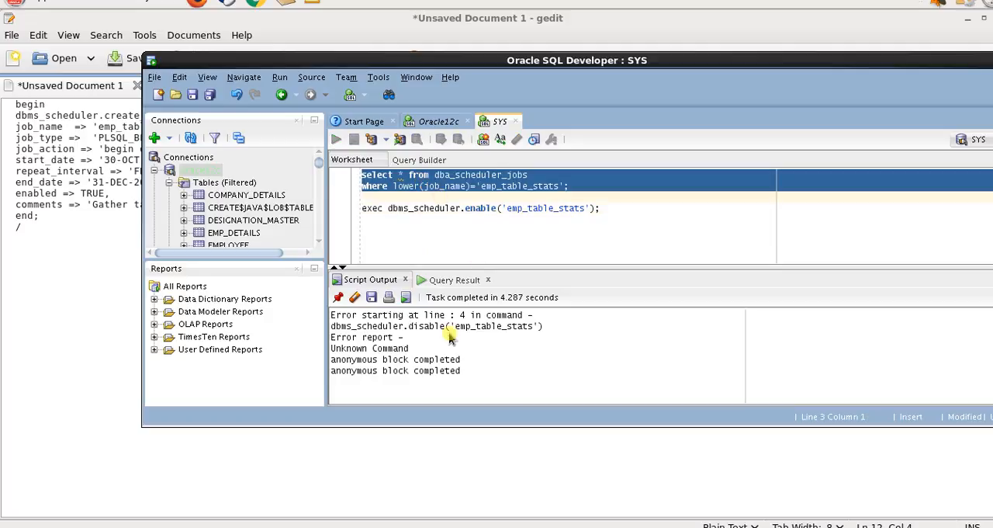
Rerun the job query and confirm ENABLED TRUE, state SCHEDULED, next run 31-OCT-16.
{"action": "left_click", "coordinate": [454, 279]}
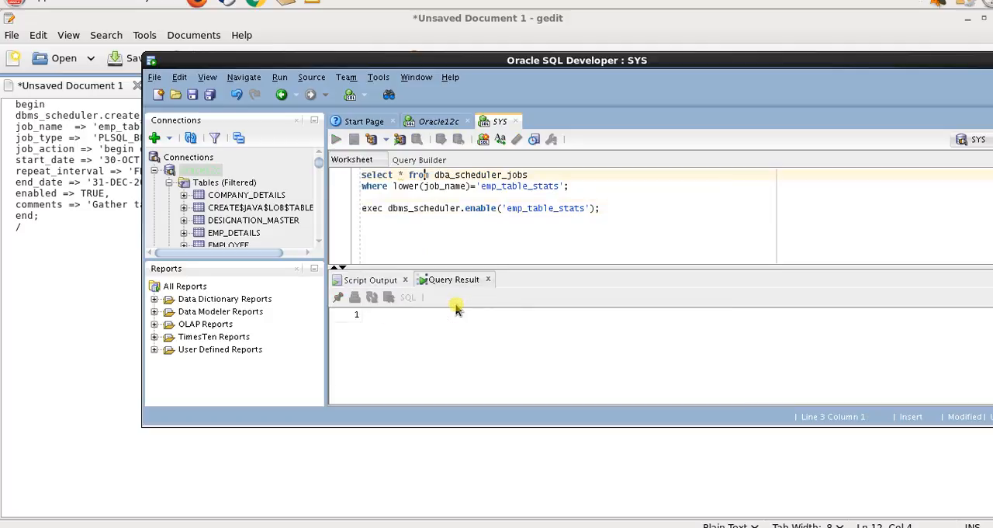
{"action": "left_click", "coordinate": [336, 139]}
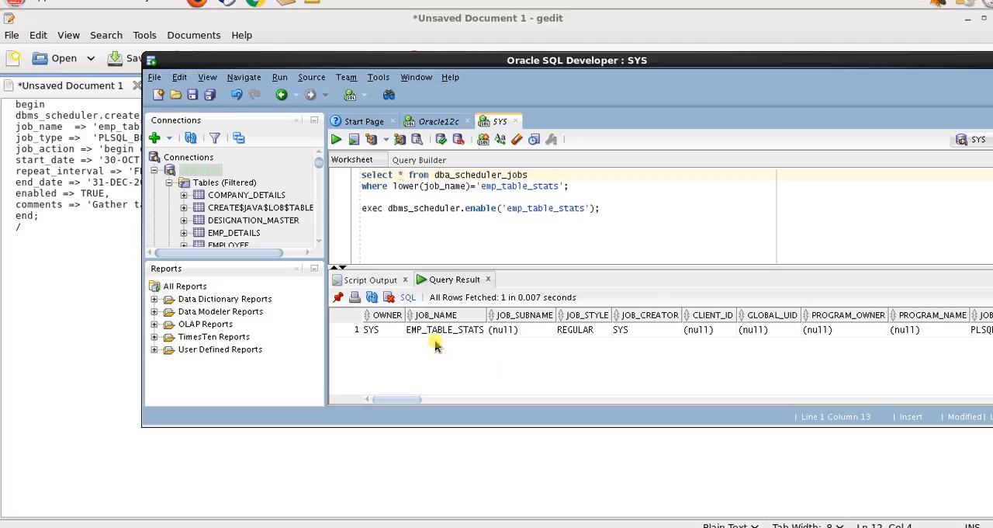
{"action": "double_click", "coordinate": [445, 329]}
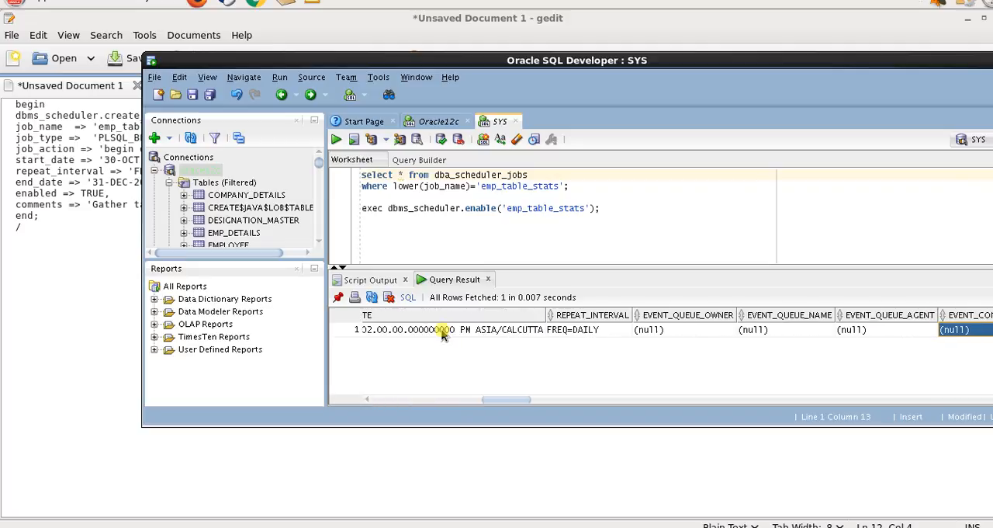
{"action": "scroll", "scroll_direction": "right", "scroll_amount": 3}
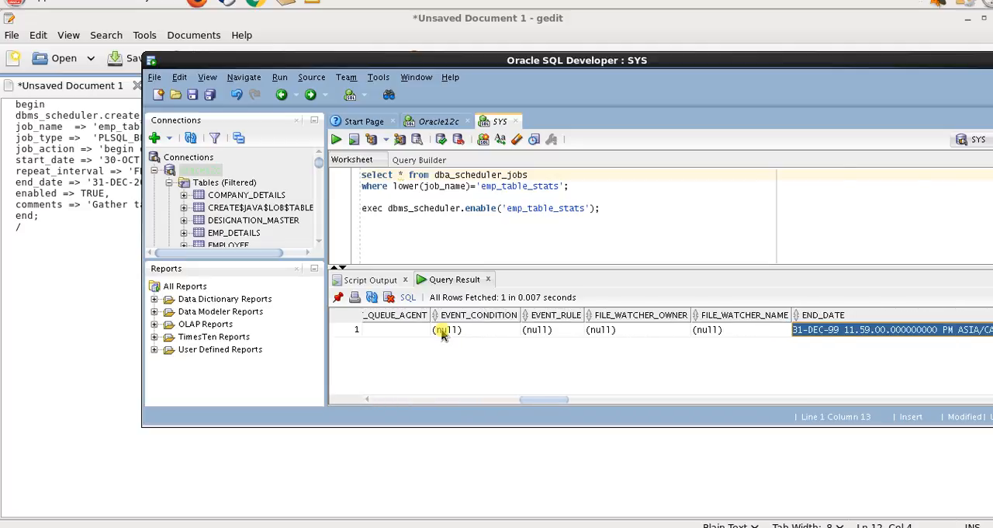
{"action": "scroll", "scroll_direction": "right", "scroll_amount": 3}
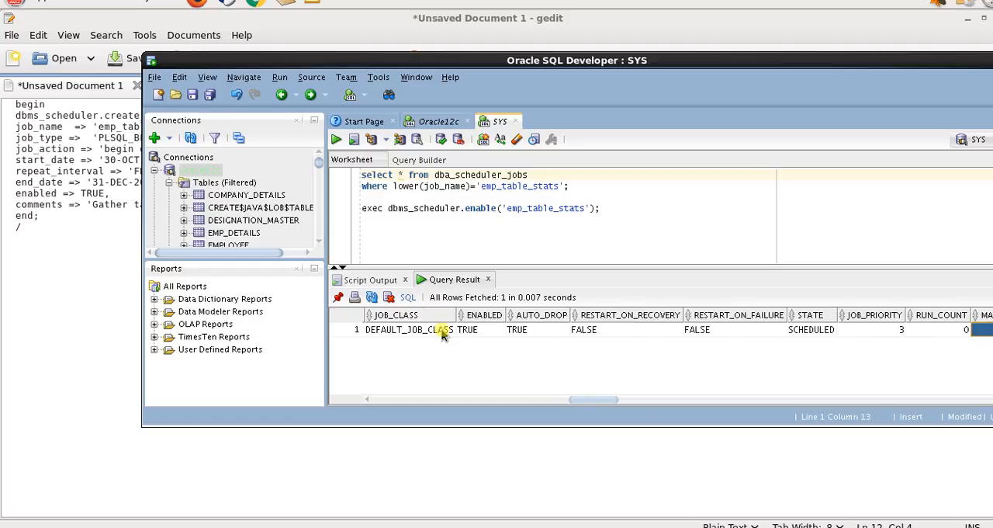
{"action": "scroll", "scroll_direction": "right", "scroll_amount": 3}
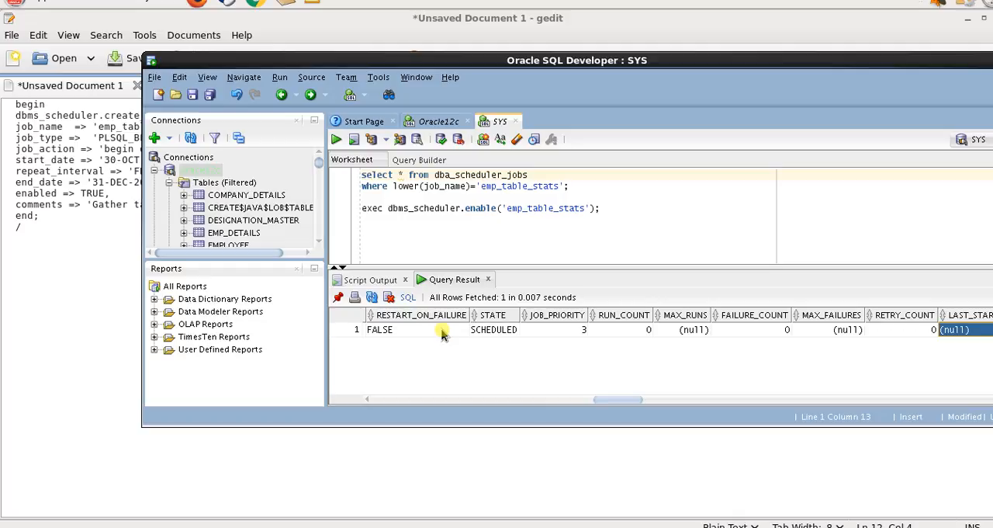
{"action": "scroll", "scroll_direction": "right", "scroll_amount": 3}
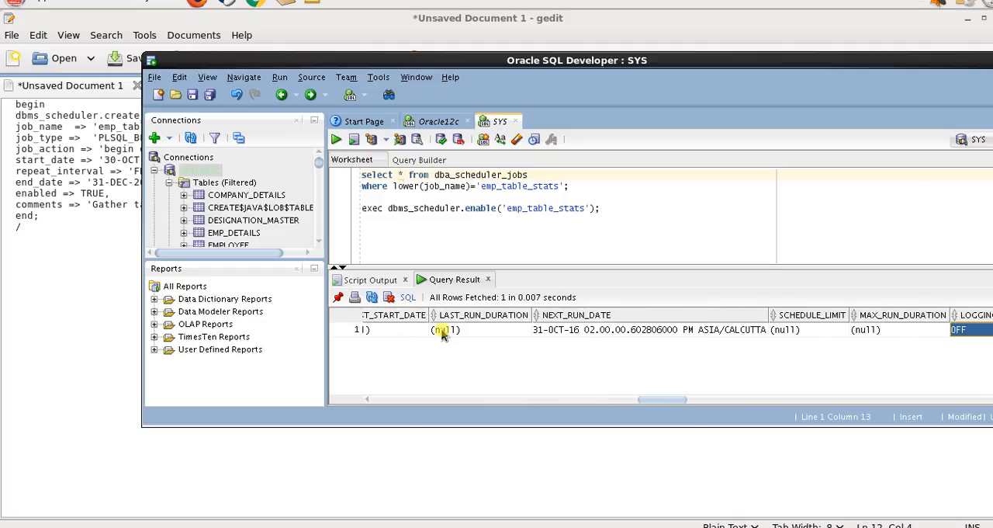
{"action": "scroll", "scroll_direction": "right", "scroll_amount": 3}
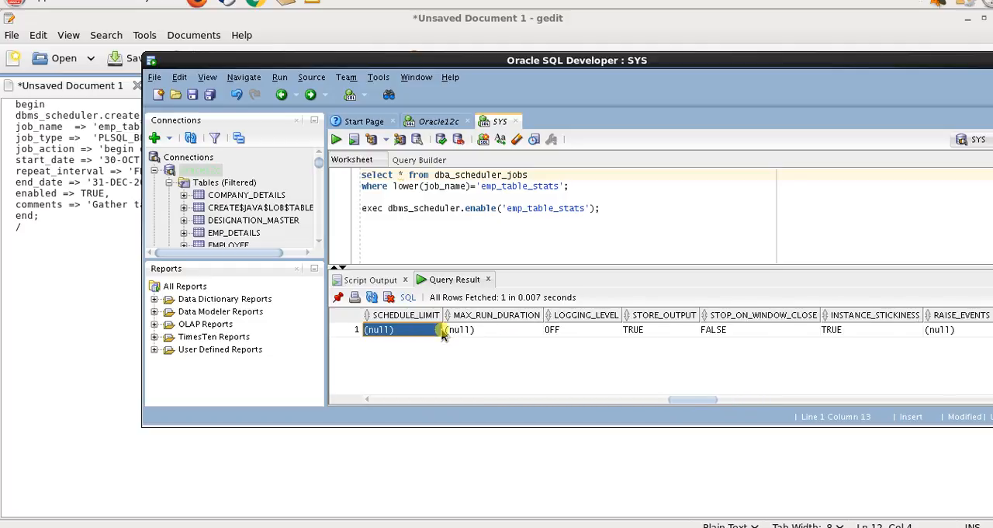
{"action": "scroll", "scroll_direction": "right", "scroll_amount": 3}
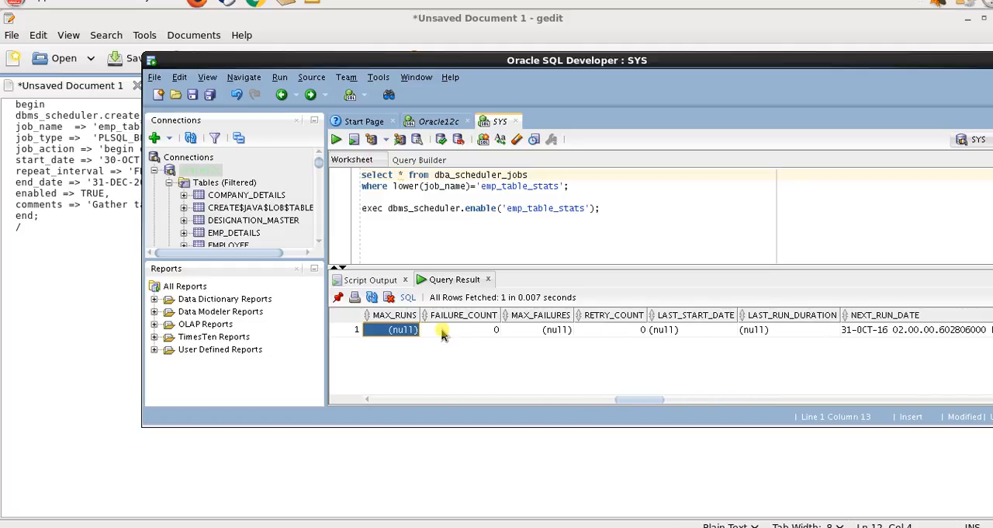
{"action": "scroll", "scroll_direction": "right", "scroll_amount": 3}
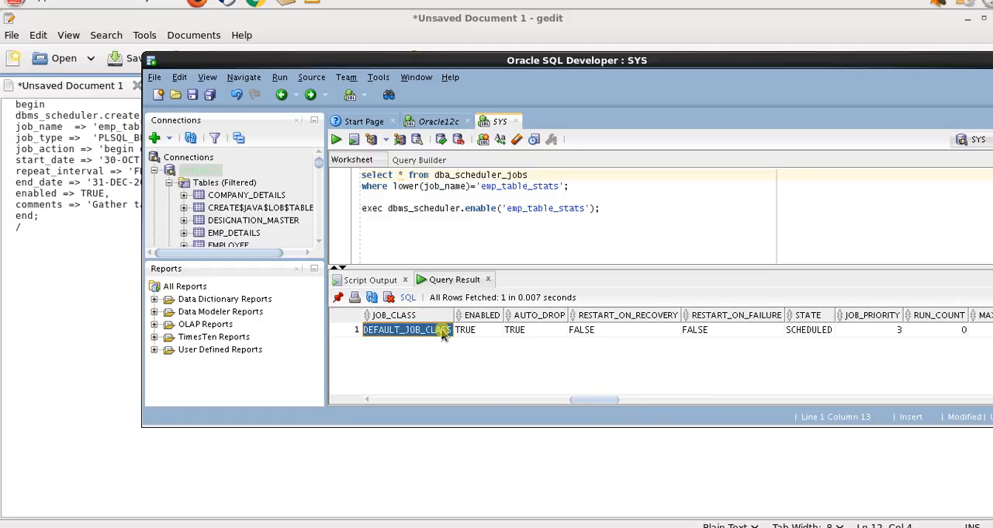
{"action": "left_click", "coordinate": [466, 329]}
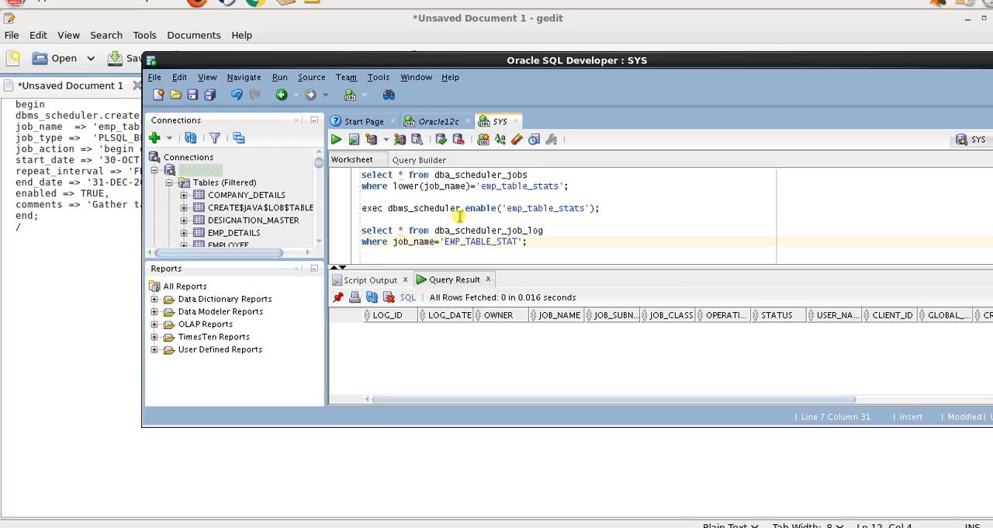
{"action": "mouse_move", "coordinate": [479, 225]}
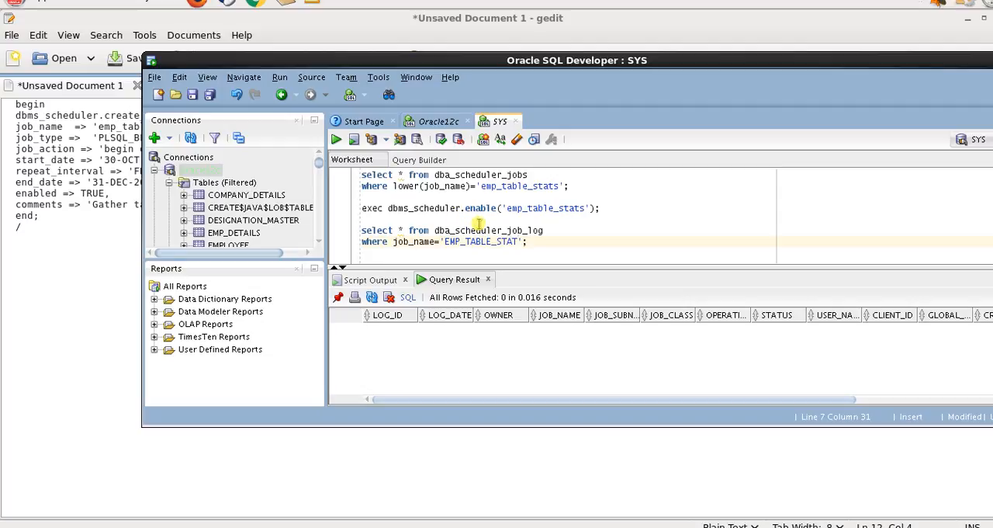
Fix the job name to 'EMP_TABLE_STATS', select the job log query and rerun it.
{"action": "type", "text": "S"}
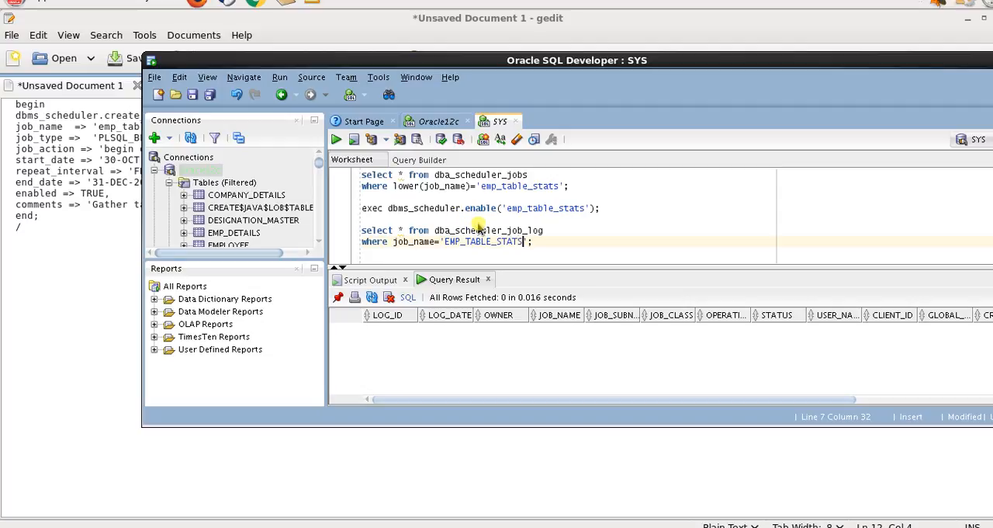
{"action": "left_click_drag", "start_coordinate": [362, 230], "coordinate": [532, 241]}
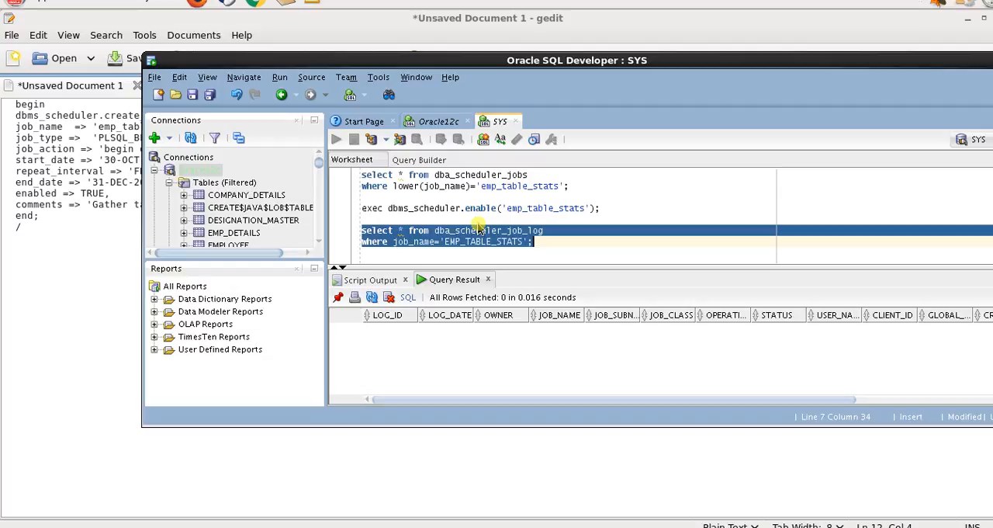
{"action": "left_click", "coordinate": [477, 230]}
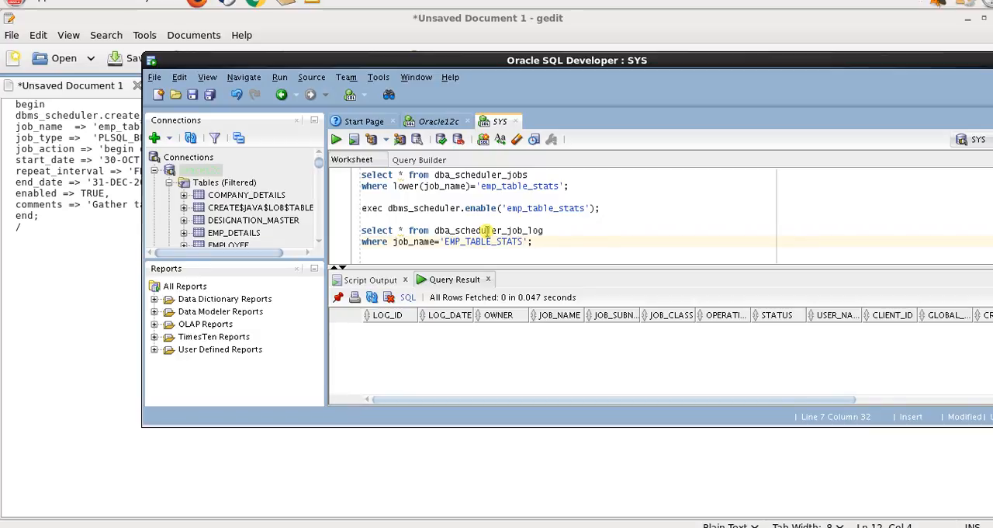
{"action": "mouse_move", "coordinate": [559, 262]}
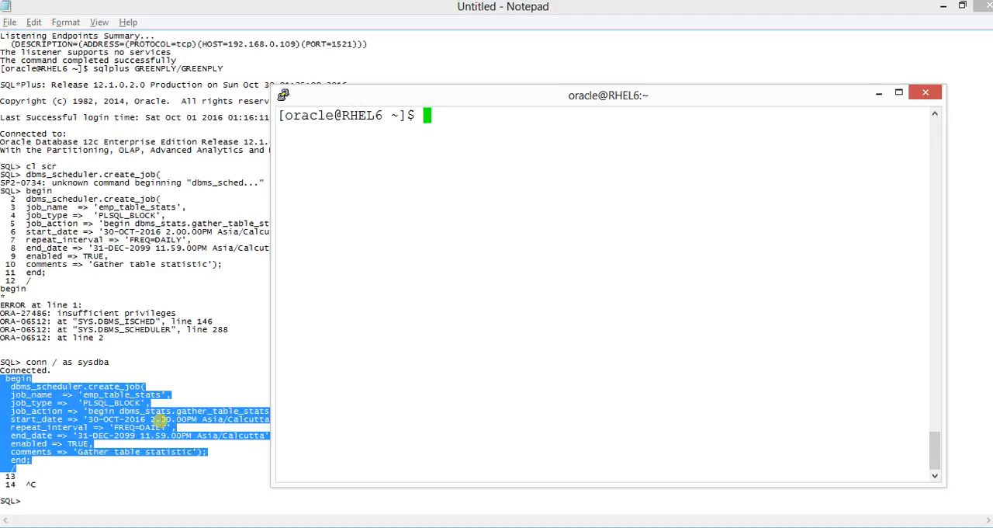
Start sqlplus and log in to the database as HR/HR.
{"action": "type", "text": "s"}
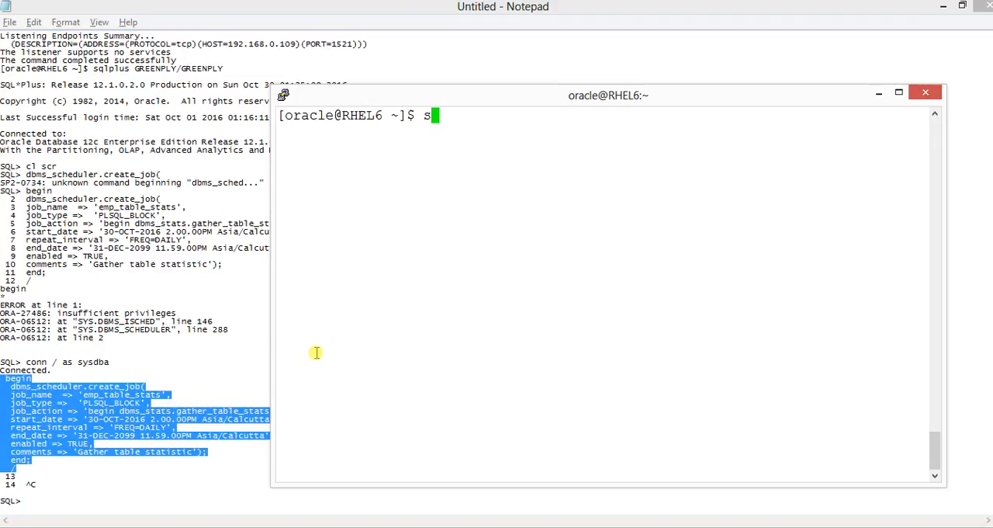
{"action": "type", "text": "qlplus"}
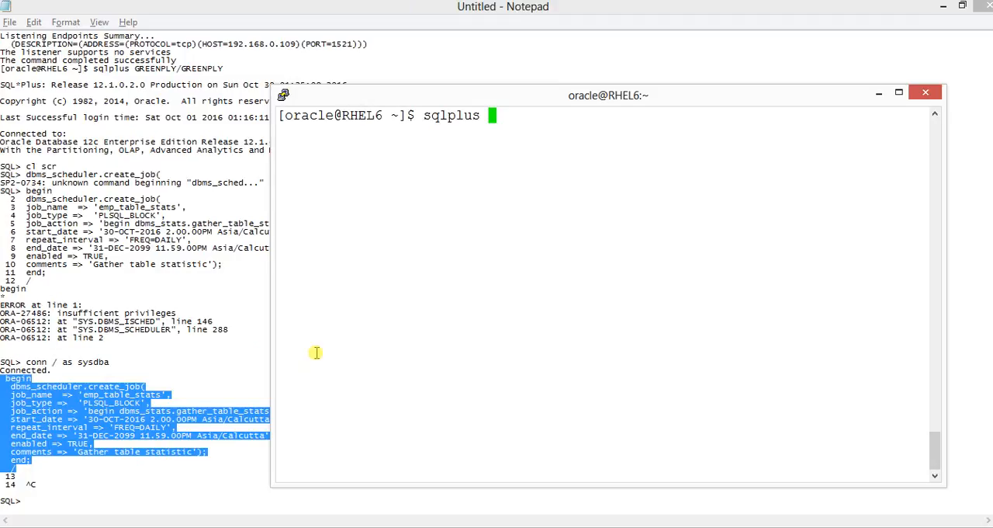
{"action": "type", "text": "HR/"}
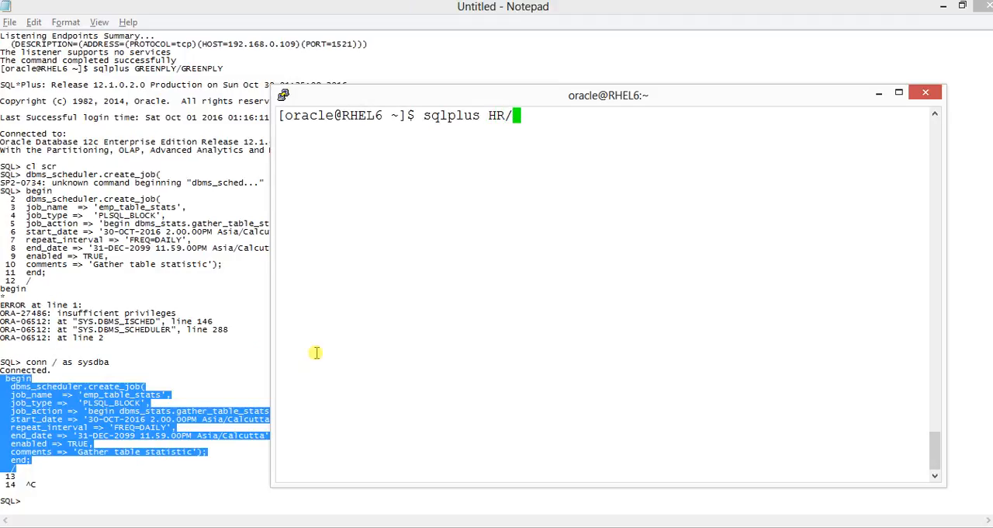
{"action": "type", "text": "HR"}
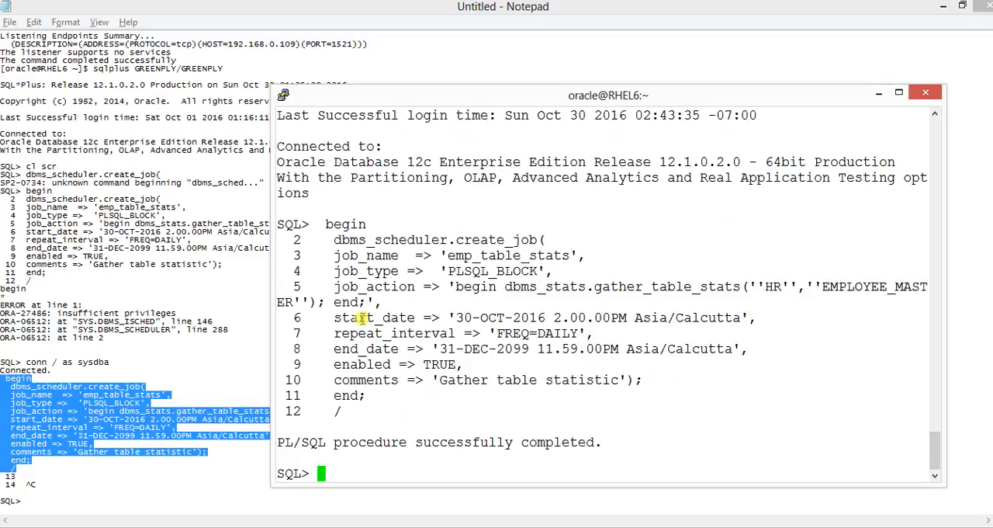
Attempt dbms_scheduler.drop_job('emp_table_stats'), which errors on a mistyped entry.
{"action": "type", "text": "dbms"}
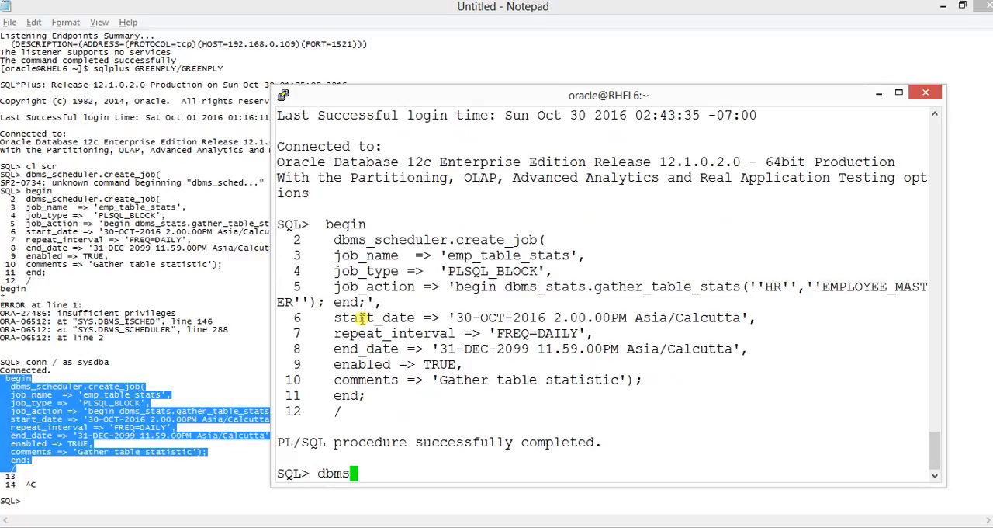
{"action": "type", "text": "_scheduler."}
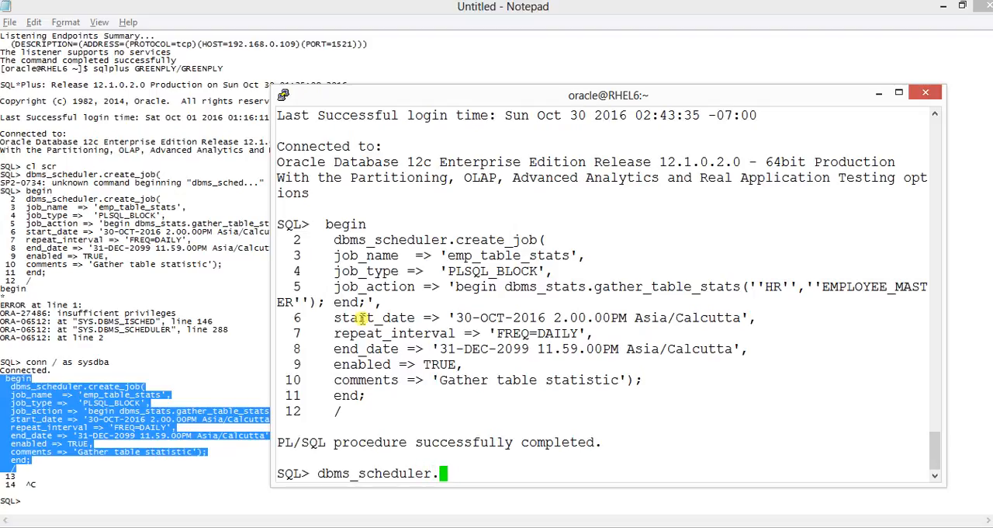
{"action": "type", "text": "drop_job"}
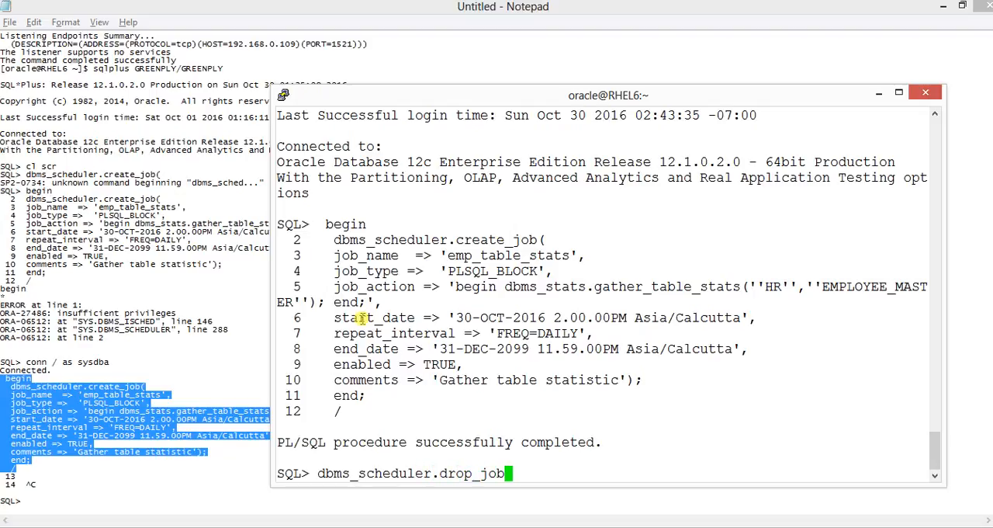
{"action": "type", "text": "('"}
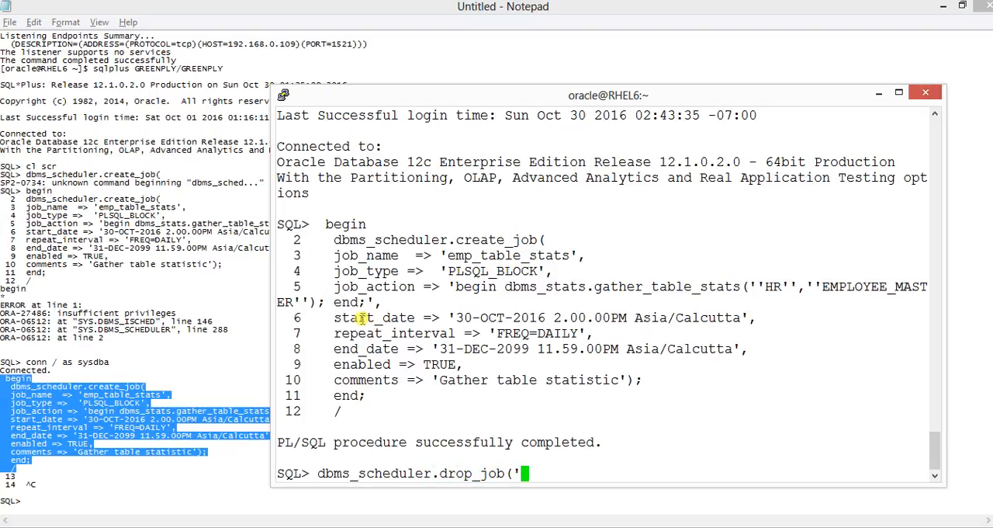
{"action": "type", "text": "emp"}
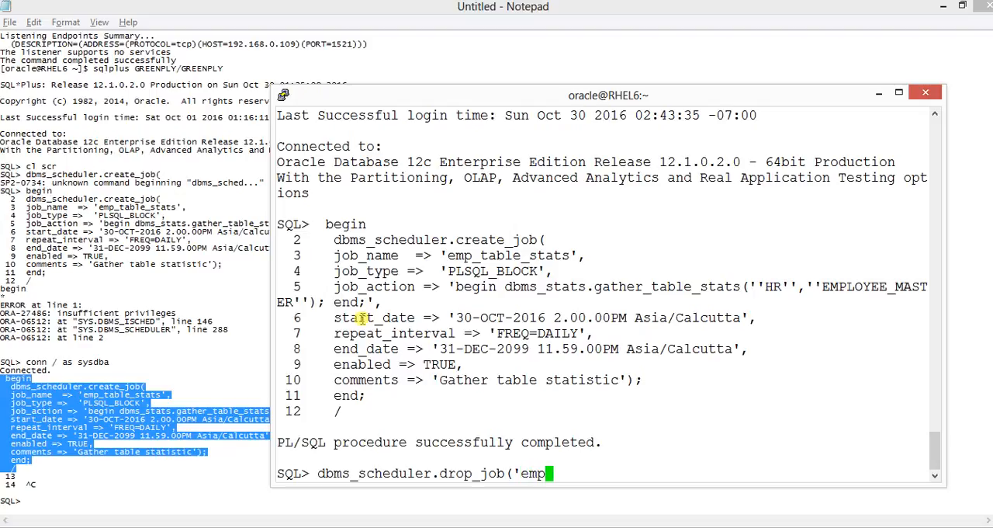
{"action": "type", "text": "_table"}
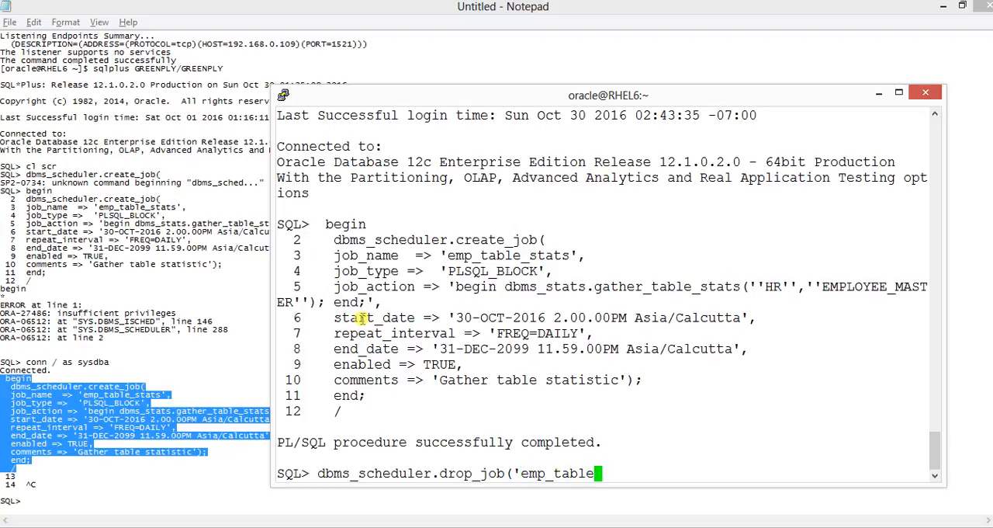
{"action": "type", "text": "stat"}
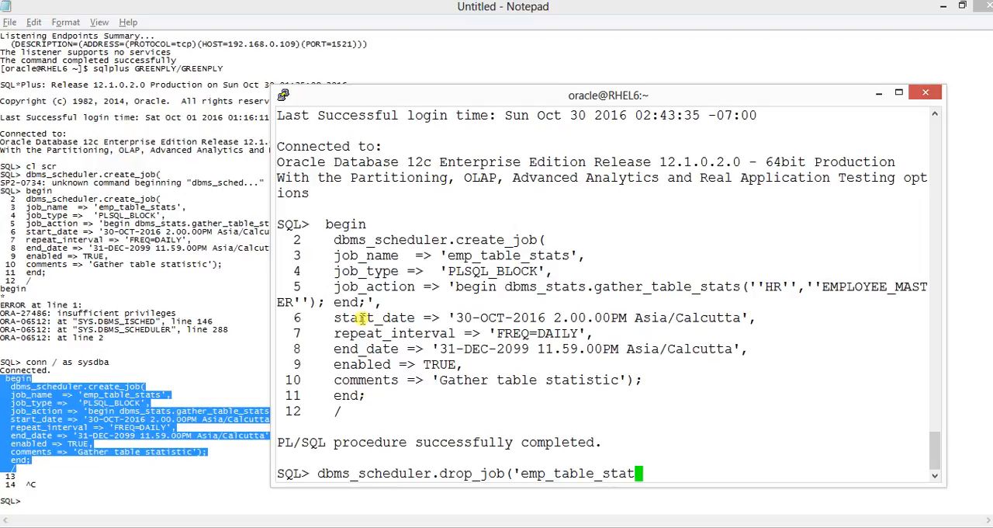
{"action": "type", "text": "s');"}
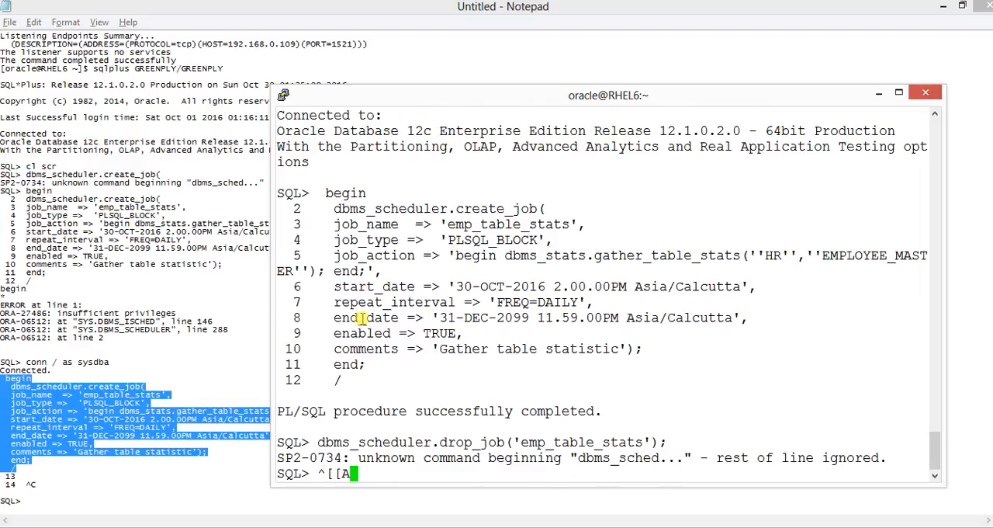
Run the corrected exec dbms_scheduler.drop_job for emp_table_stats.
{"action": "type", "text": "exec d"}
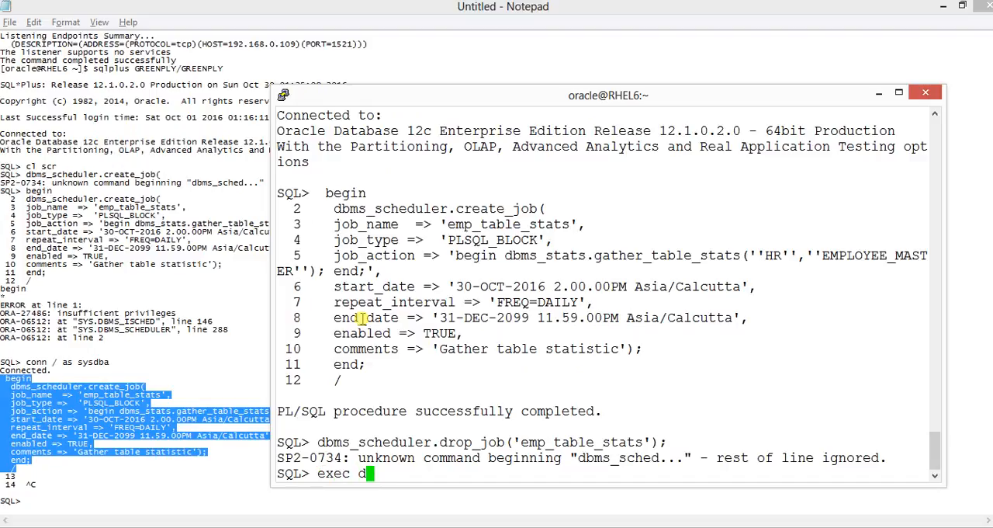
{"action": "type", "text": "bms_"}
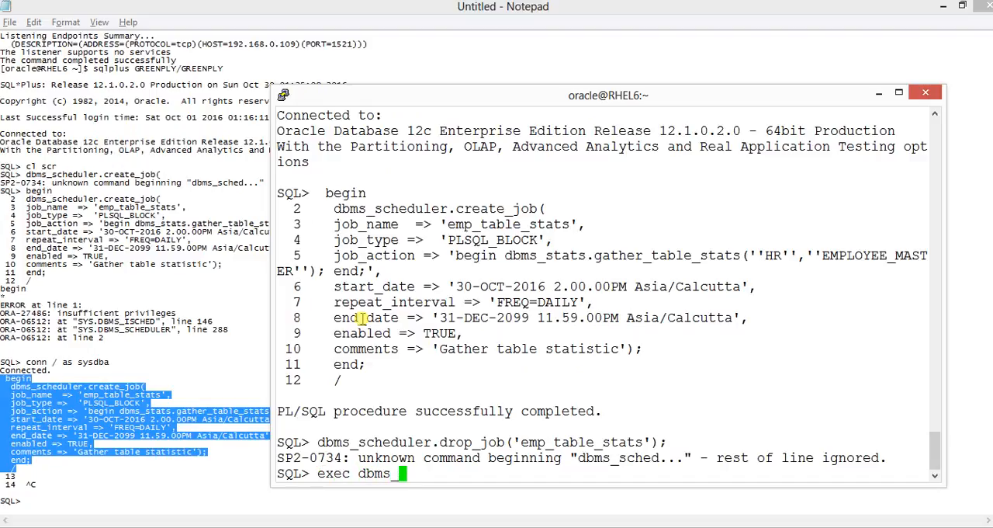
{"action": "type", "text": "sched"}
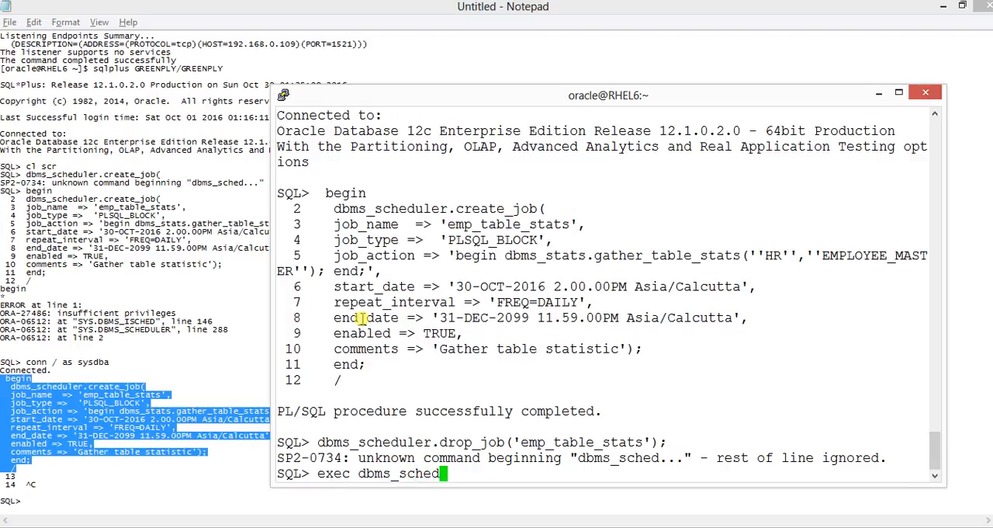
{"action": "type", "text": "uler.crea"}
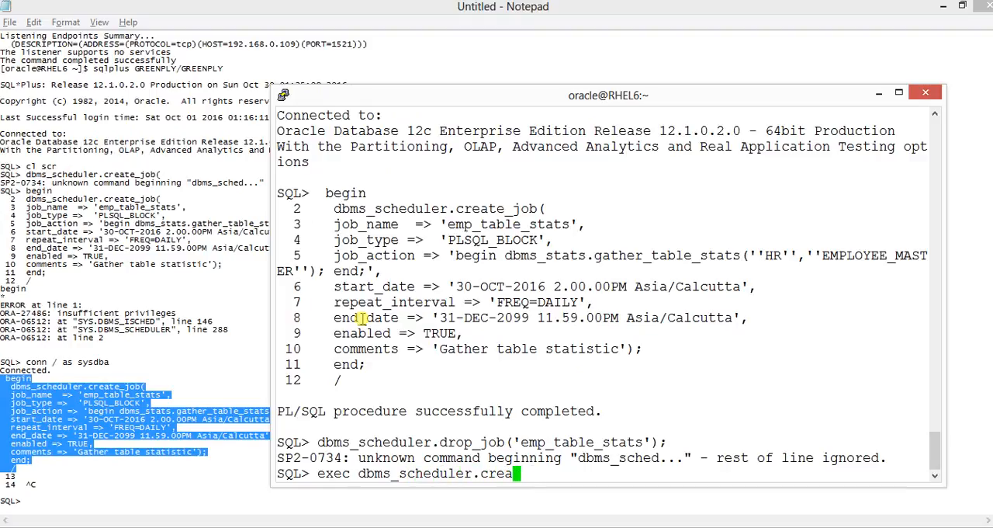
{"action": "type", "text": "drop"}
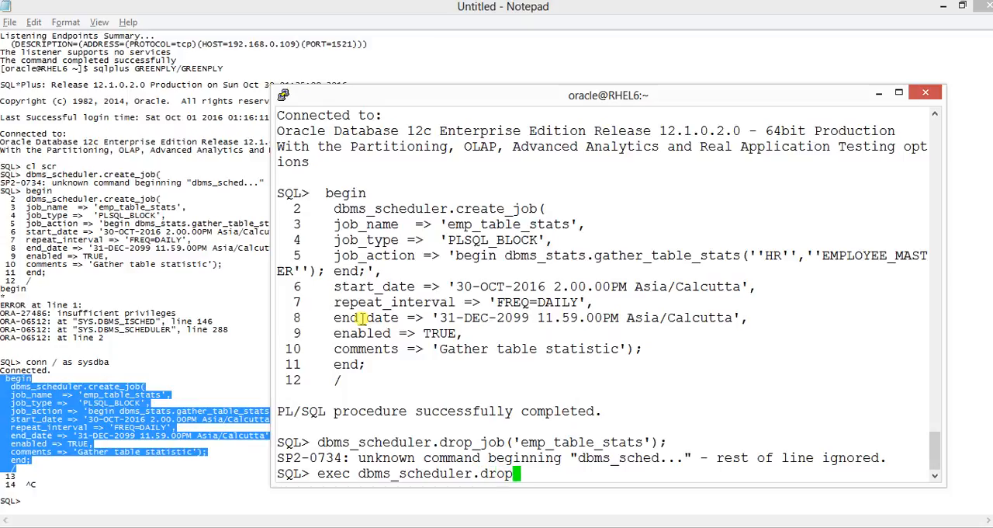
{"action": "type", "text": "_job("}
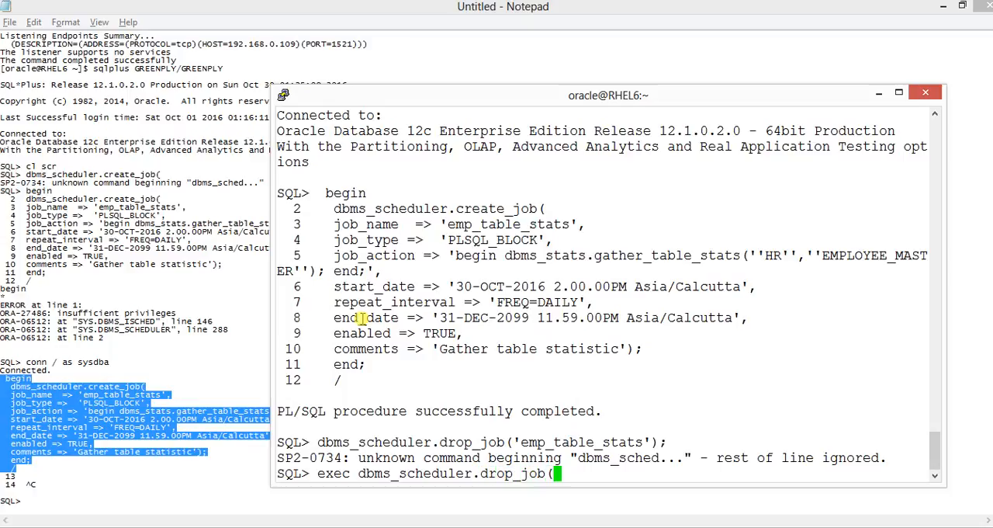
{"action": "type", "text": "'emp_"}
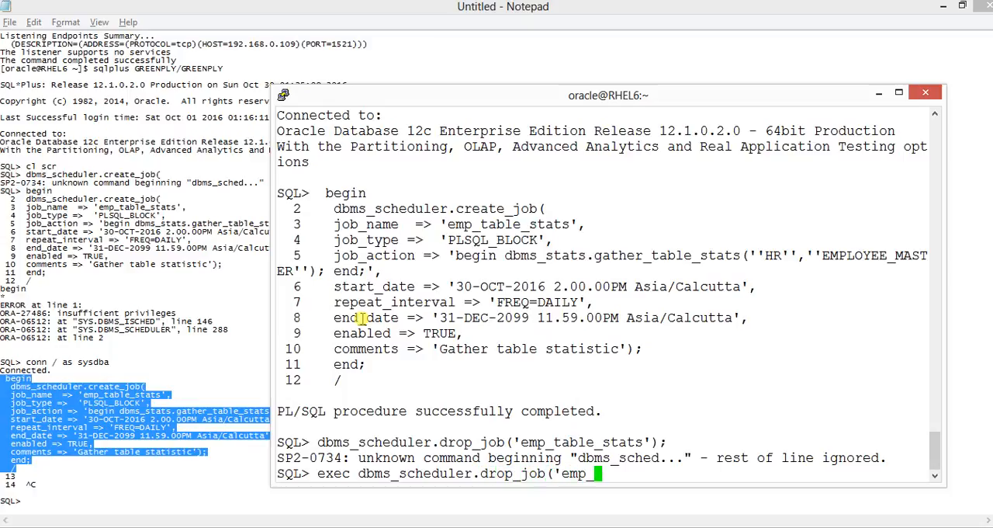
{"action": "type", "text": "table"}
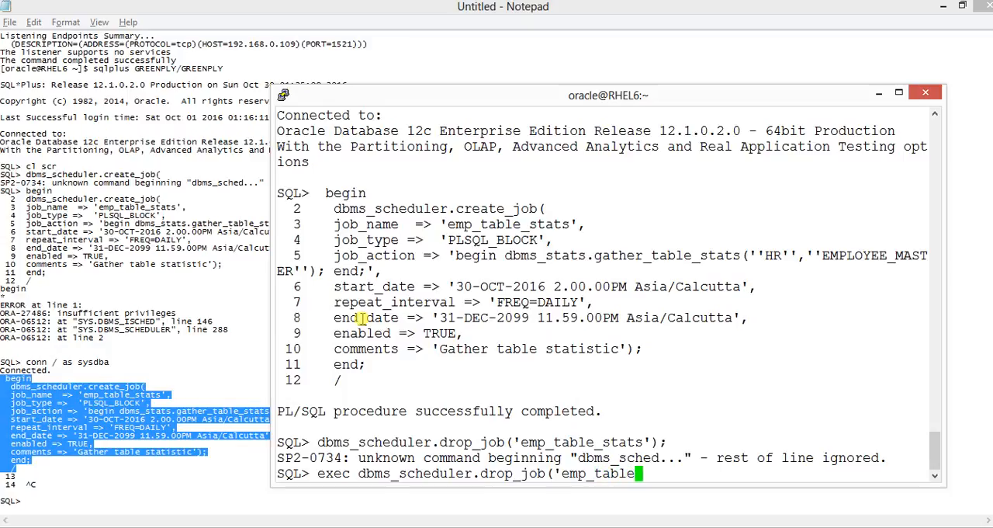
{"action": "type", "text": "stat');"}
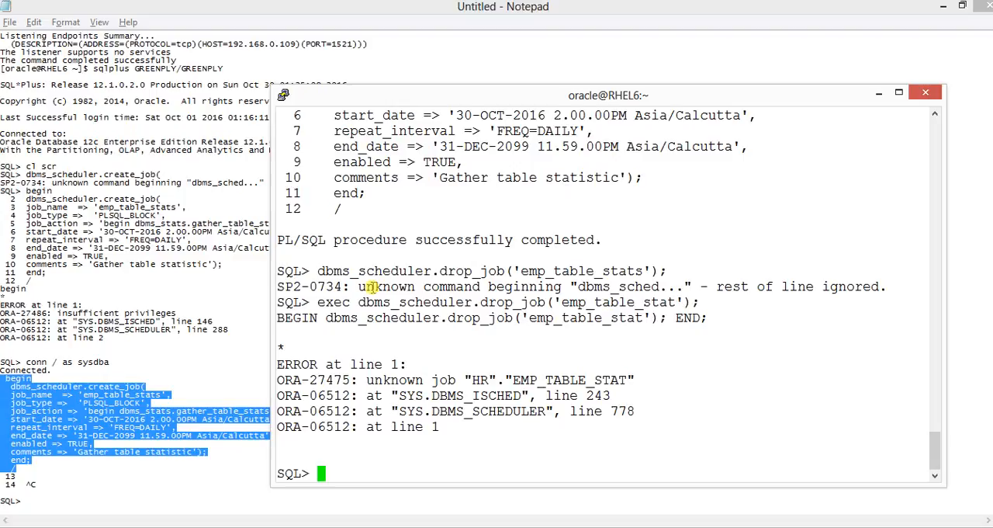
{"action": "mouse_move", "coordinate": [318, 304]}
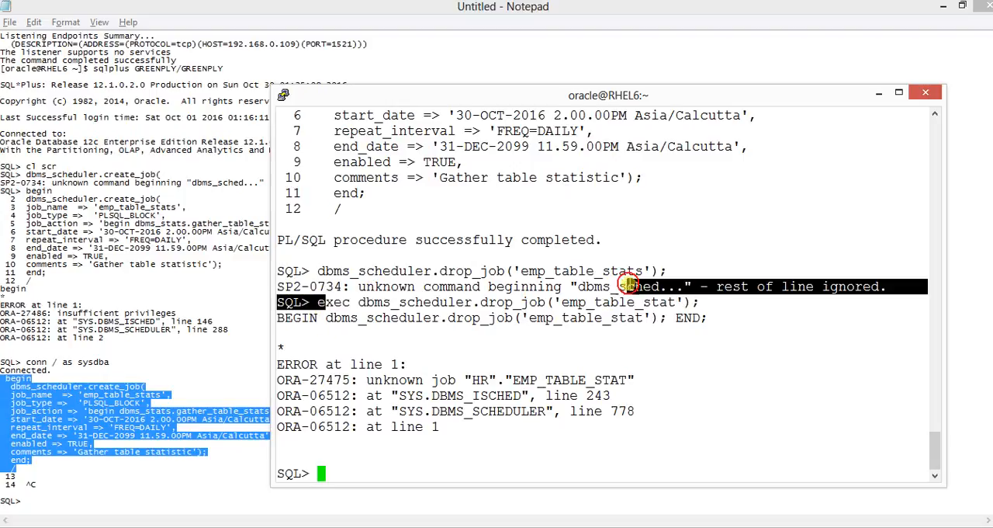
{"action": "type", "text": "exec dbms_scheduler.drop_job('emp_table_stats');"}
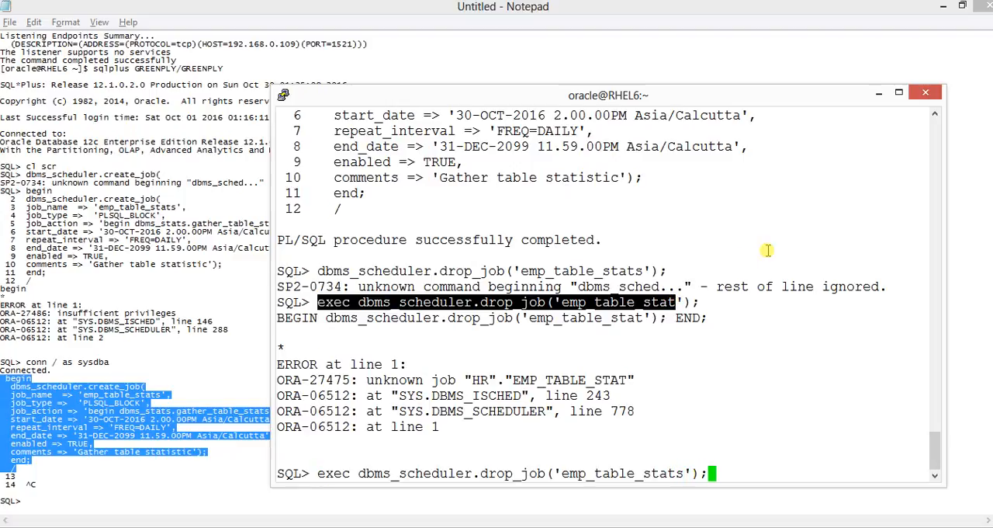
{"action": "key", "text": "Return"}
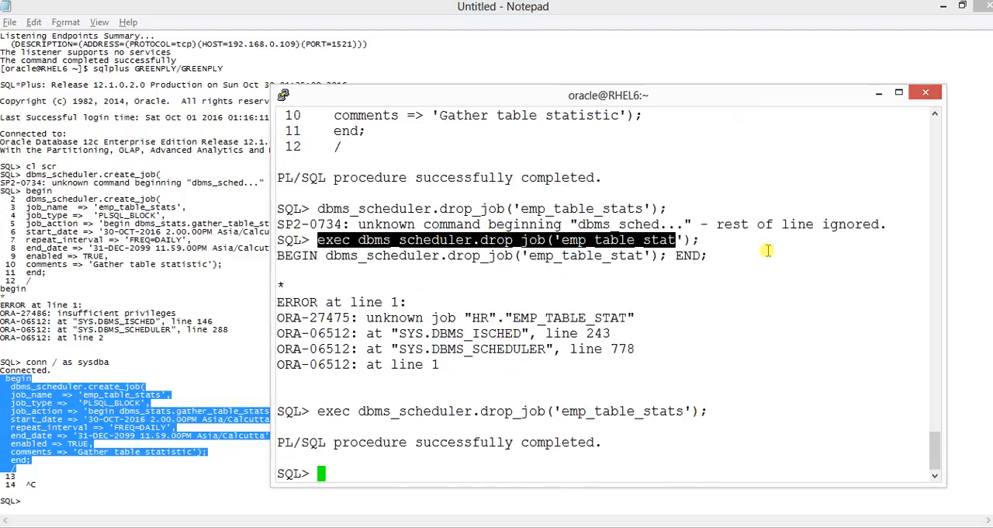
{"action": "mouse_move", "coordinate": [638, 502]}
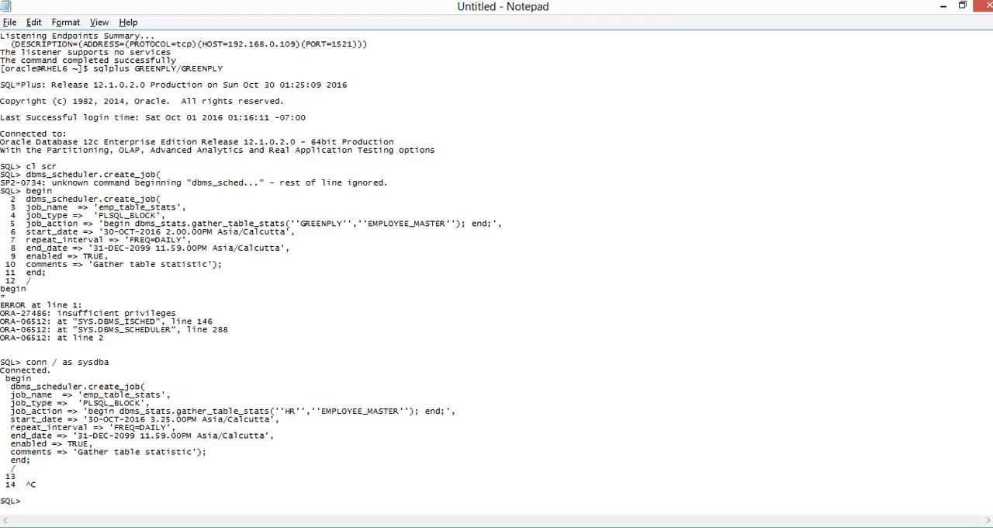
{"action": "mouse_move", "coordinate": [214, 392]}
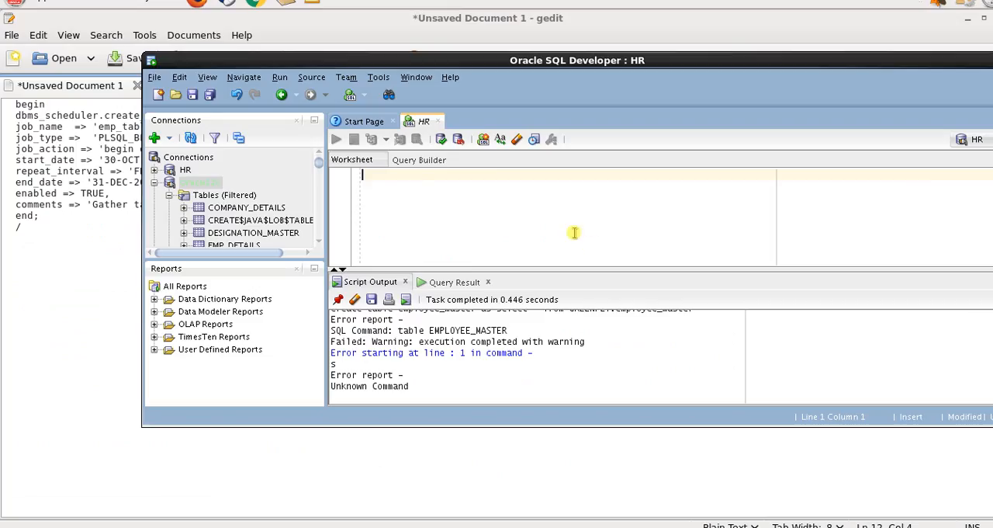
Write select * from user_scheduler_jobs; in the HR worksheet.
{"action": "type", "text": "s"}
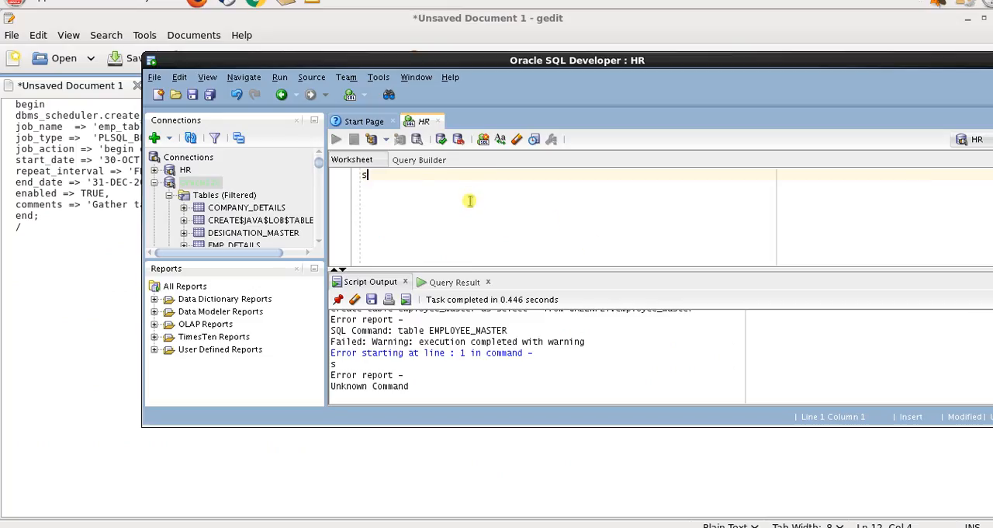
{"action": "type", "text": "elect *"}
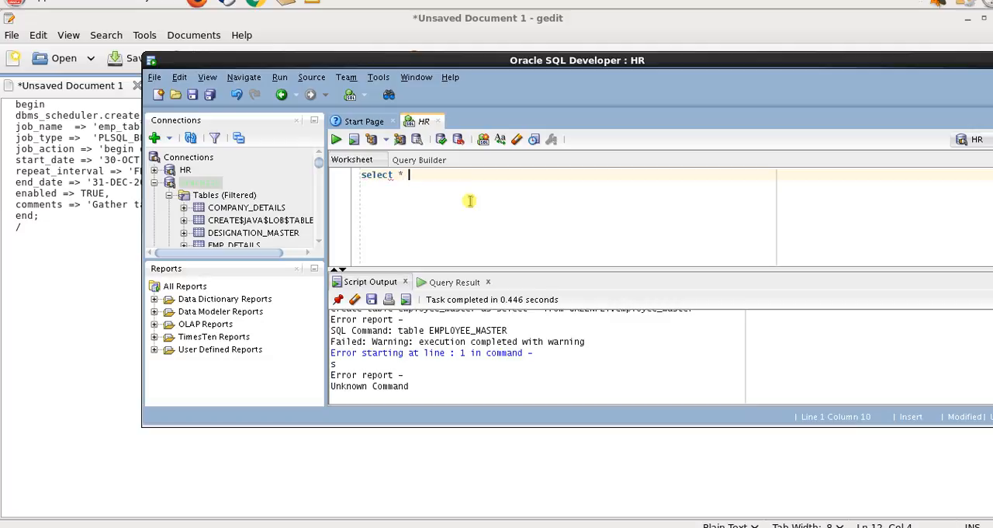
{"action": "type", "text": "from"}
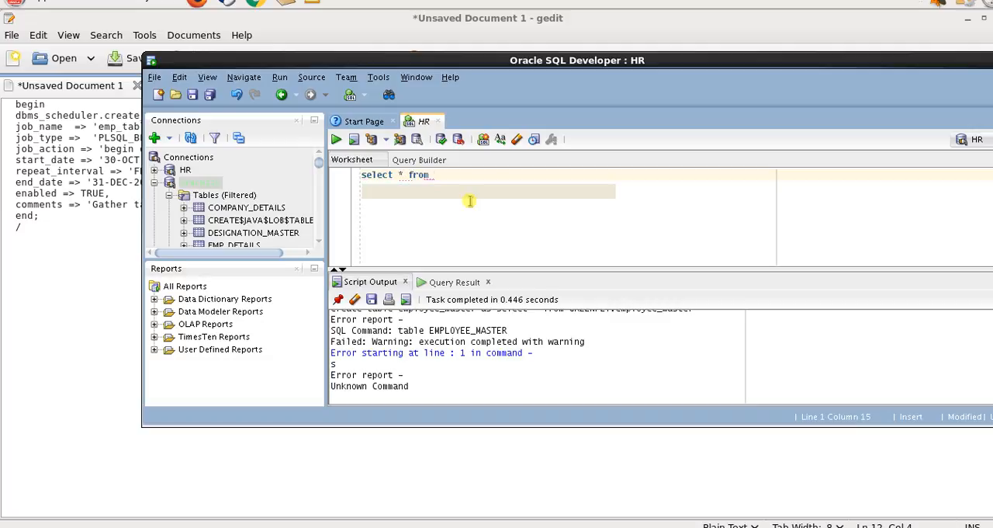
{"action": "type", "text": "user"}
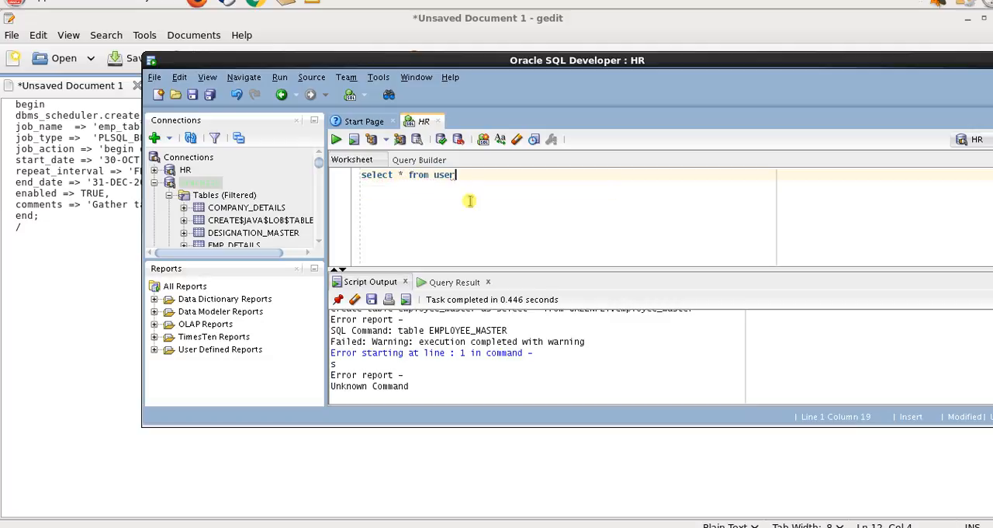
{"action": "type", "text": "_"}
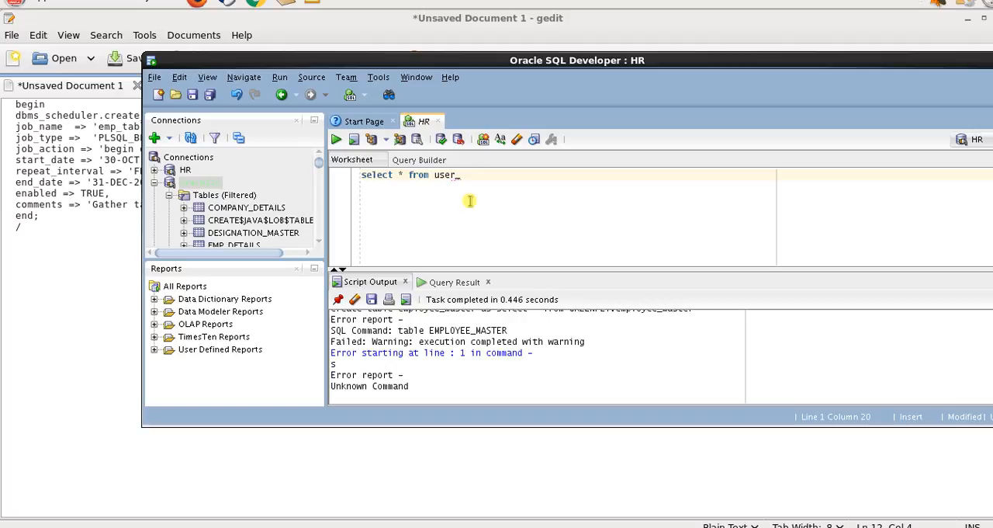
{"action": "type", "text": "sc"}
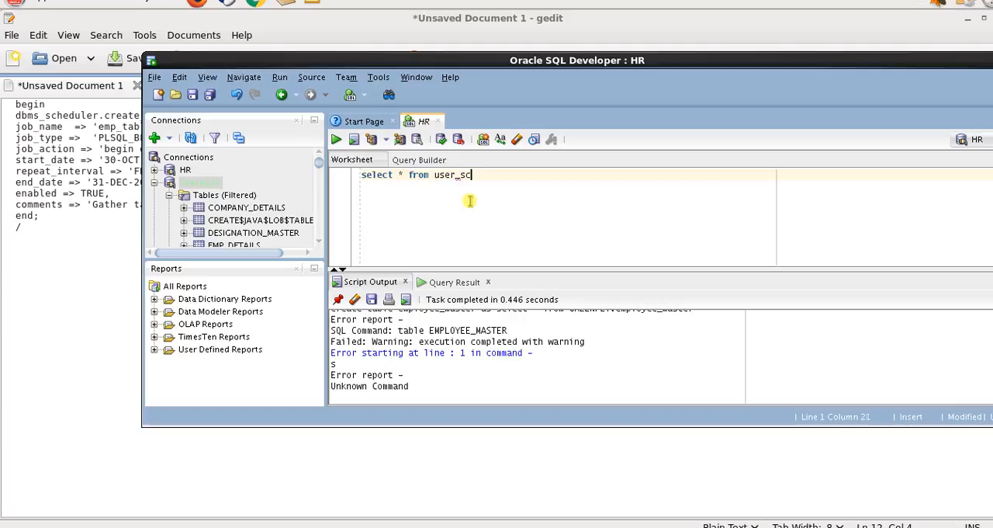
{"action": "type", "text": "heduler_"}
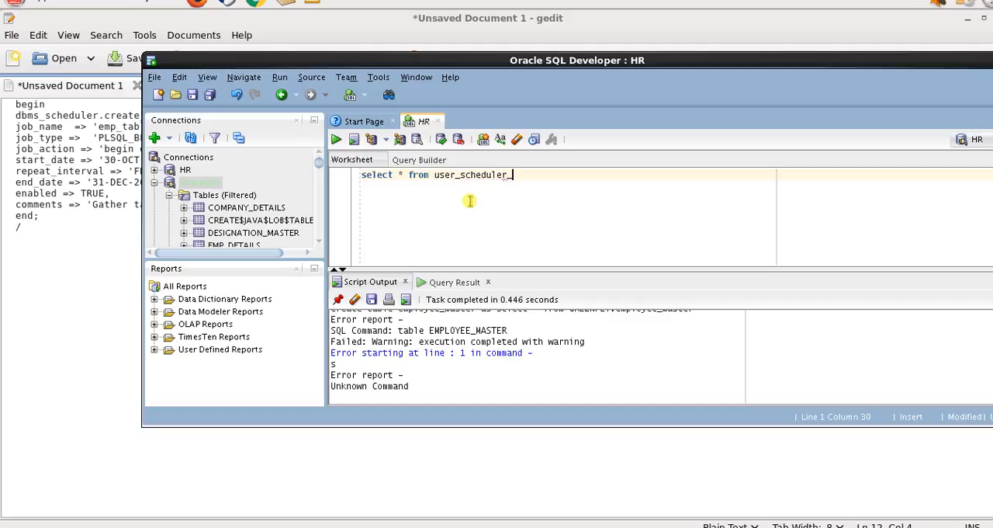
{"action": "type", "text": "jobs;"}
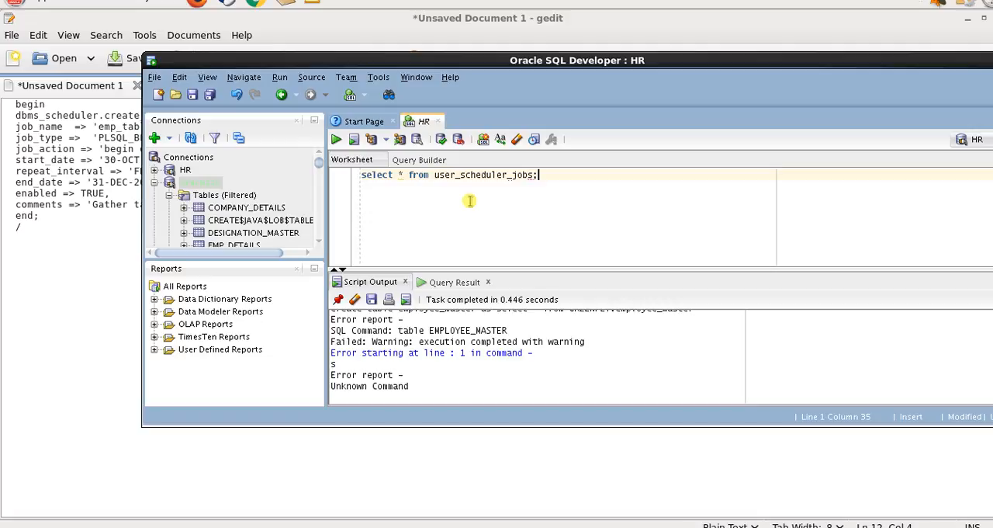
Run the query and check that the EMP_TABLE_STATS row shows ENABLED TRUE.
{"action": "triple_click", "coordinate": [450, 174]}
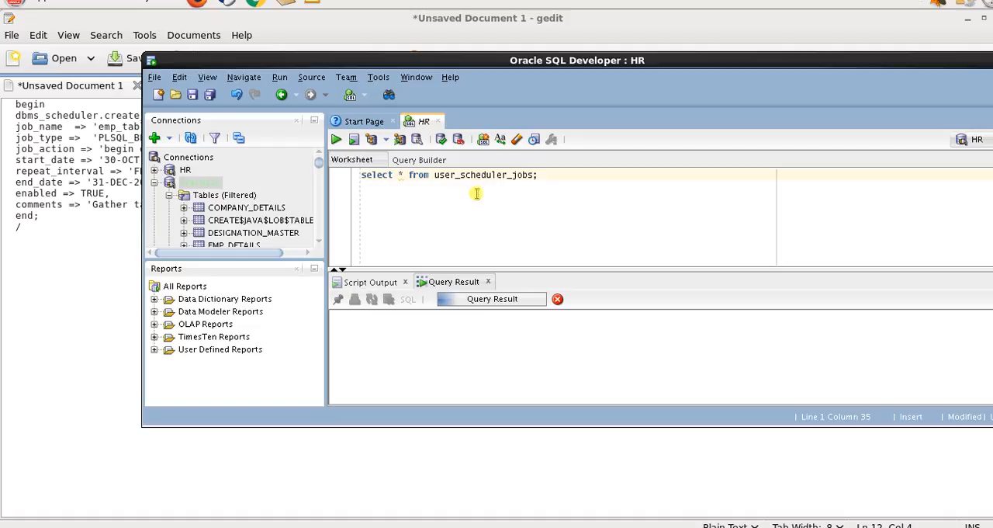
{"action": "left_click", "coordinate": [337, 139]}
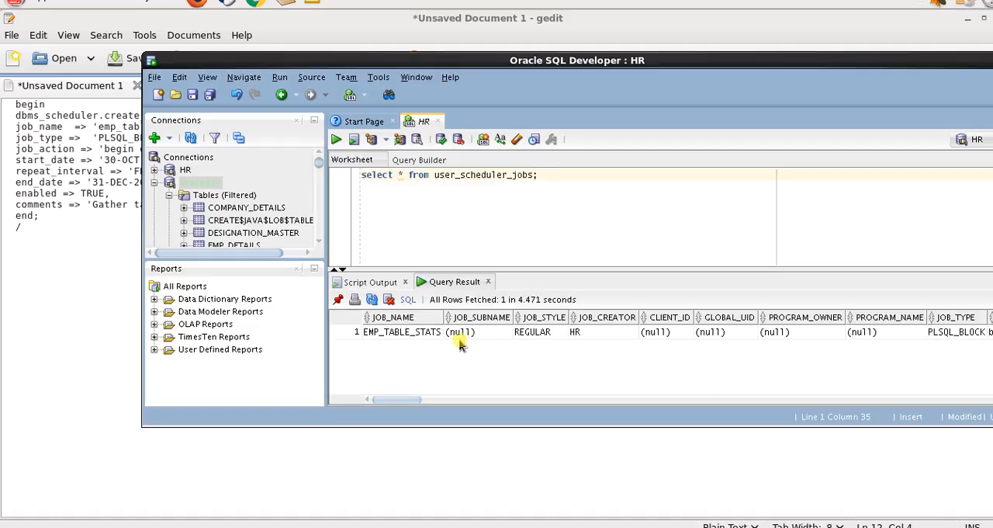
{"action": "left_click", "coordinate": [575, 331]}
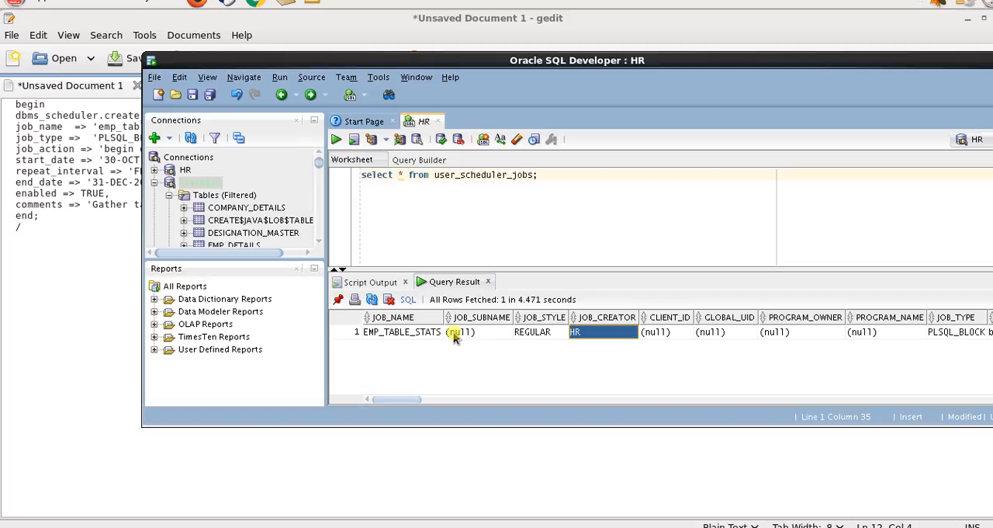
{"action": "scroll", "scroll_direction": "right", "scroll_amount": 3}
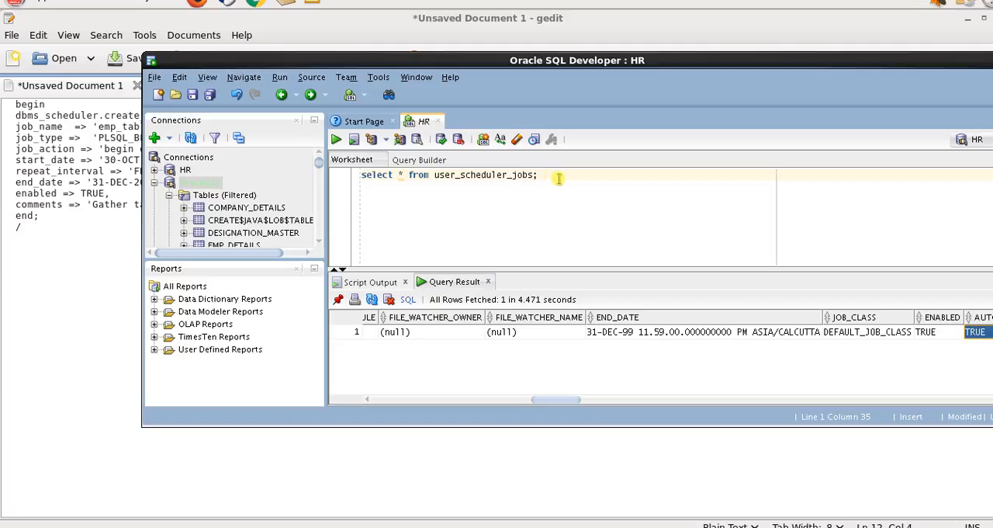
{"action": "mouse_move", "coordinate": [561, 183]}
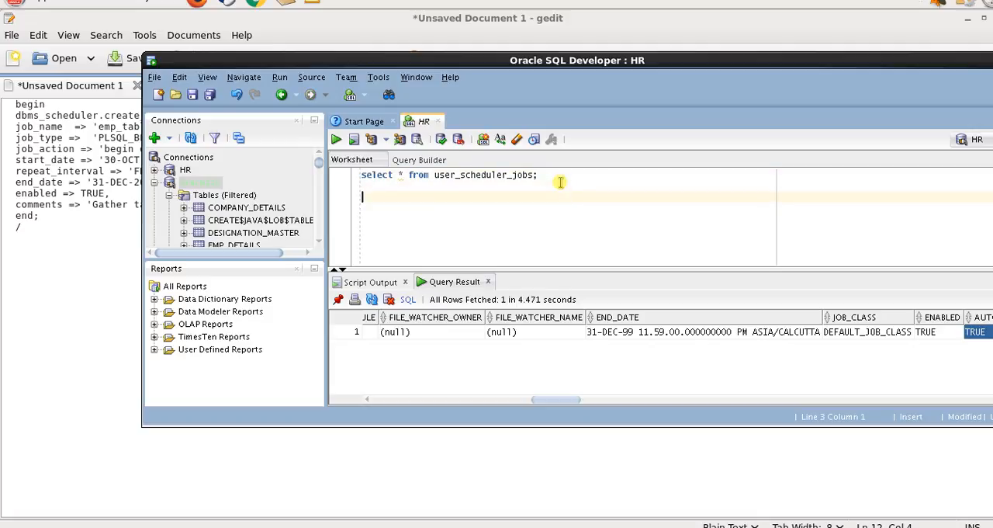
Run select * from user_scheduler_job_log, rerunning it until a row returns.
{"action": "type", "text": "select * from user_scheduler_jobs"}
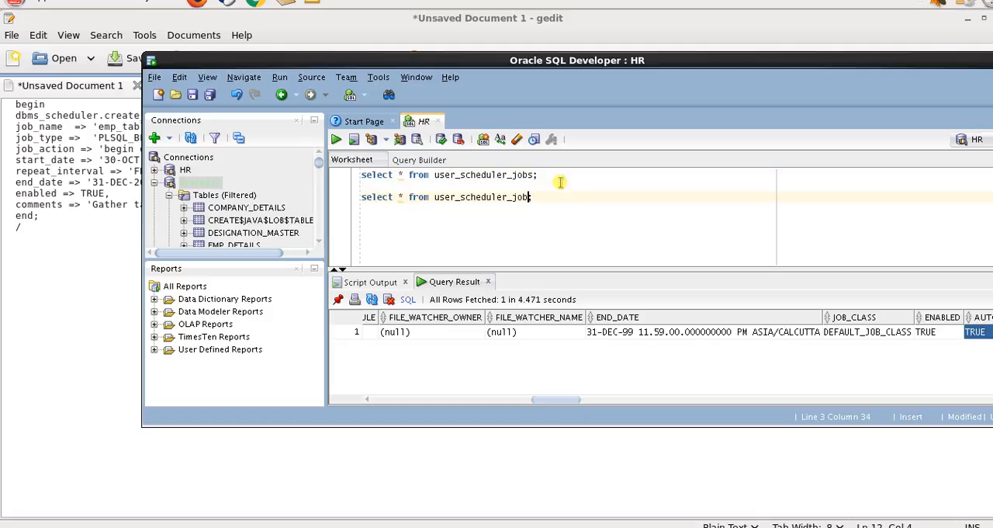
{"action": "type", "text": "_1"}
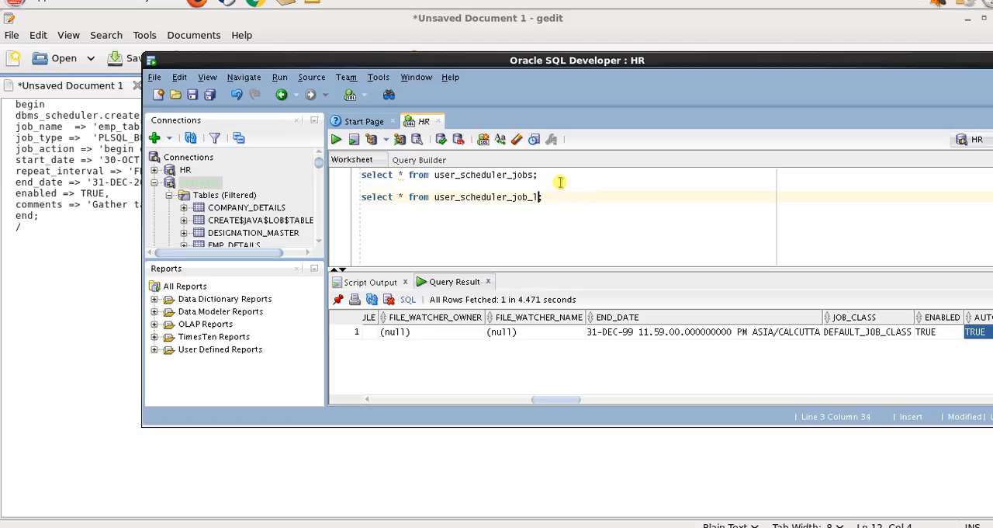
{"action": "type", "text": "og;"}
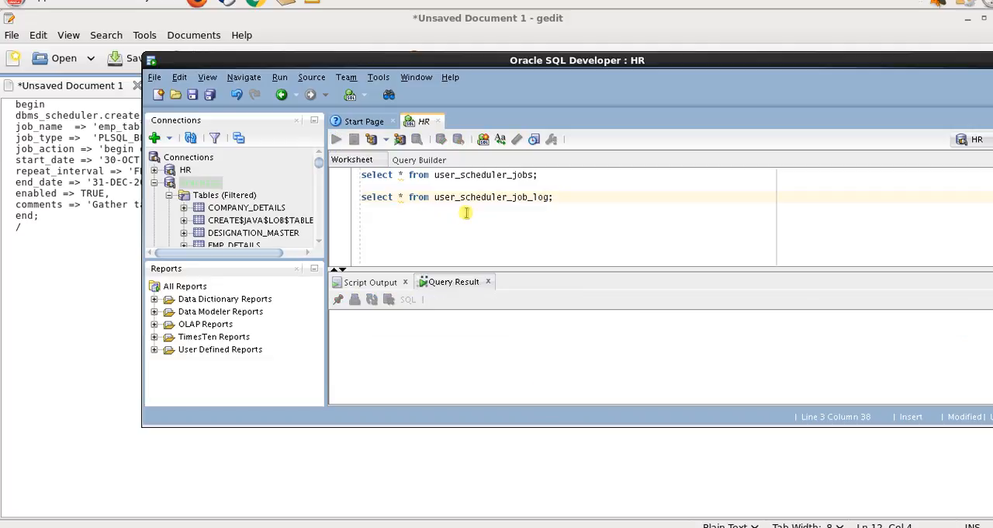
{"action": "left_click", "coordinate": [336, 139]}
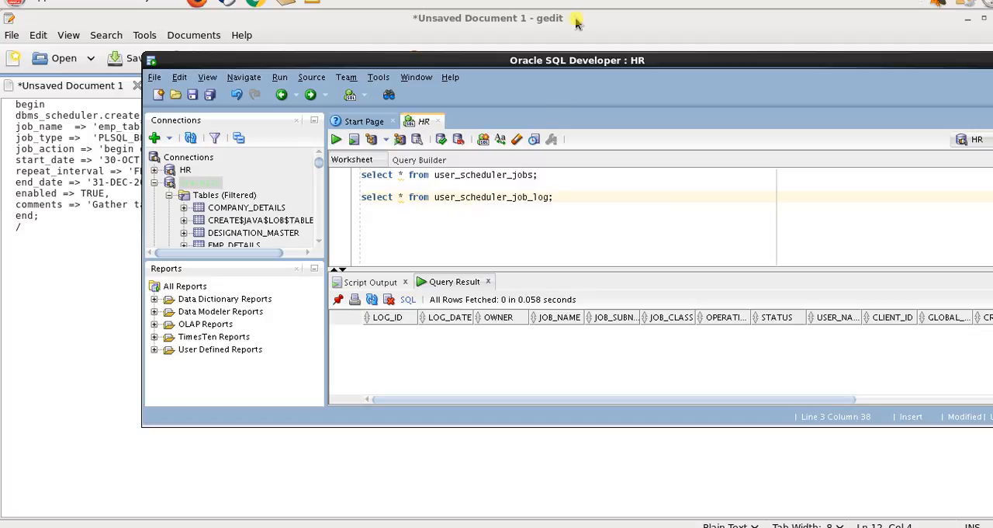
{"action": "mouse_move", "coordinate": [578, 15]}
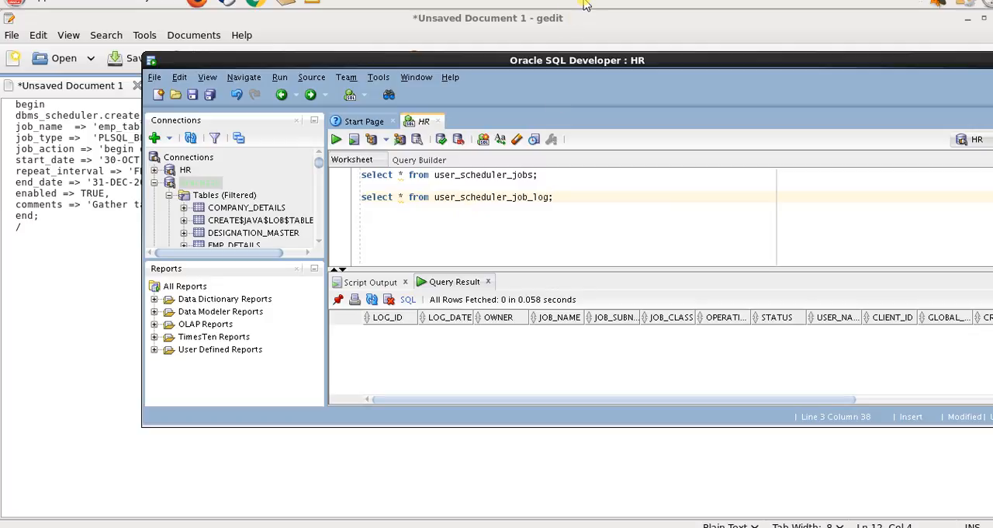
{"action": "left_click", "coordinate": [336, 139]}
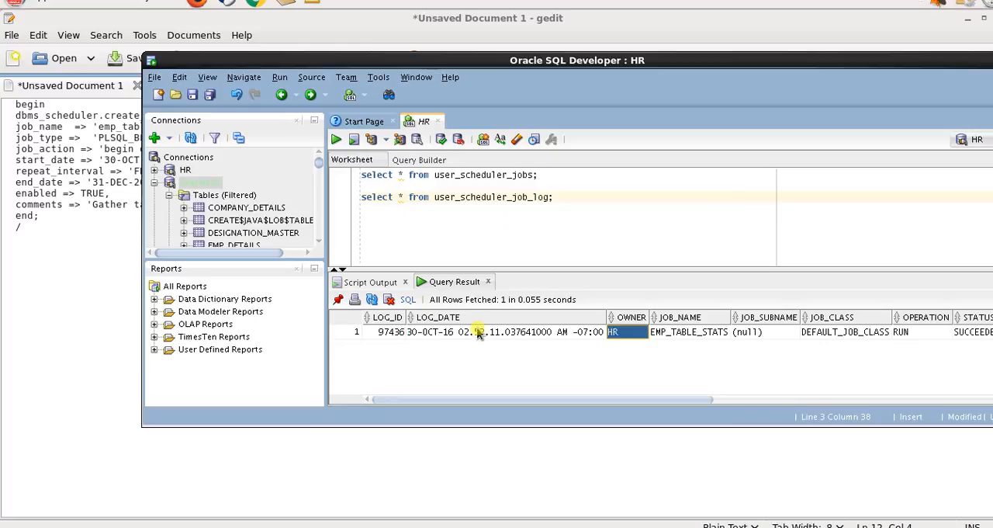
Scroll the EMP_TABLE_STATS log row to its SUCCEEDED status and 30-OCT-16 log date.
{"action": "left_click", "coordinate": [922, 332]}
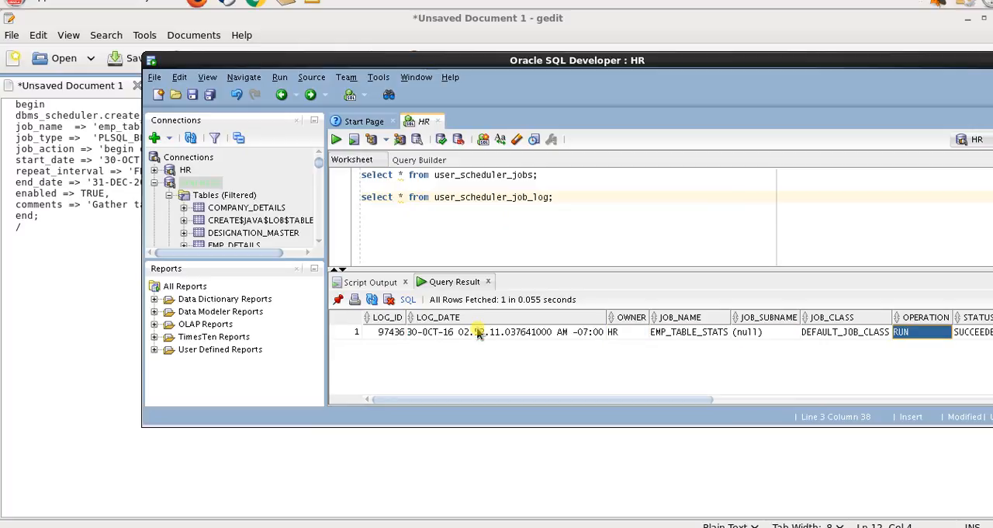
{"action": "scroll", "scroll_direction": "right", "scroll_amount": 3}
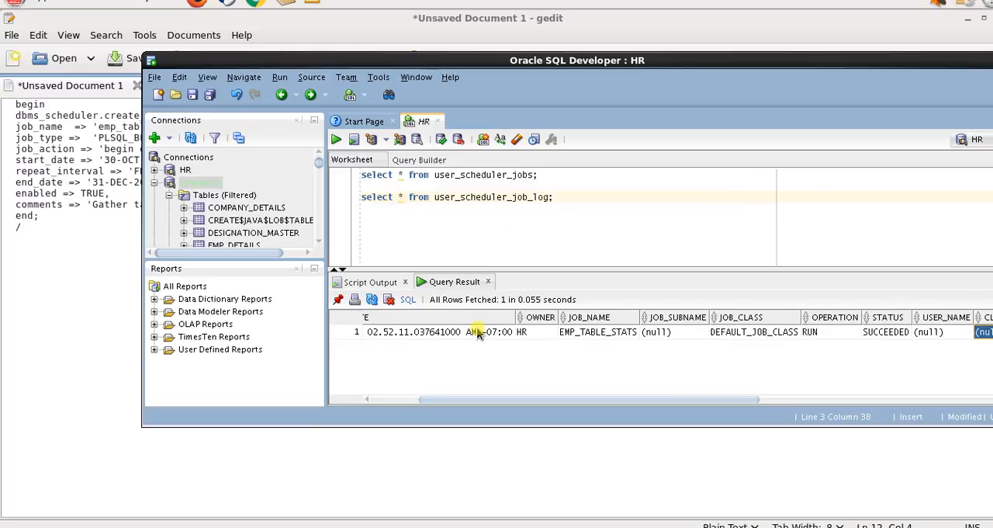
{"action": "left_click", "coordinate": [886, 332]}
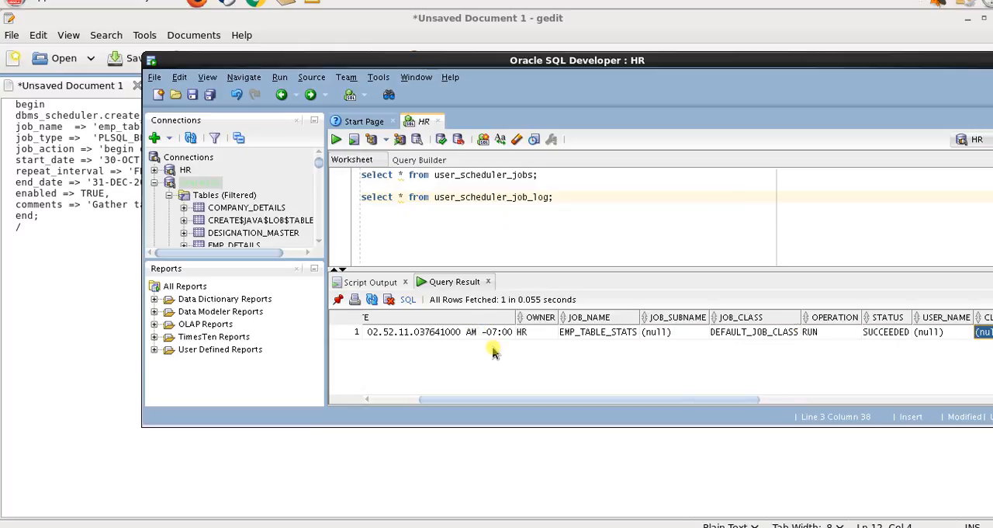
{"action": "scroll", "scroll_direction": "right", "scroll_amount": 3}
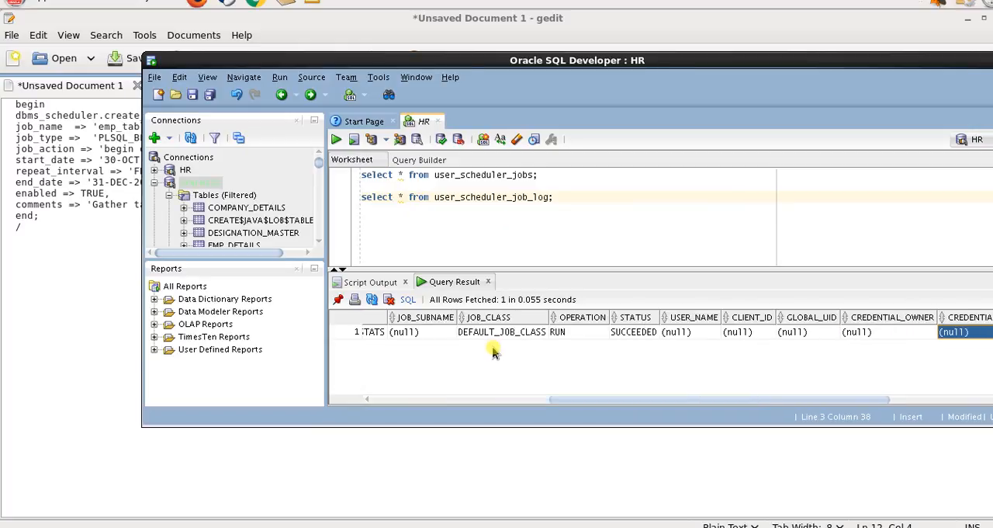
{"action": "scroll", "scroll_direction": "right", "scroll_amount": 3}
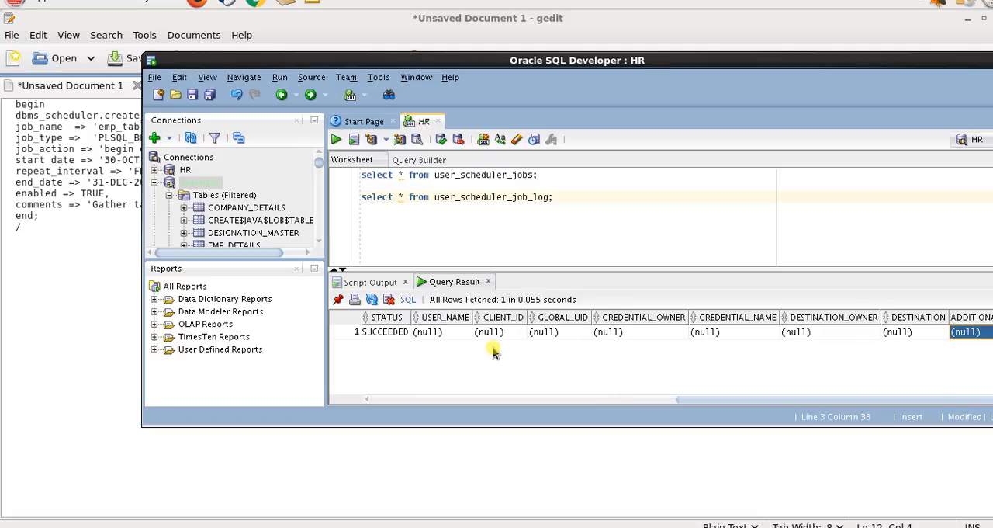
{"action": "left_click", "coordinate": [830, 332]}
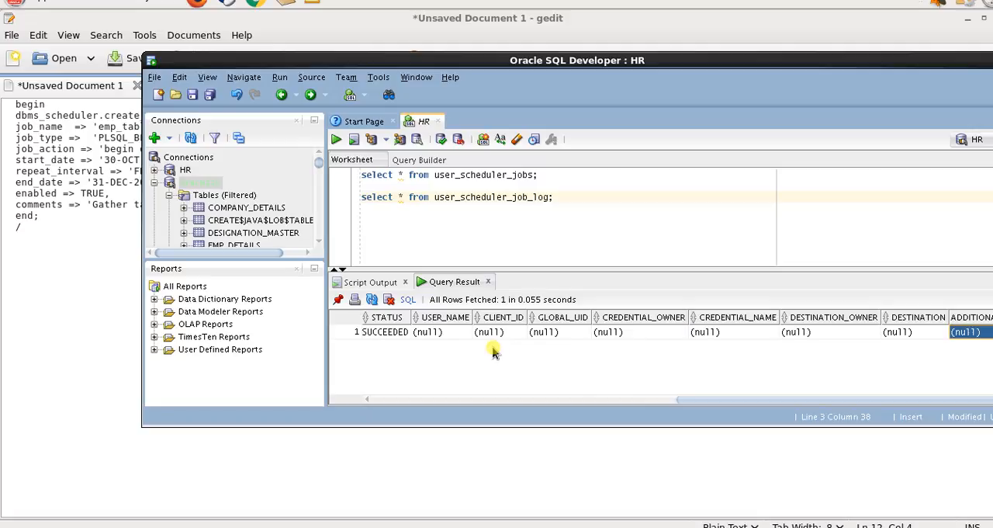
{"action": "left_click", "coordinate": [387, 331]}
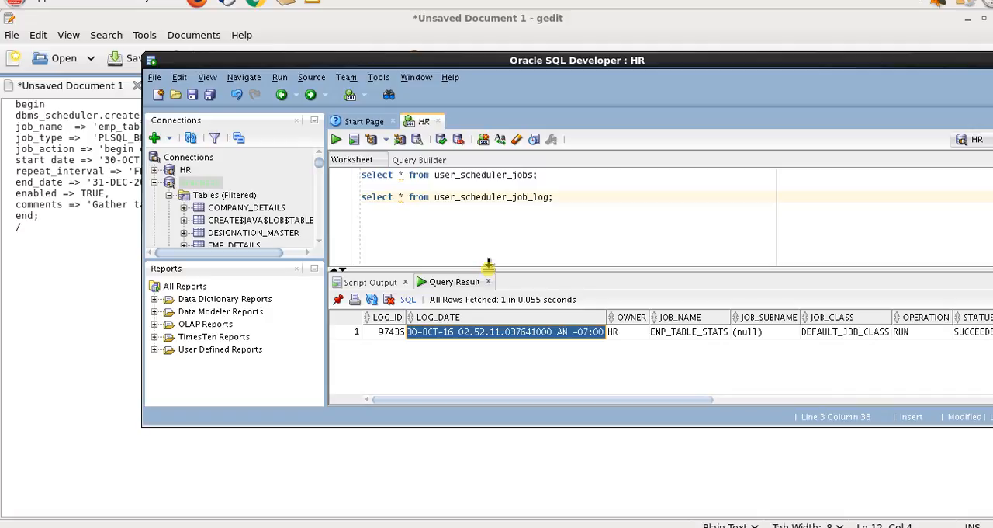
{"action": "mouse_move", "coordinate": [506, 258]}
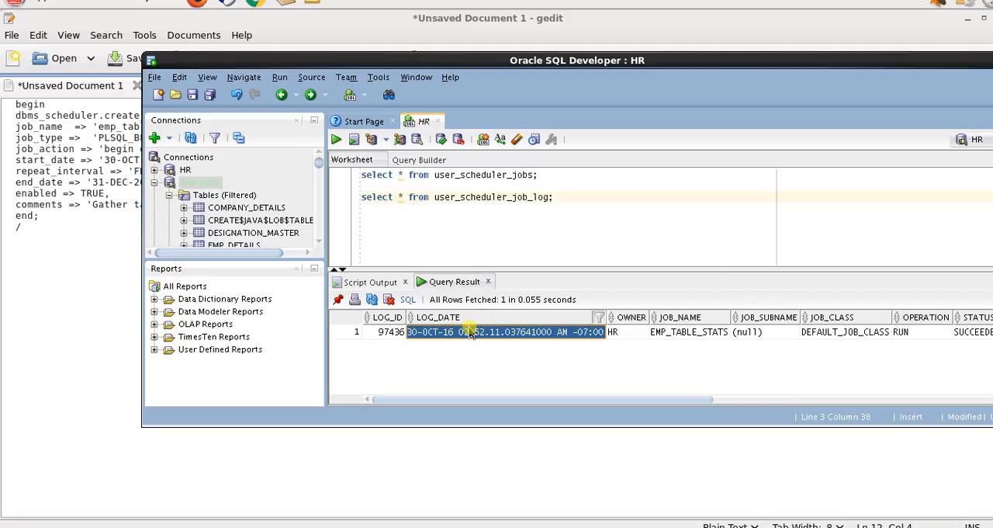
{"action": "mouse_move", "coordinate": [488, 281]}
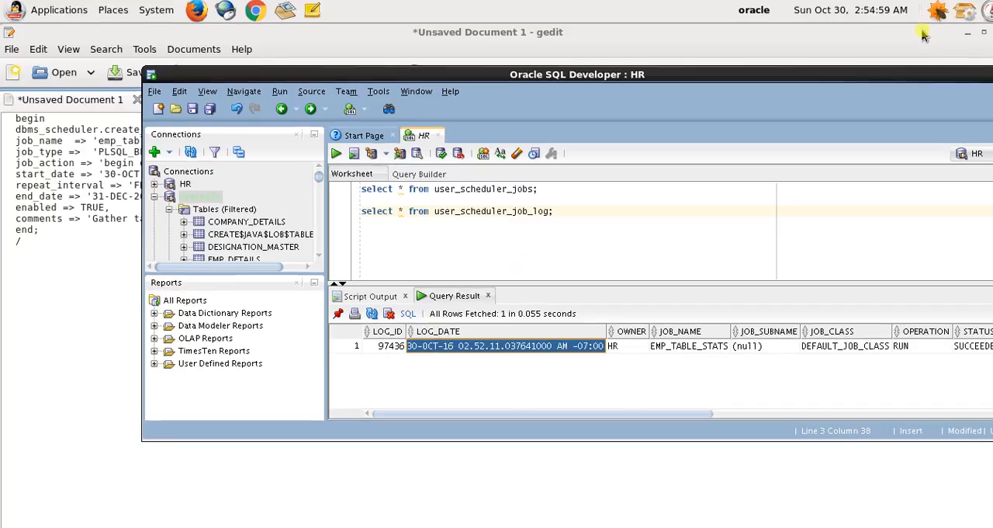
{"action": "mouse_move", "coordinate": [852, 30]}
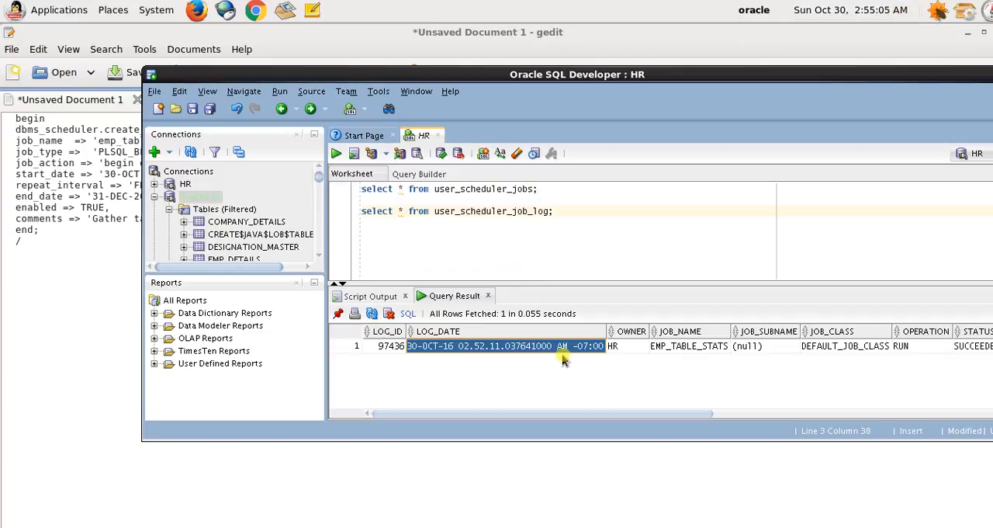
{"action": "left_click", "coordinate": [849, 10]}
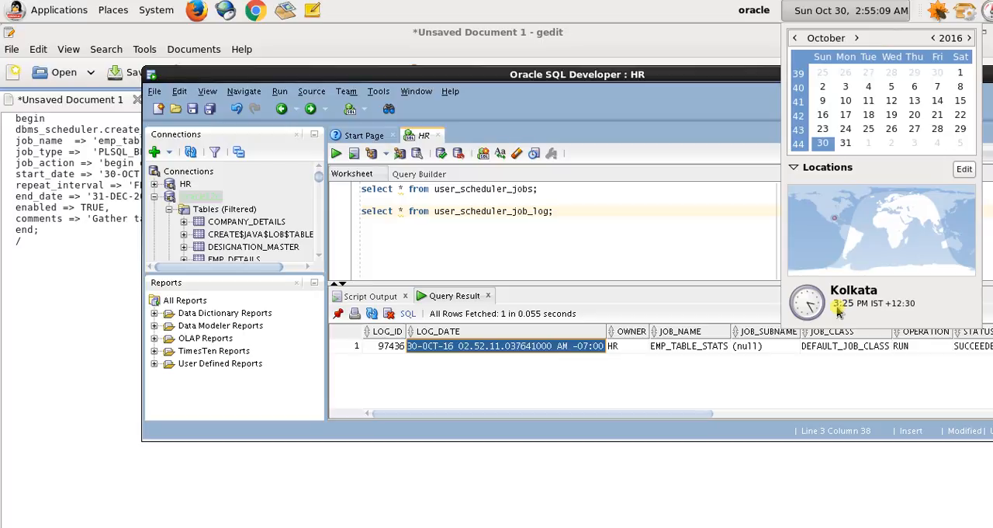
{"action": "mouse_move", "coordinate": [621, 248]}
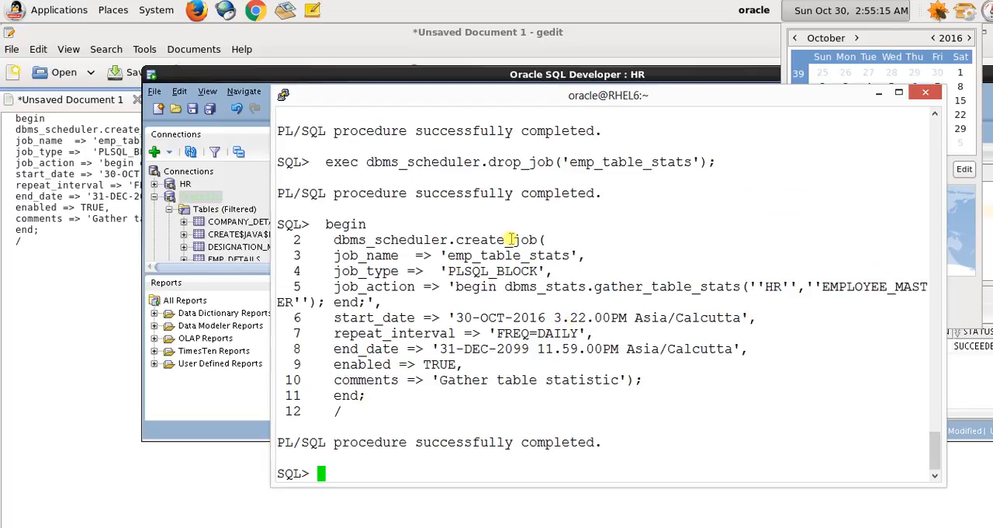
{"action": "mouse_move", "coordinate": [574, 320]}
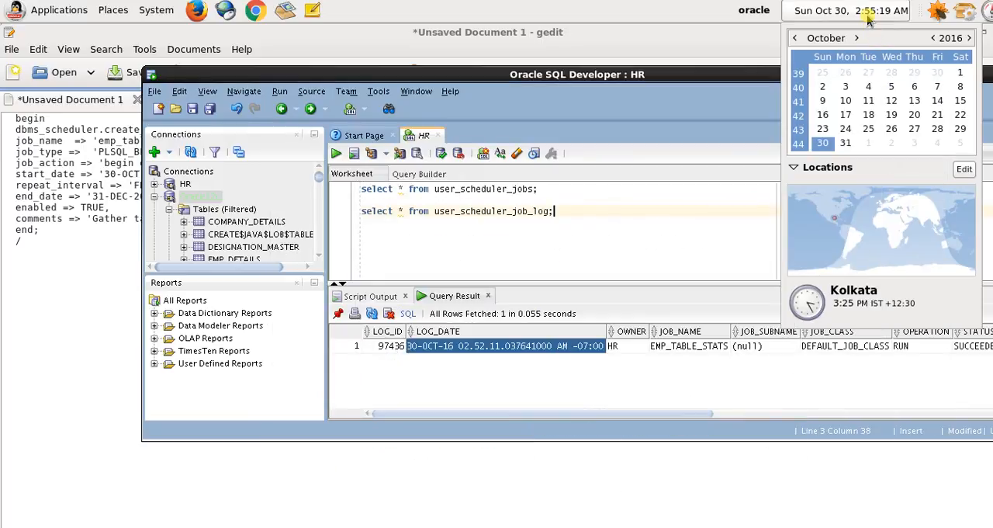
{"action": "left_click", "coordinate": [636, 256]}
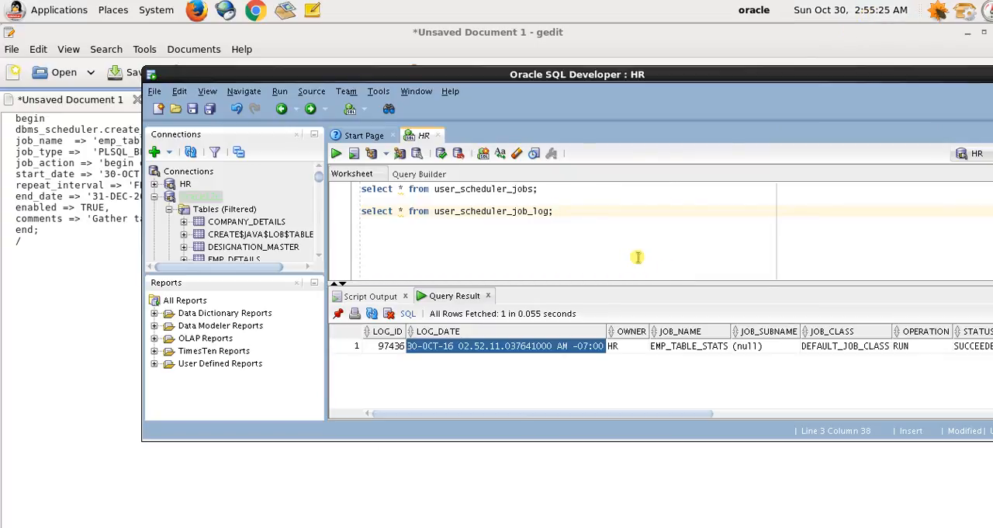
{"action": "left_click", "coordinate": [552, 211]}
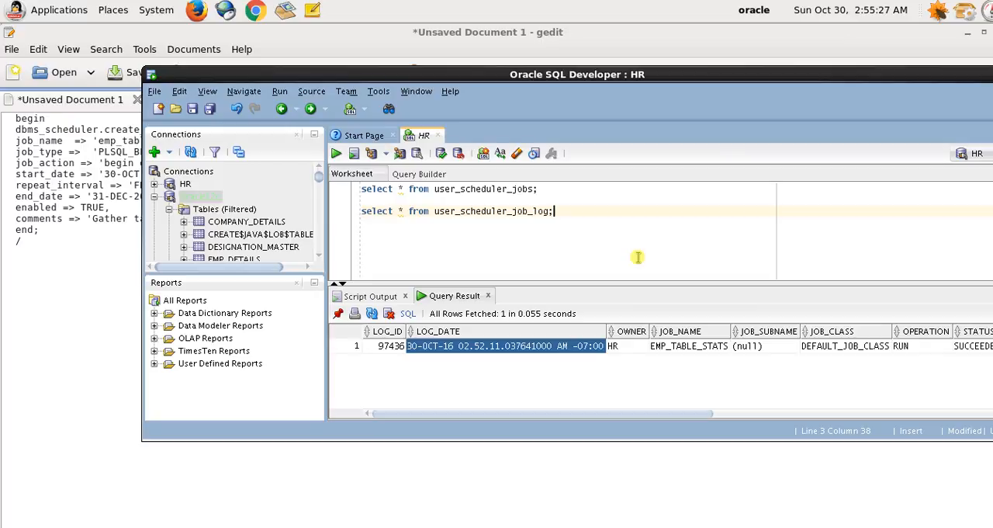